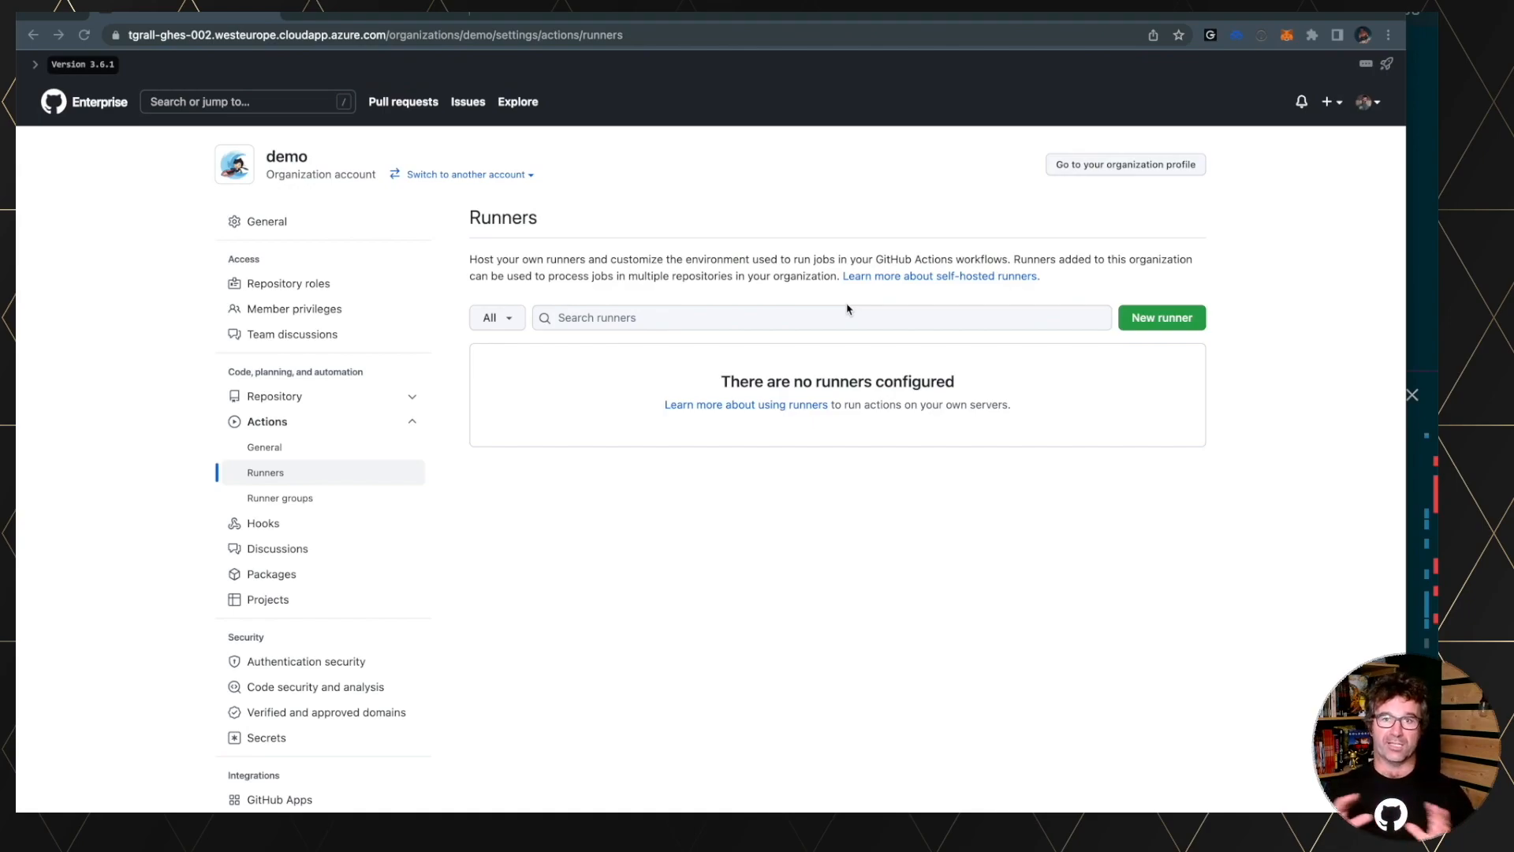
{"action": "mouse_move", "coordinate": [218, 586]}
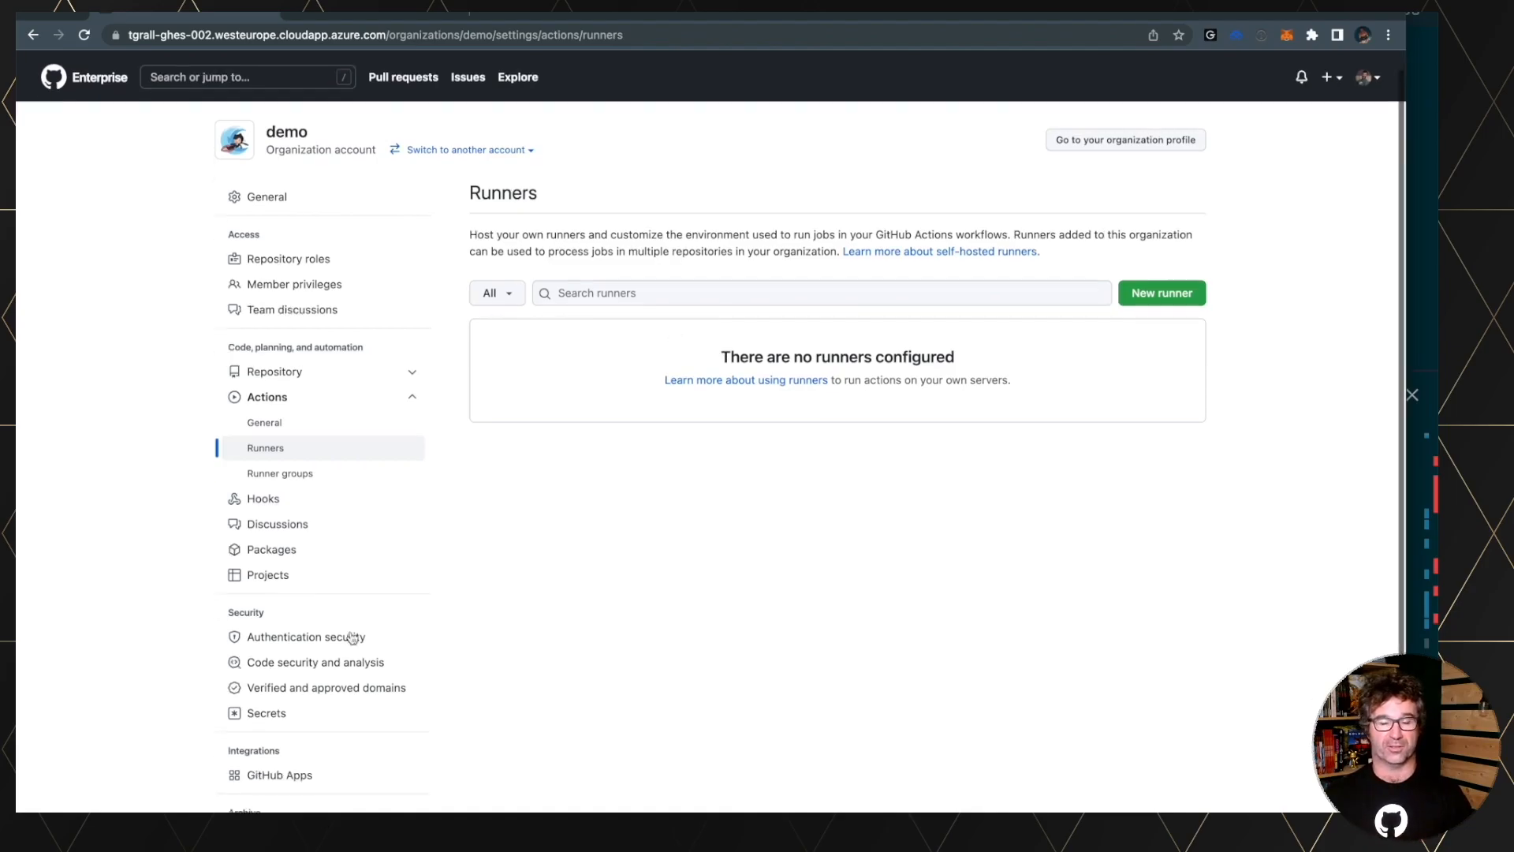
View the demo org's Actions Runner Controller installation: permissions and all-repositories access.
{"action": "scroll", "scroll_direction": "down", "scroll_amount": 3}
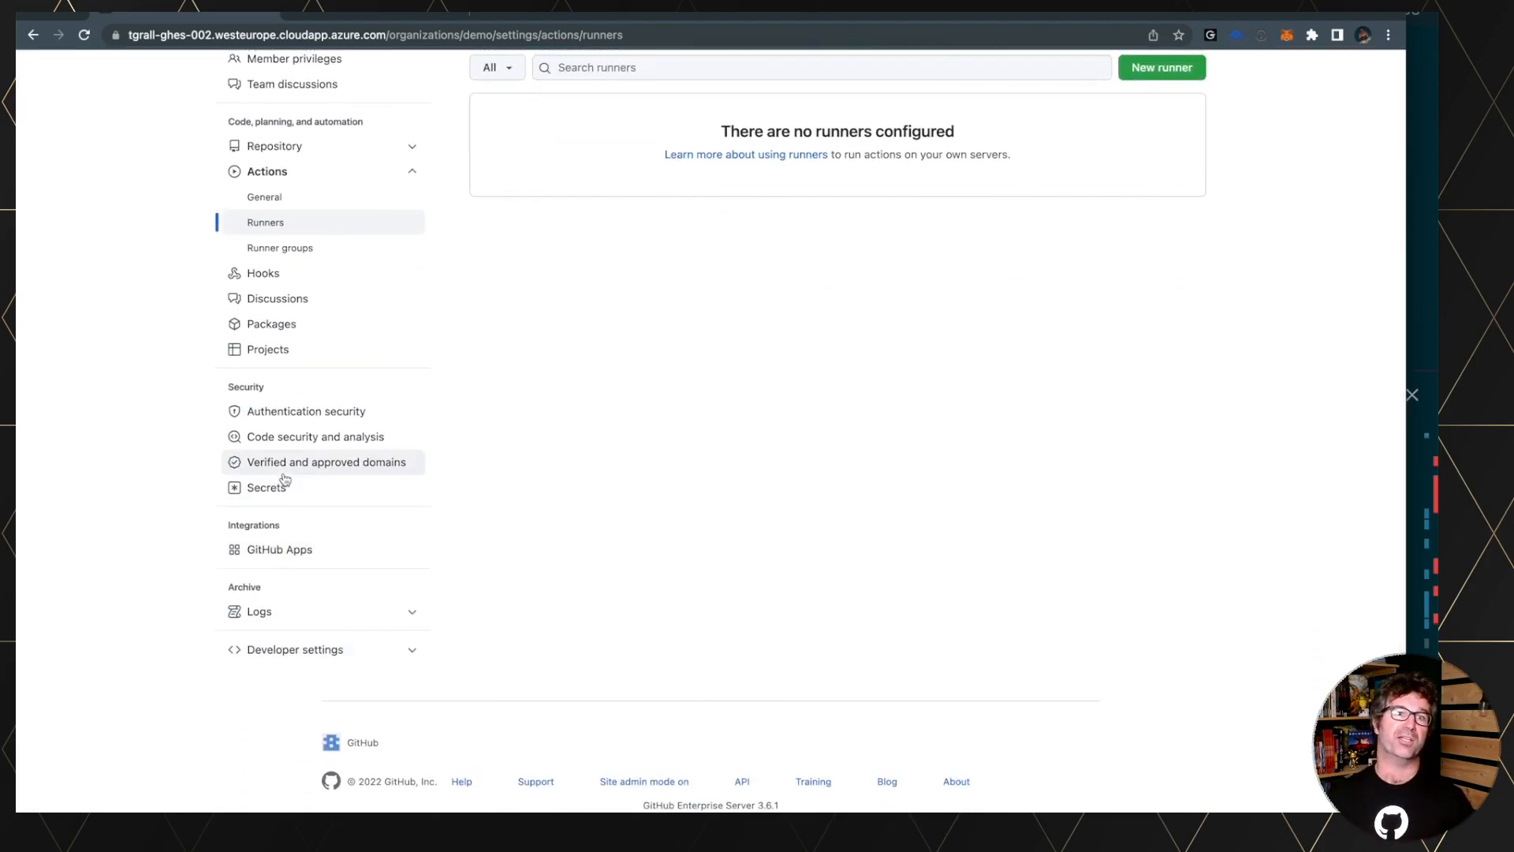
{"action": "left_click", "coordinate": [279, 549]}
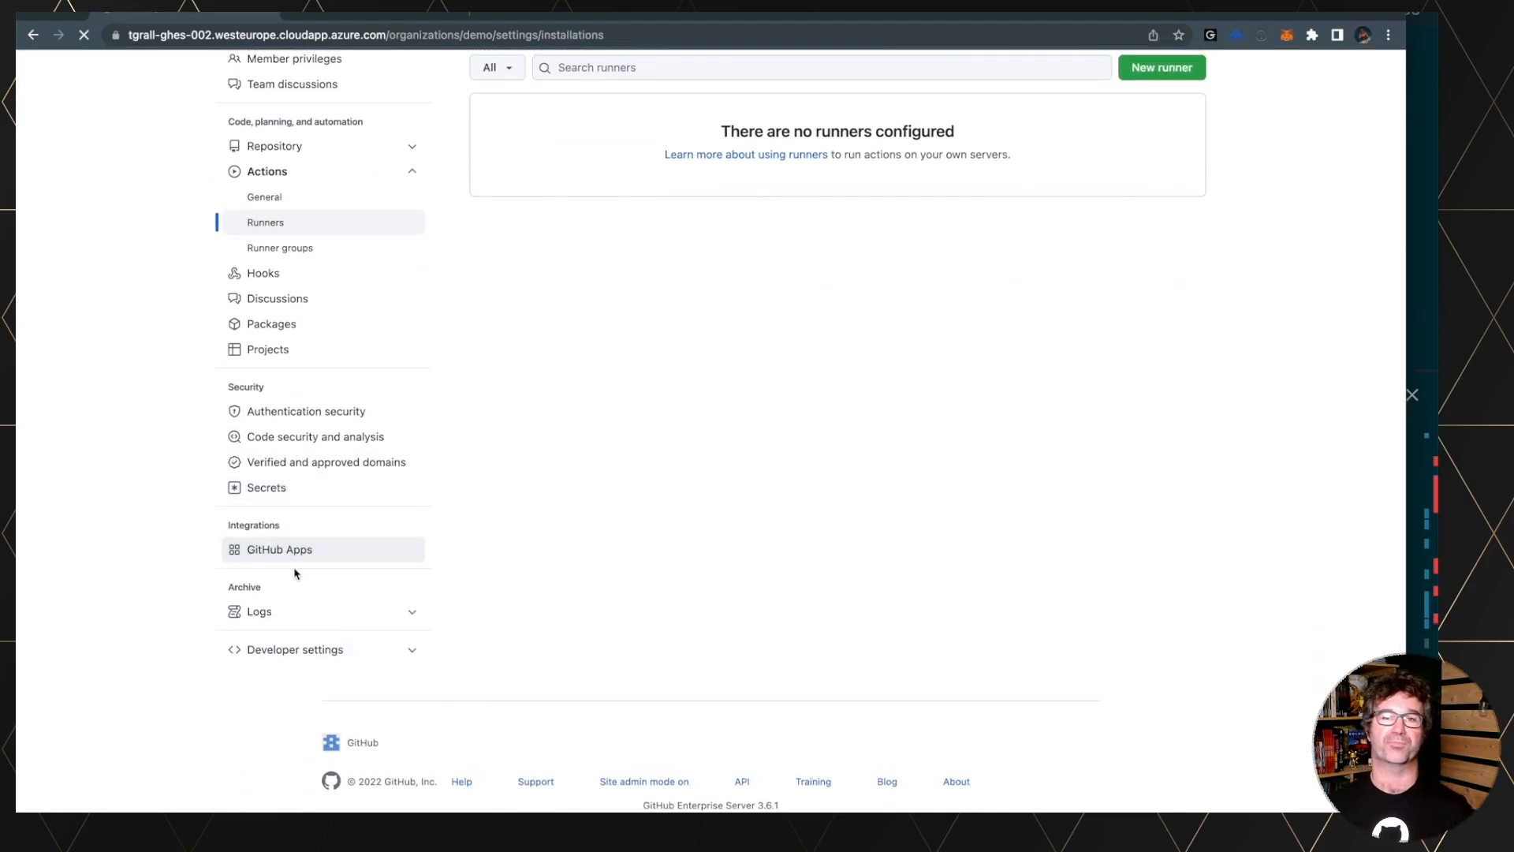
{"action": "left_click", "coordinate": [279, 549]}
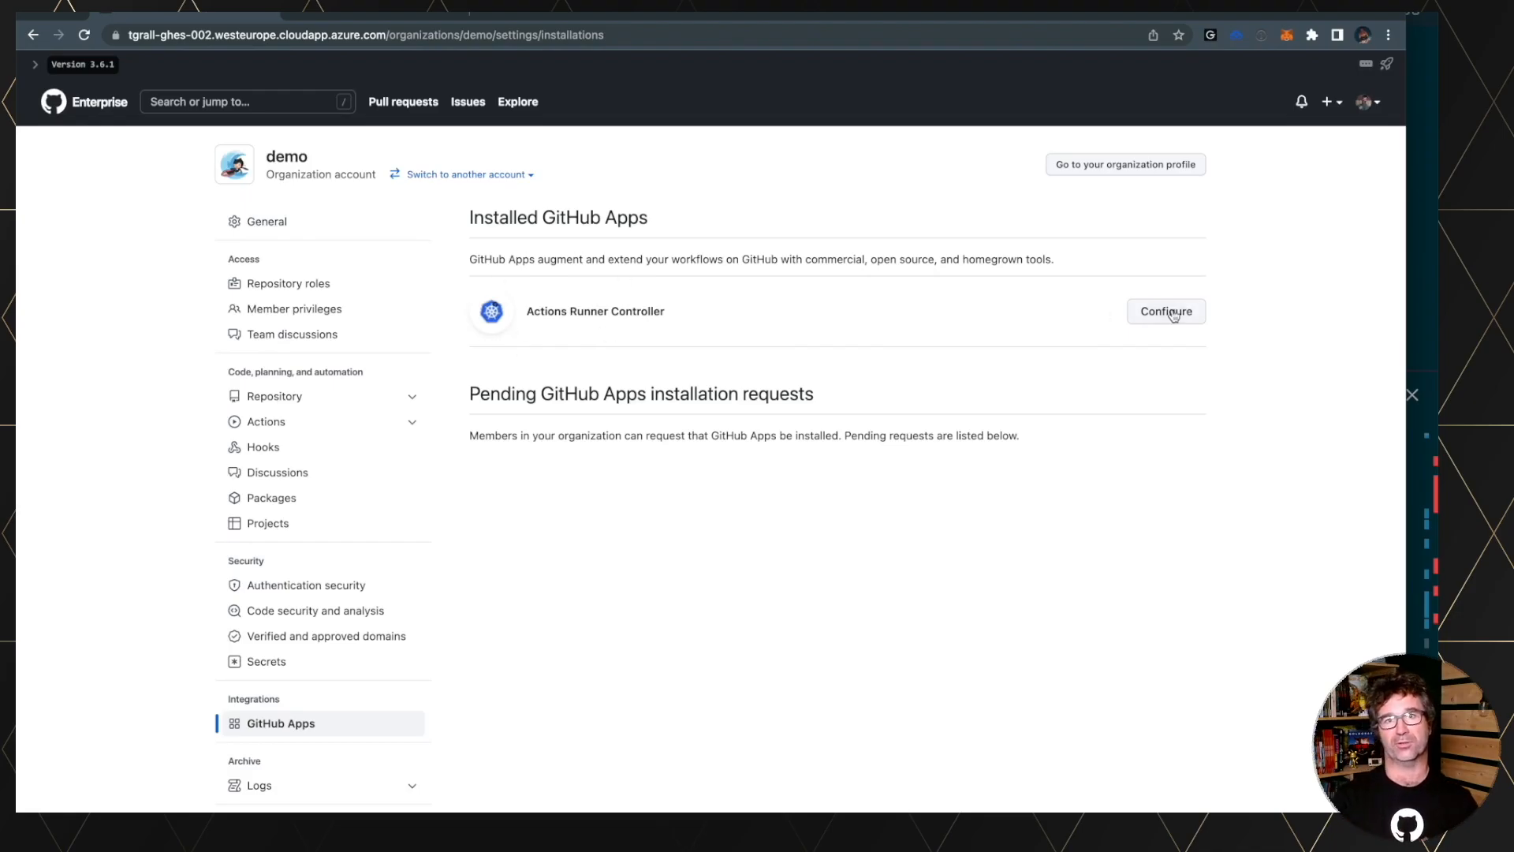
{"action": "left_click", "coordinate": [1165, 311]}
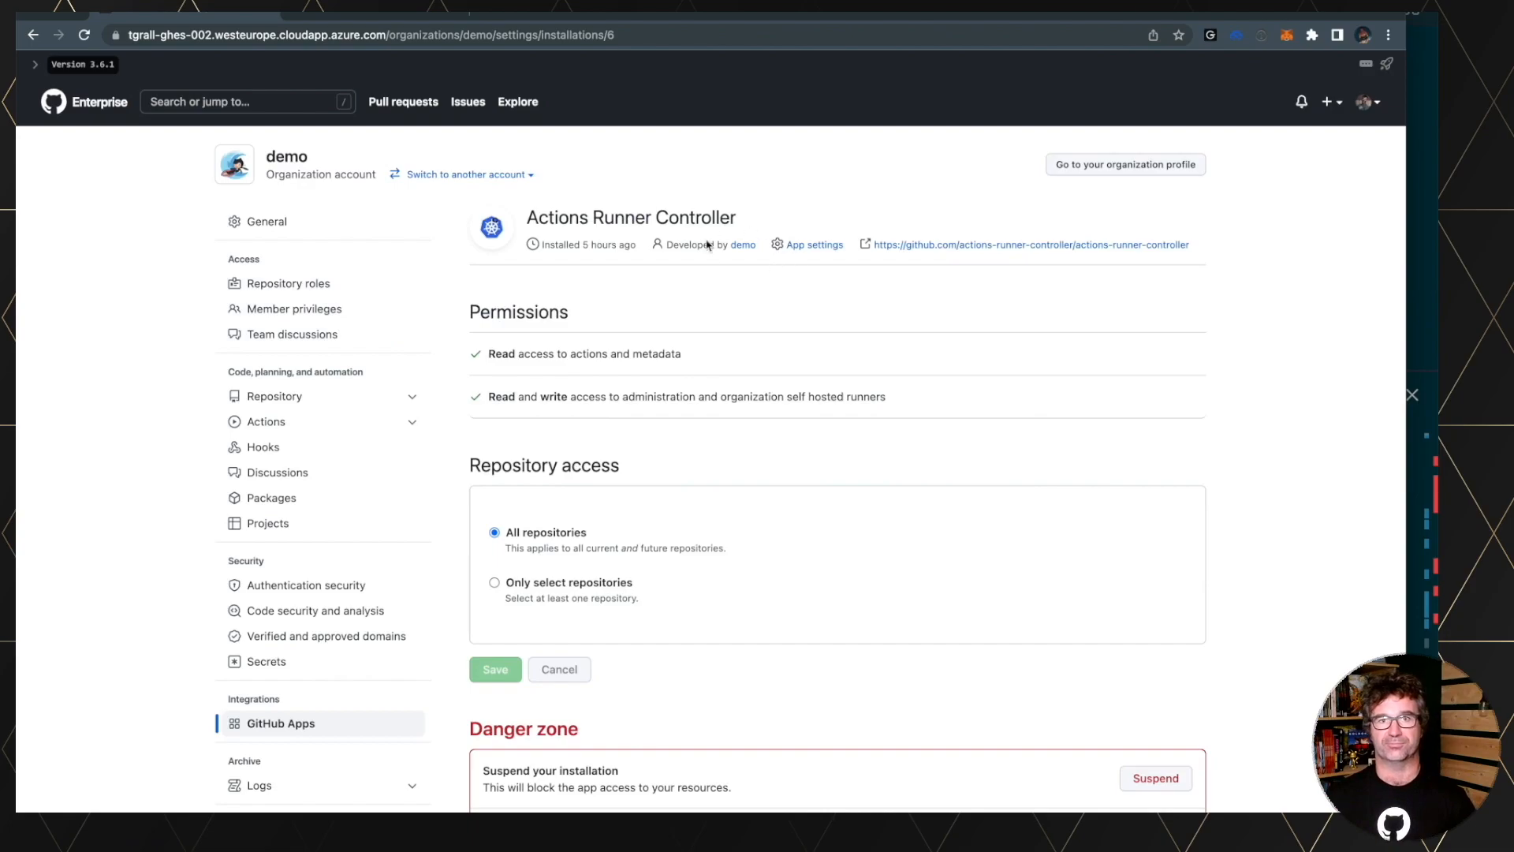
{"action": "scroll", "scroll_direction": "down", "scroll_amount": 3}
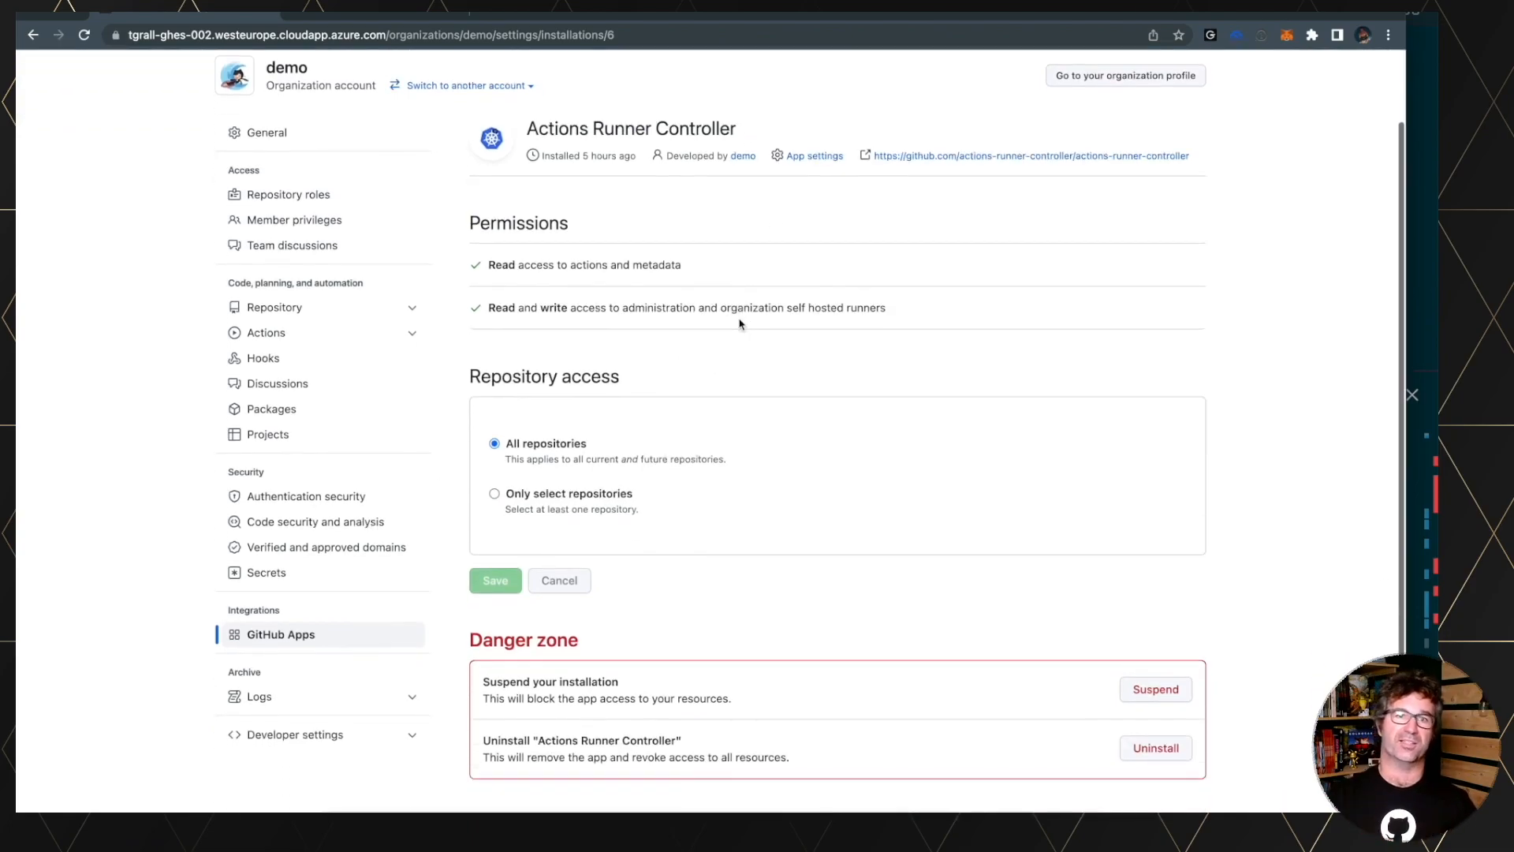
{"action": "mouse_move", "coordinate": [659, 307]}
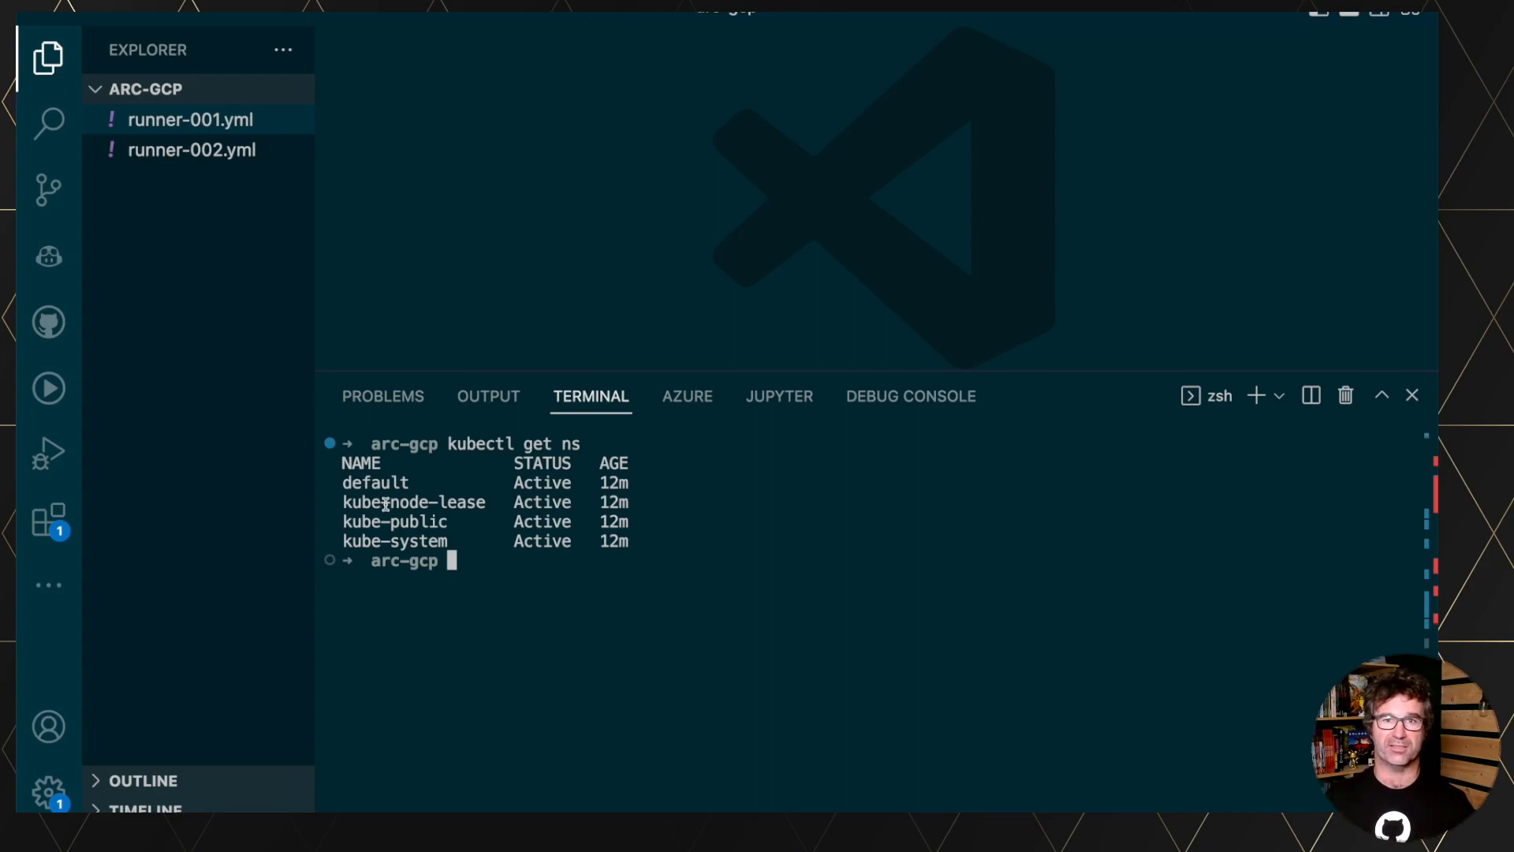
{"action": "mouse_move", "coordinate": [667, 502]}
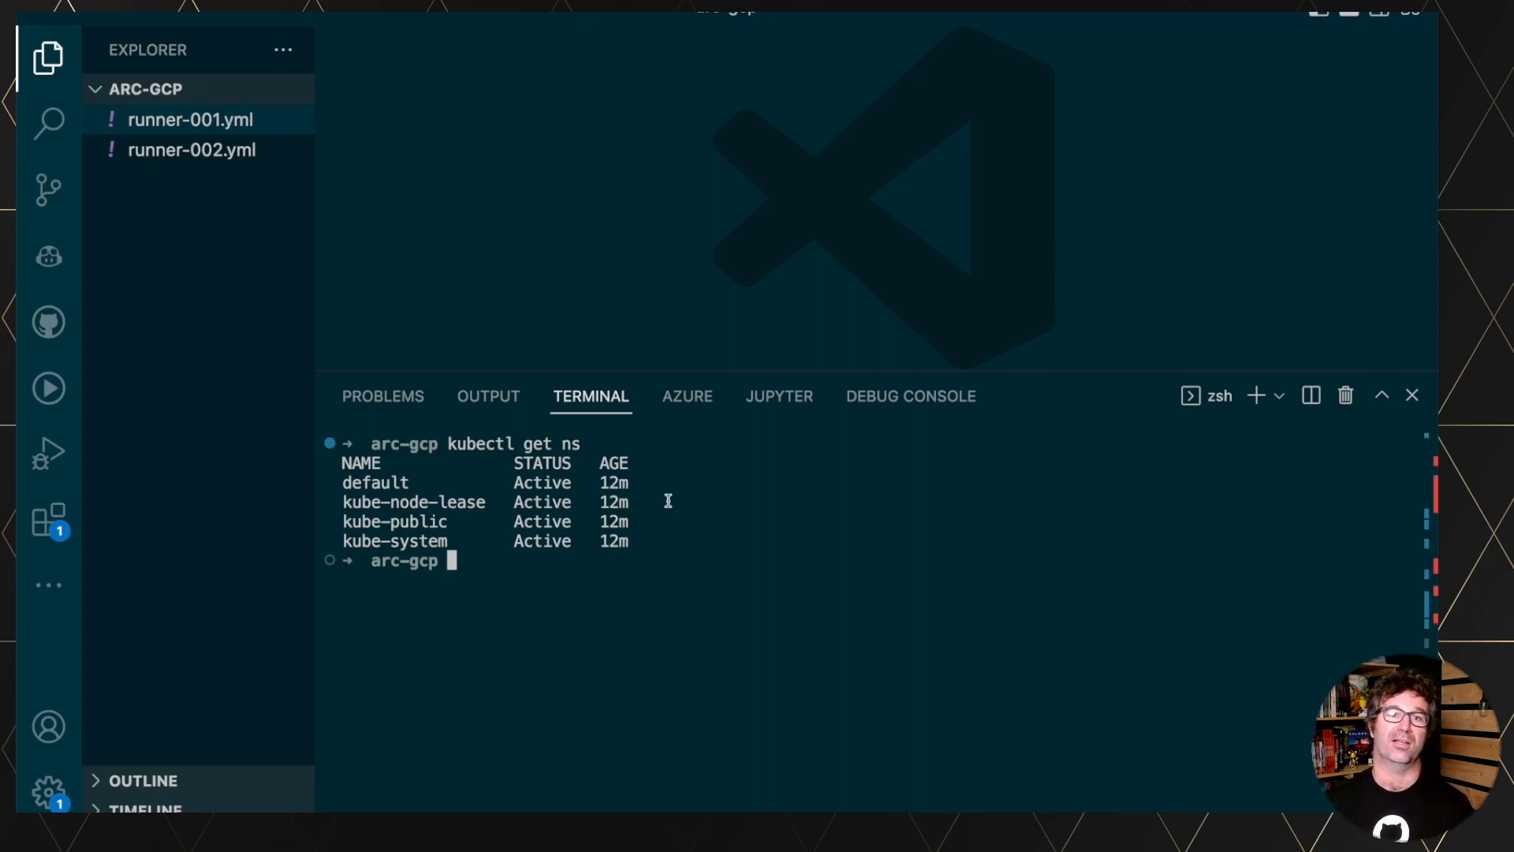
{"action": "type", "text": "kubectl create namespace cert-manager"}
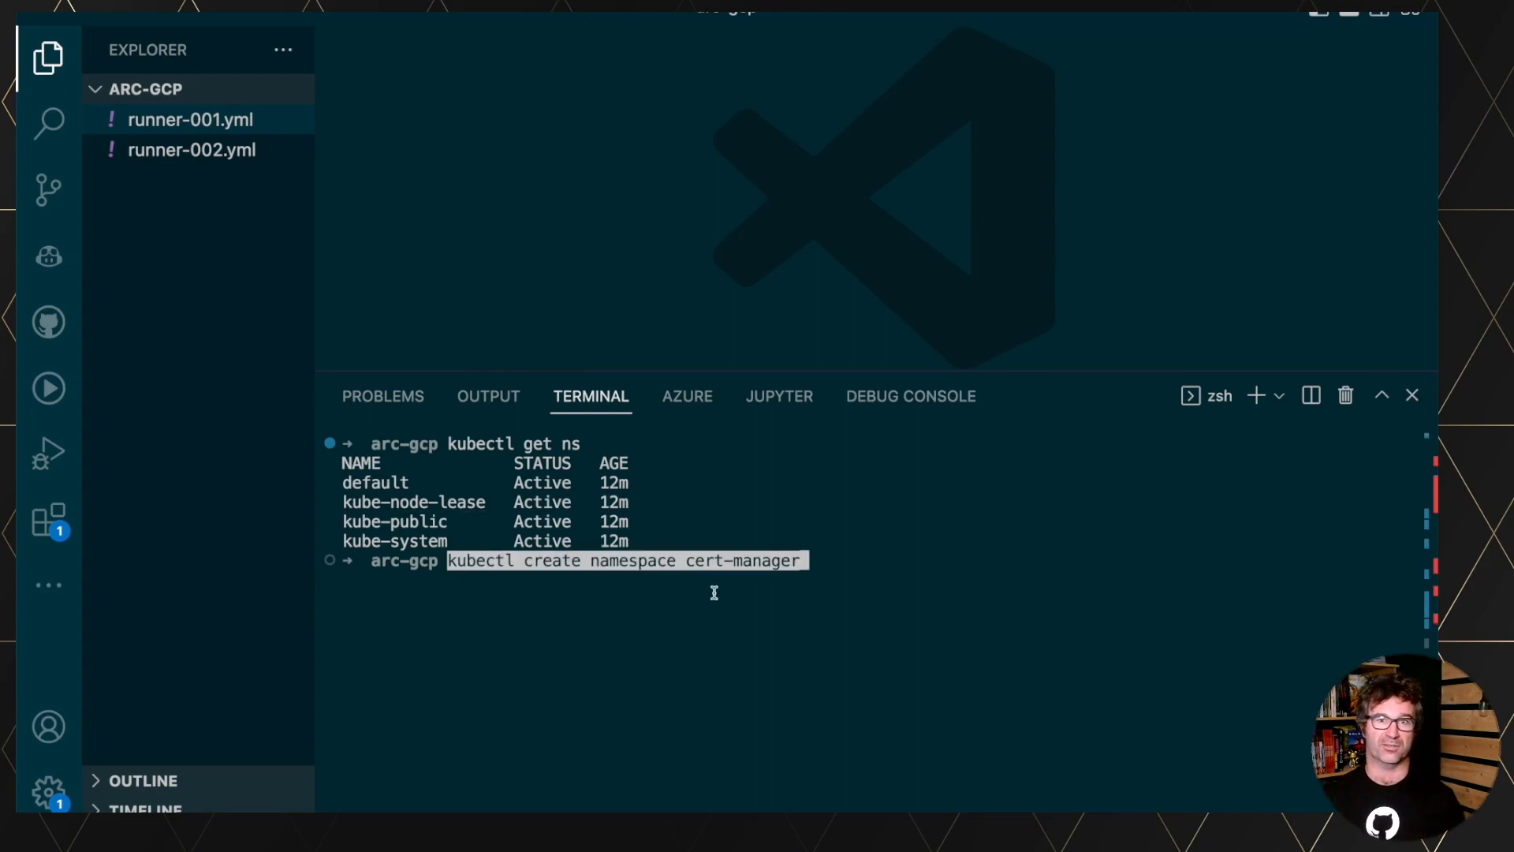
{"action": "key", "text": "Return"}
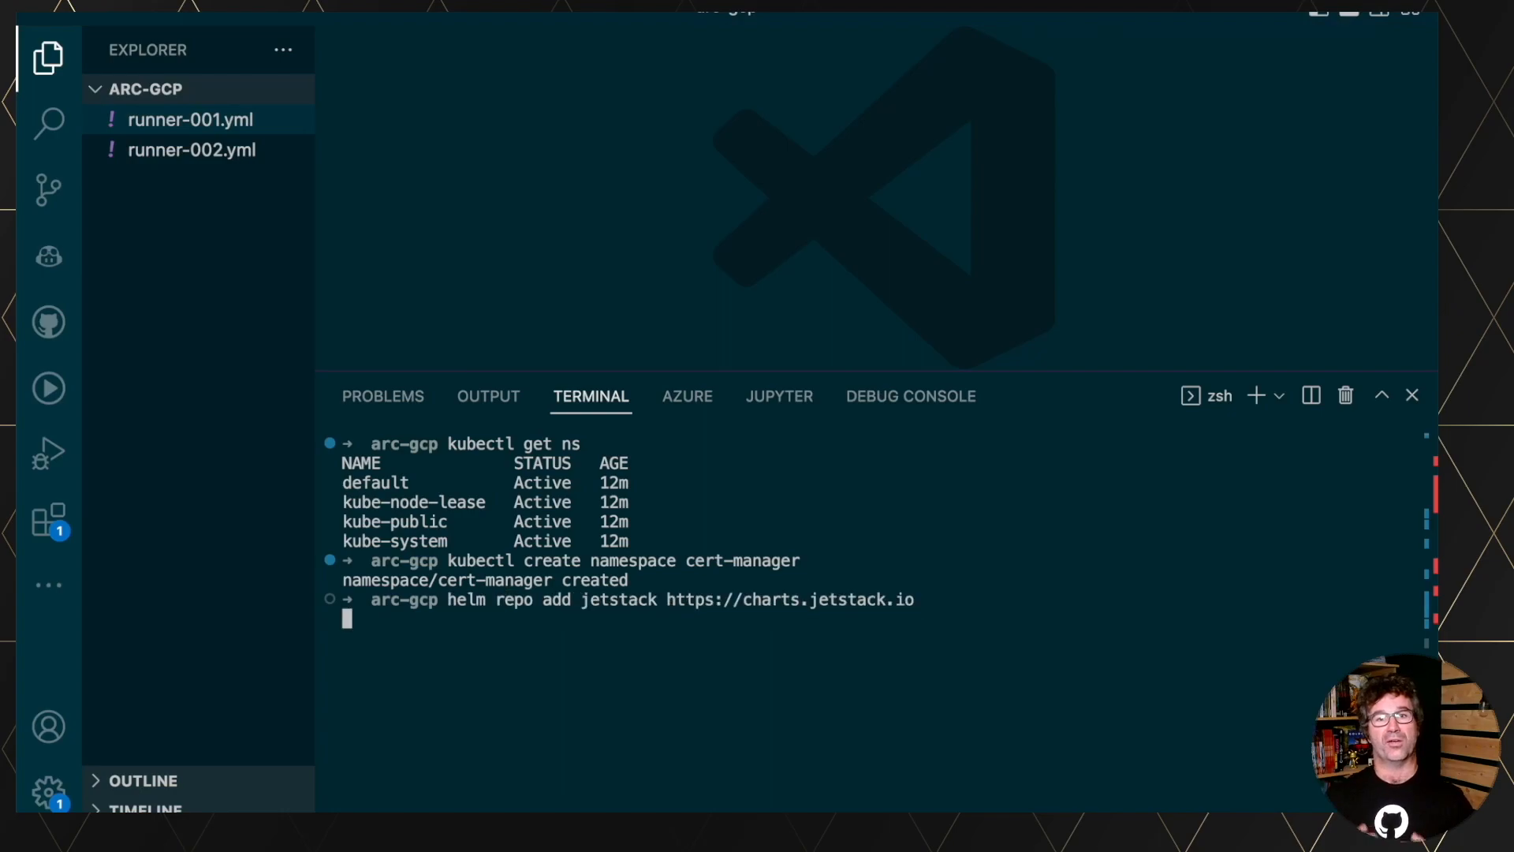
{"action": "key", "text": "Return"}
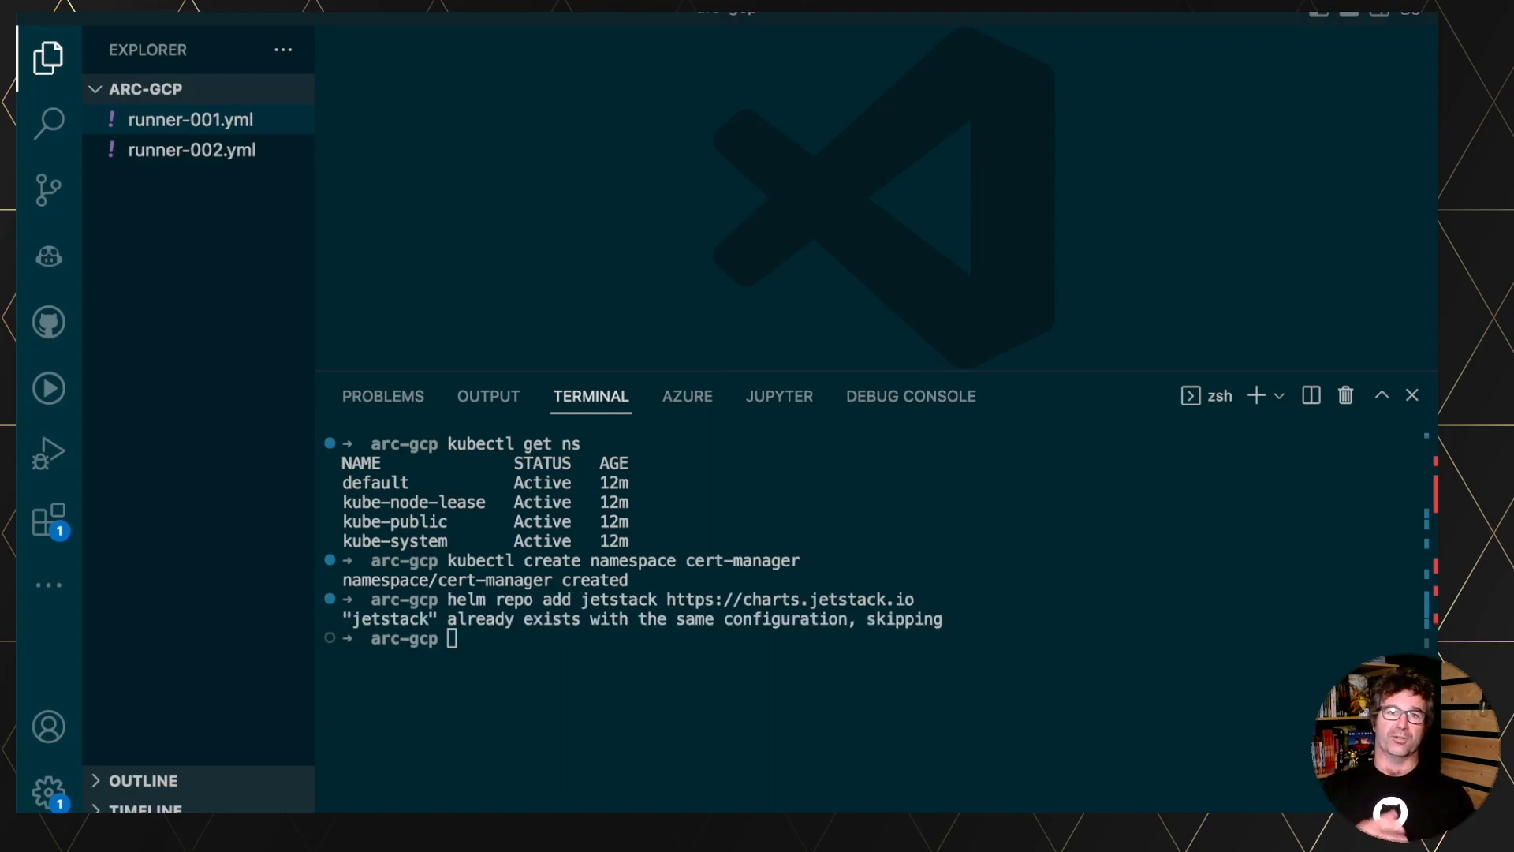
{"action": "mouse_move", "coordinate": [1035, 679]}
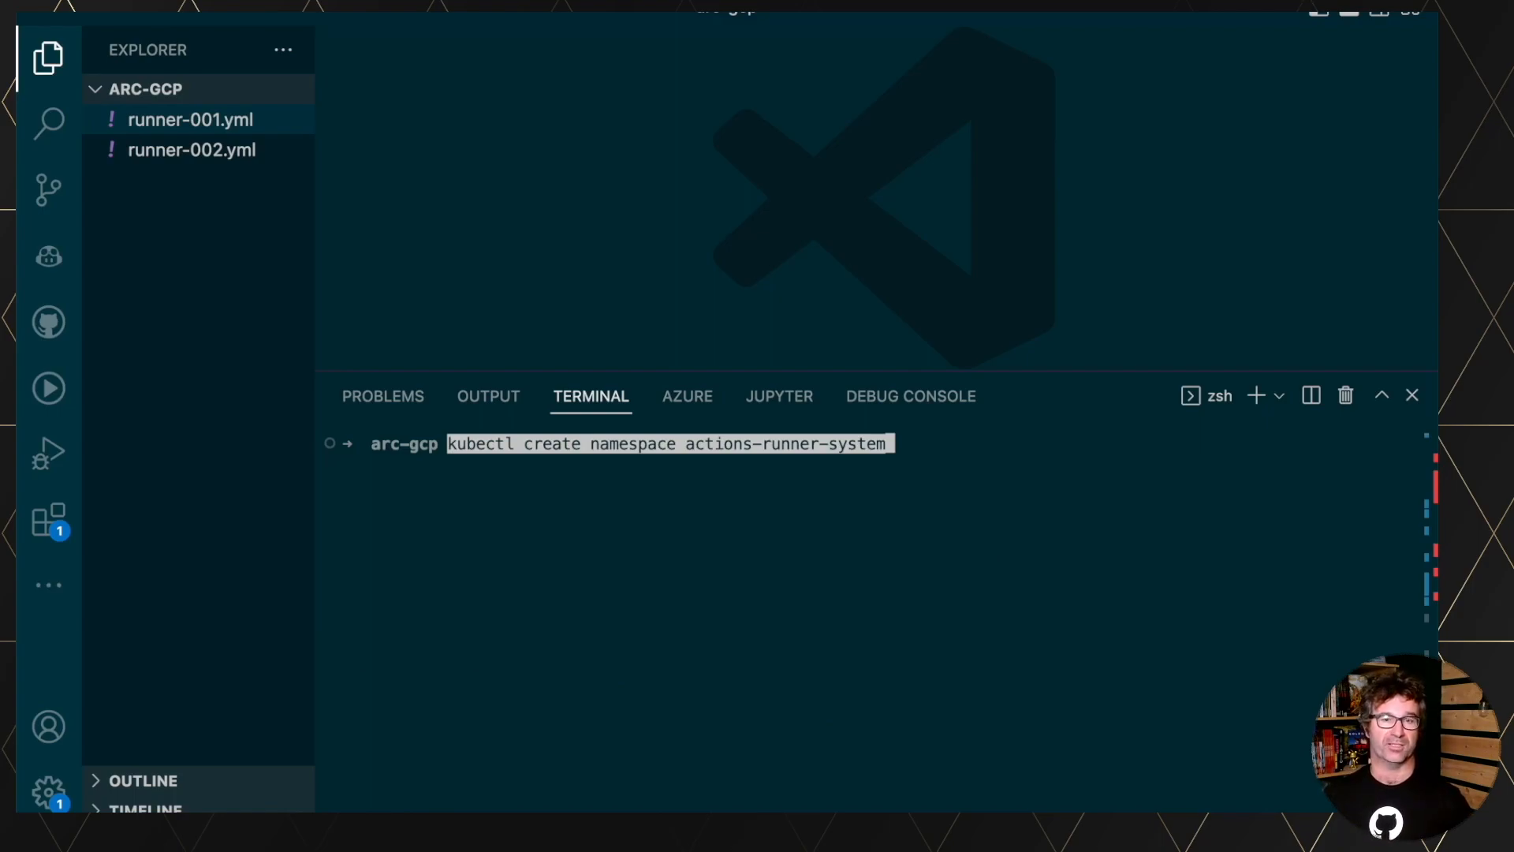
Create the actions-runner-system namespace and helm install actions-runner-controller into it.
{"action": "key", "text": "Return"}
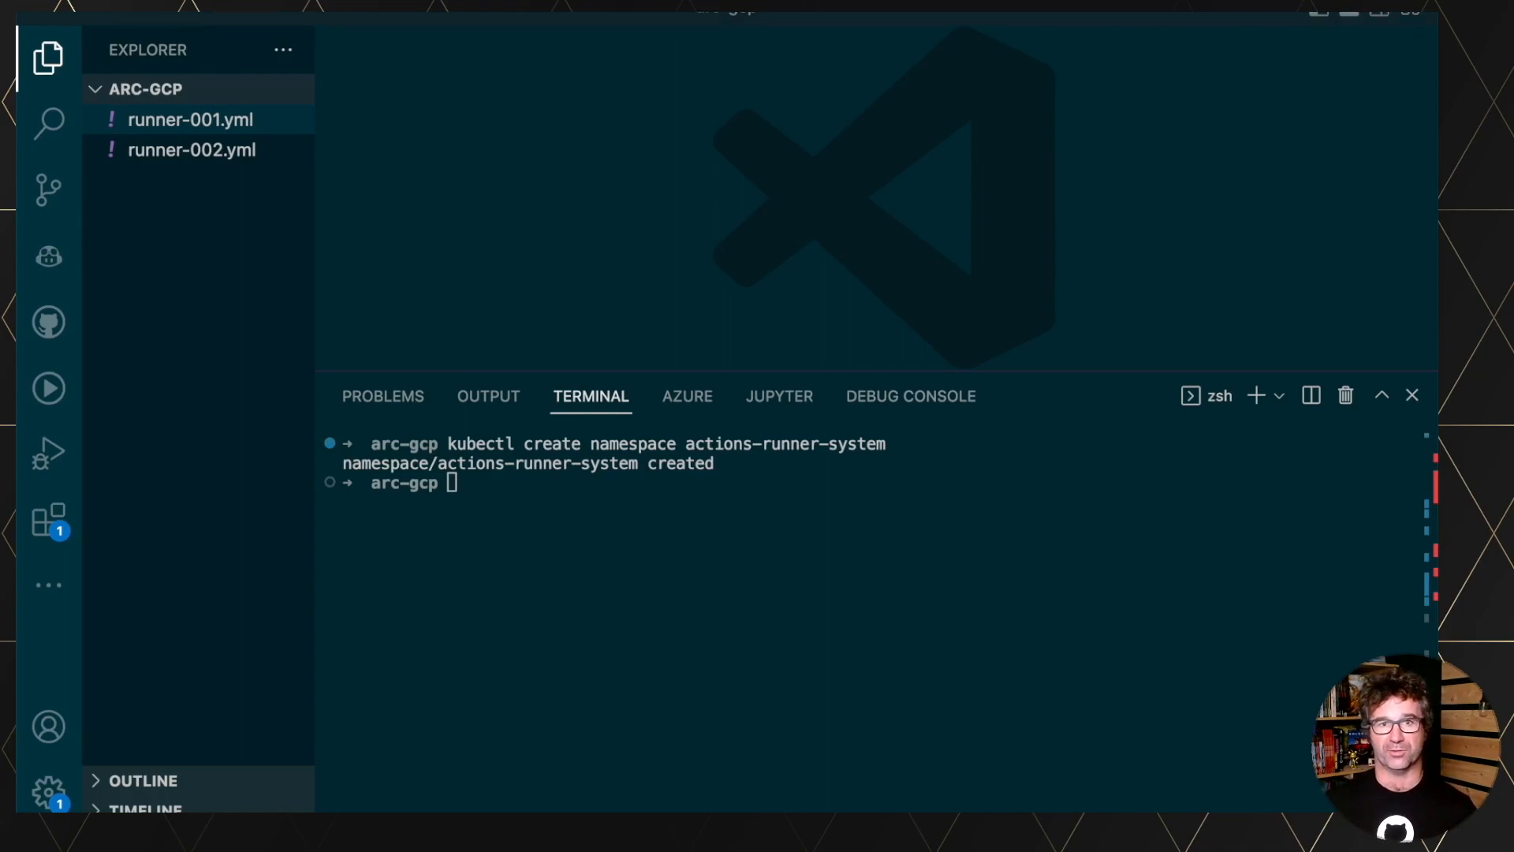
{"action": "type", "text": "helm install -n actions-runner-system actions-runner-controller actions-runner-controller/actions-runner-controller --version=0.21.0"}
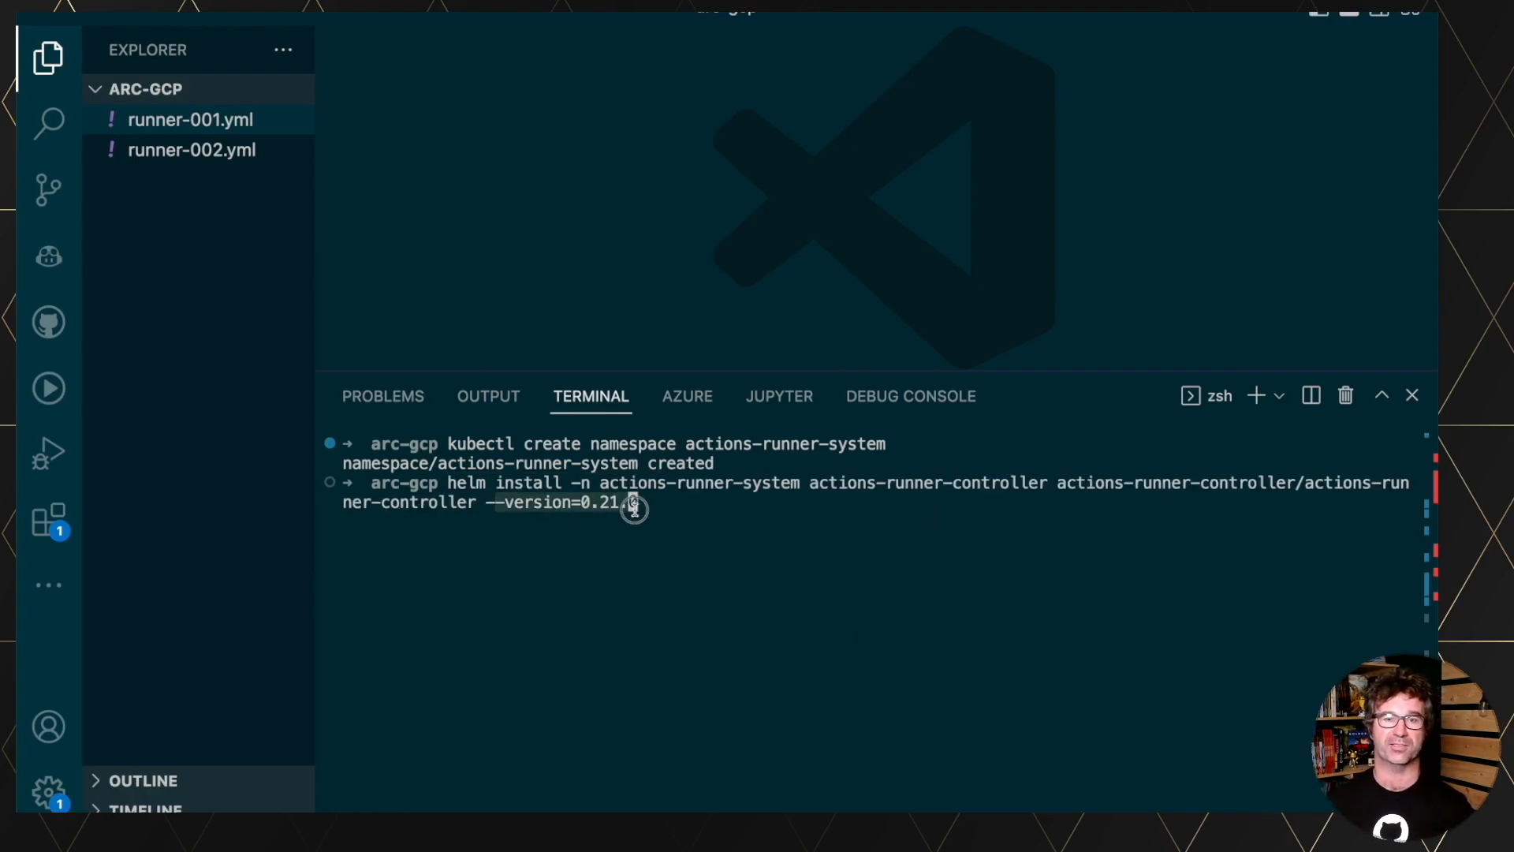
{"action": "key", "text": "Return"}
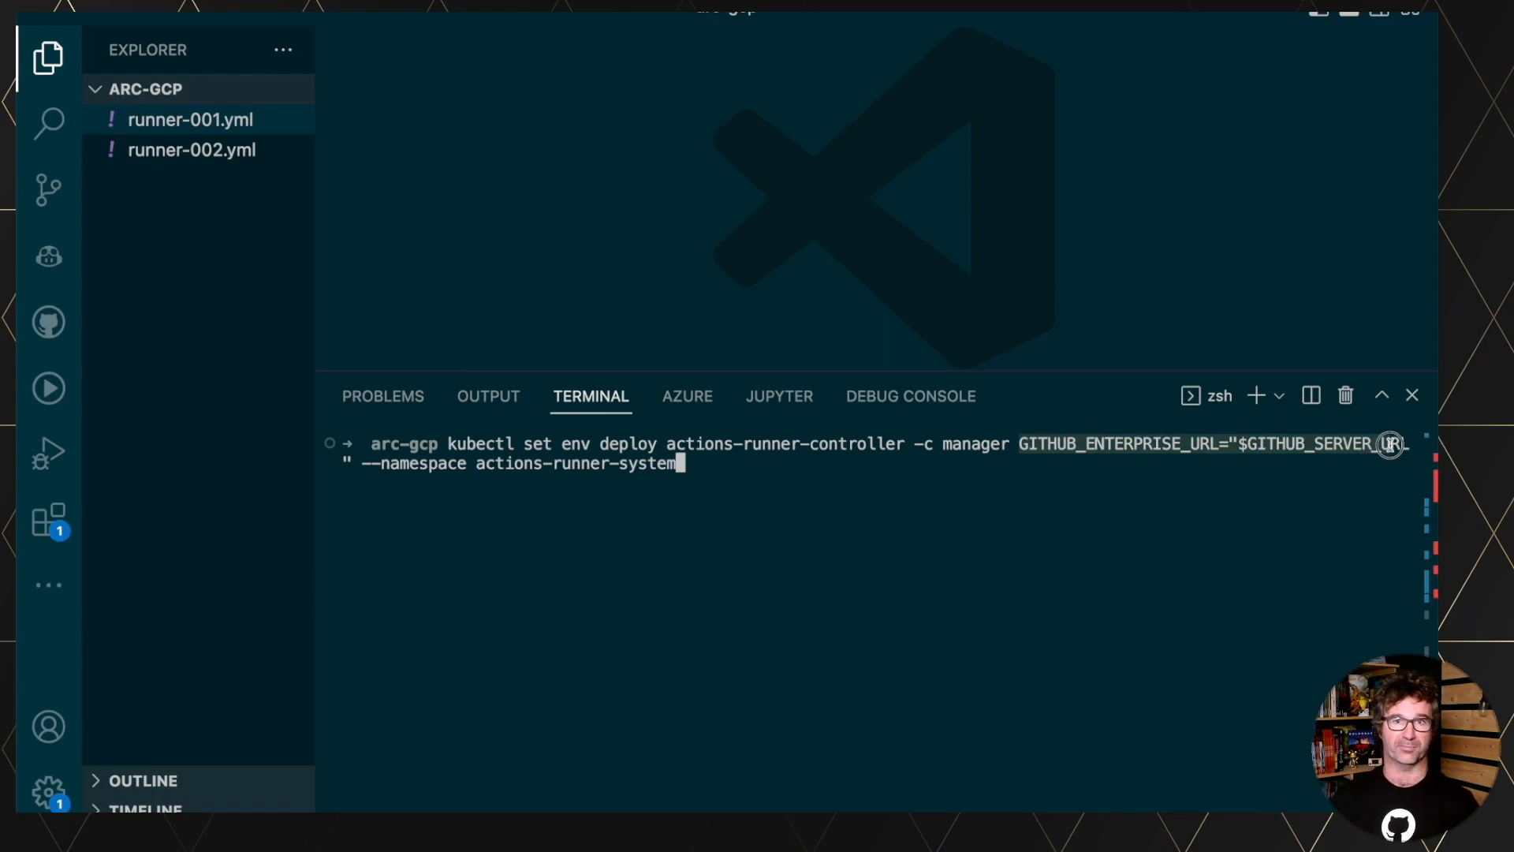
{"action": "mouse_move", "coordinate": [1090, 499]}
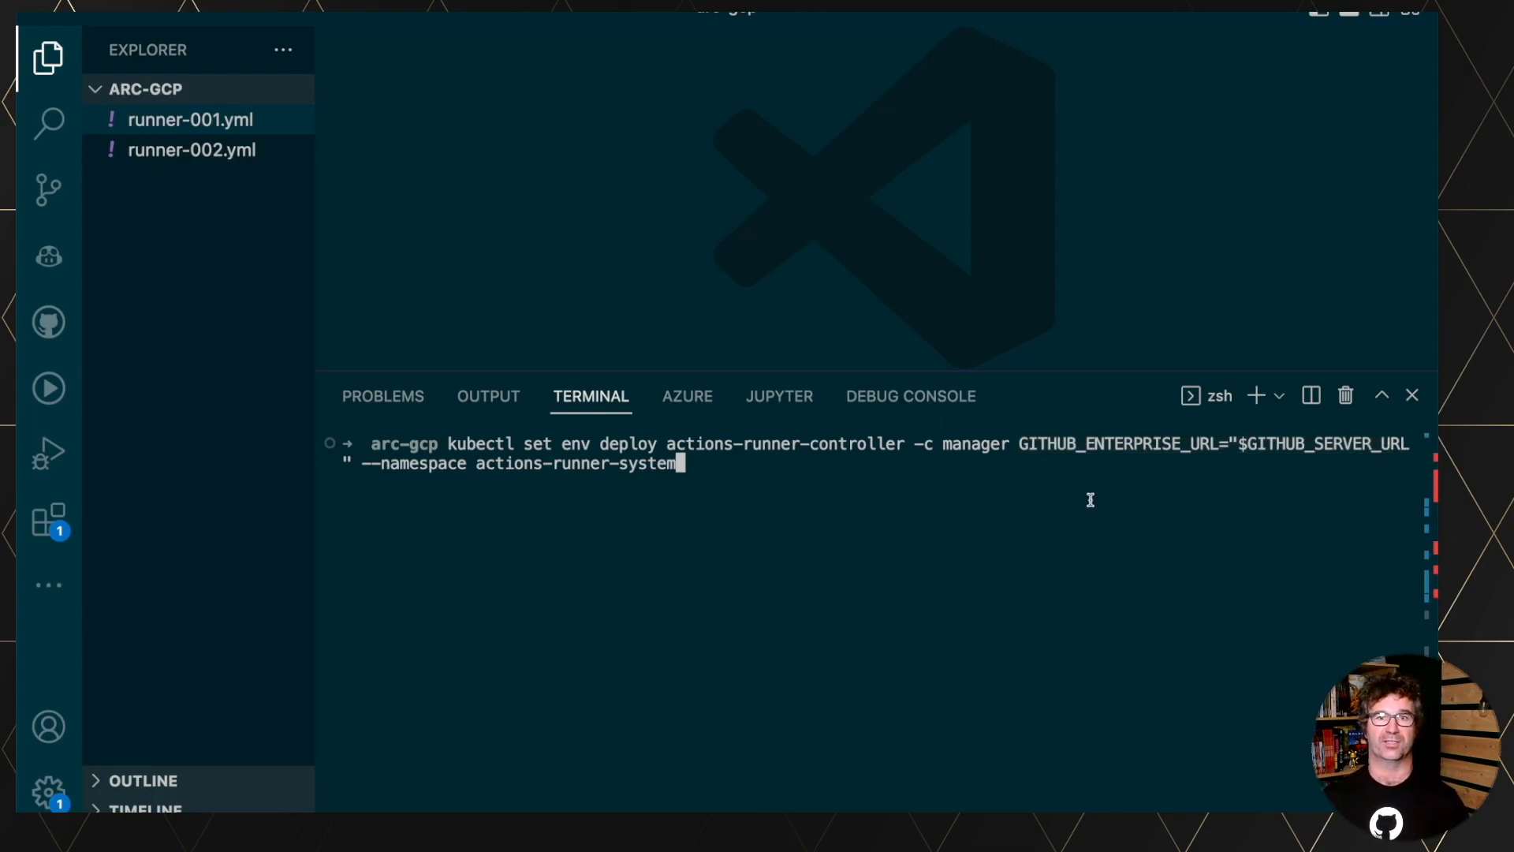
Set the controller's GITHUB_ENTERPRISE_URL environment variable and verify namespaces with kubectl get ns.
{"action": "key", "text": "Return"}
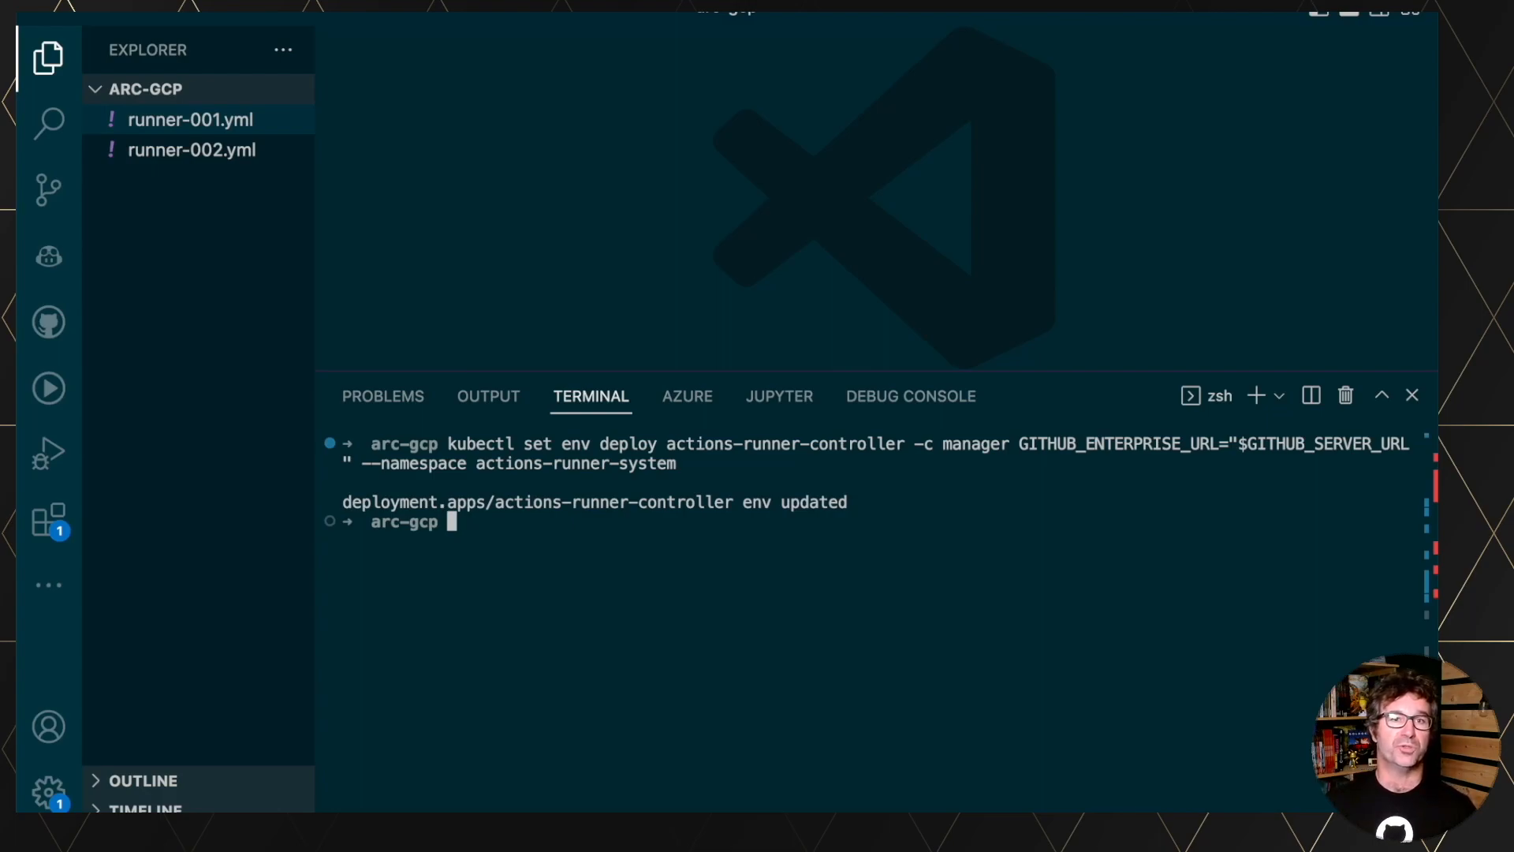
{"action": "type", "text": "kubectl get ns"}
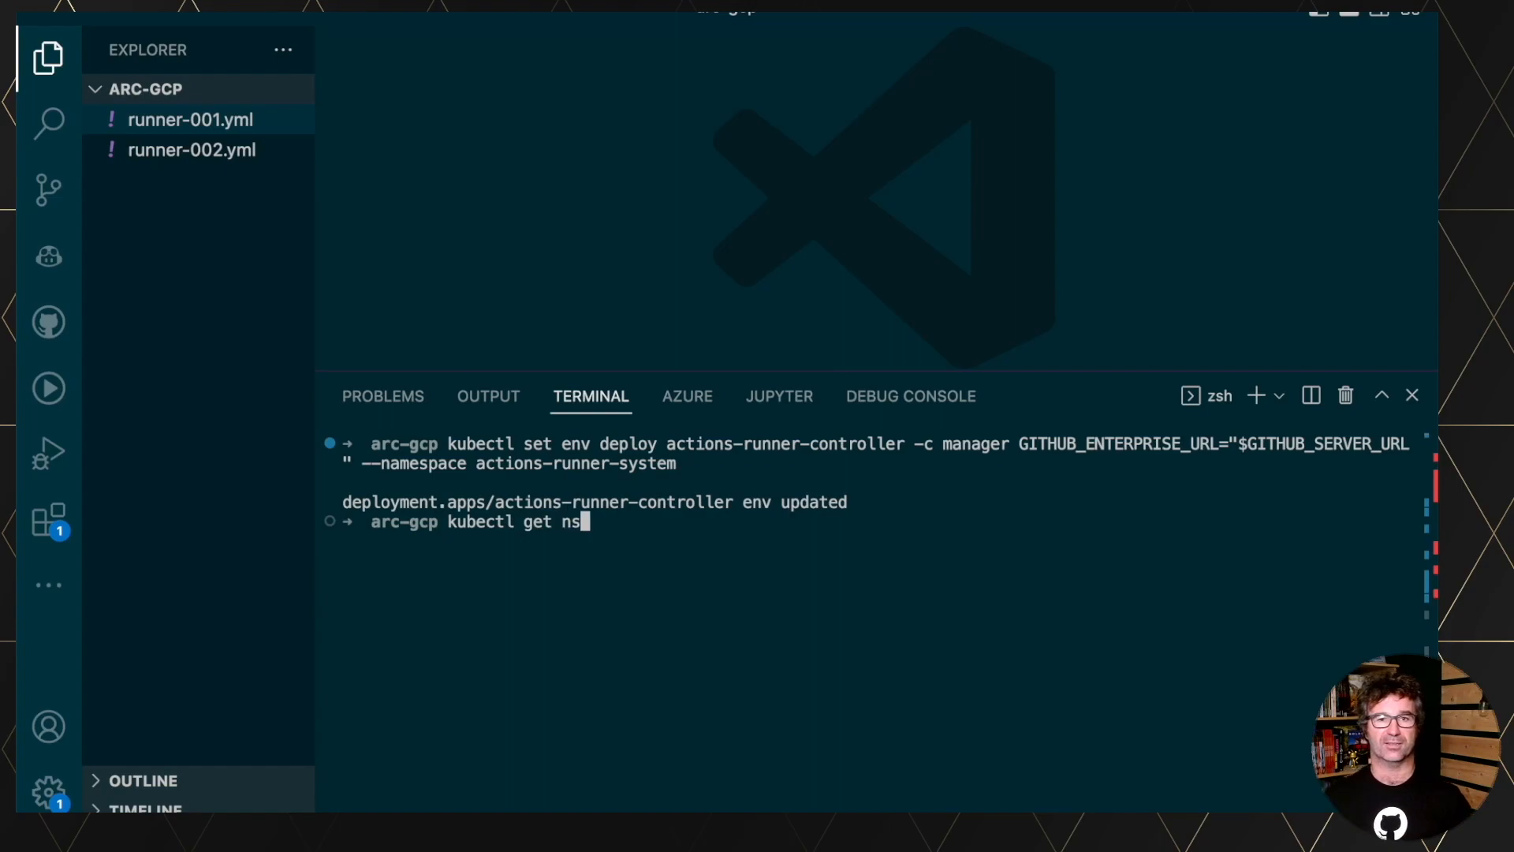
{"action": "key", "text": "Return"}
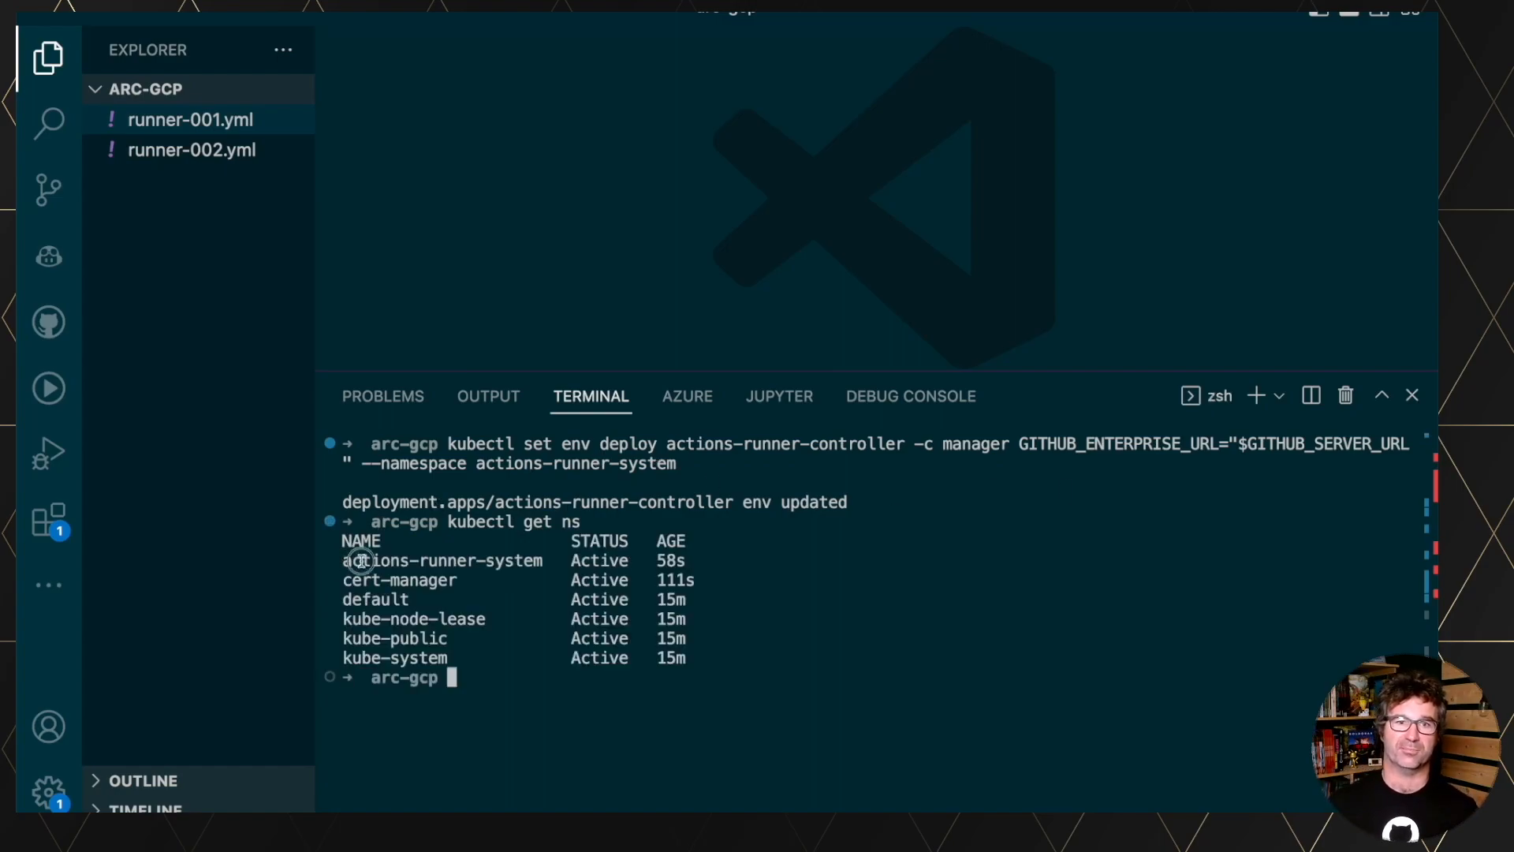
{"action": "mouse_move", "coordinate": [433, 579]}
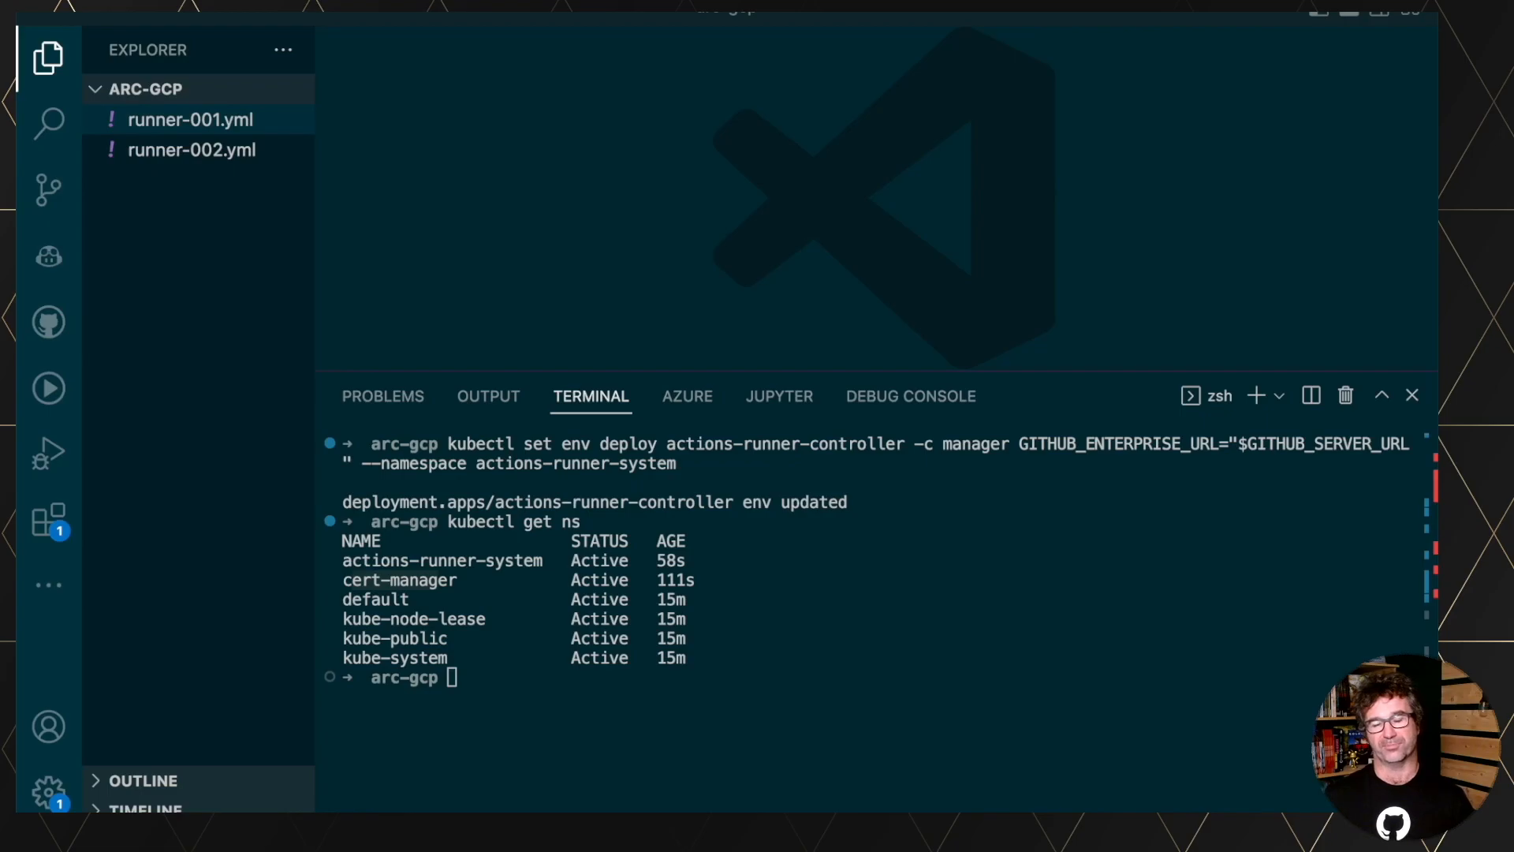
Create the controller-manager secret with app ID, installation ID, private key, and a runners namespace.
{"action": "type", "text": "c"}
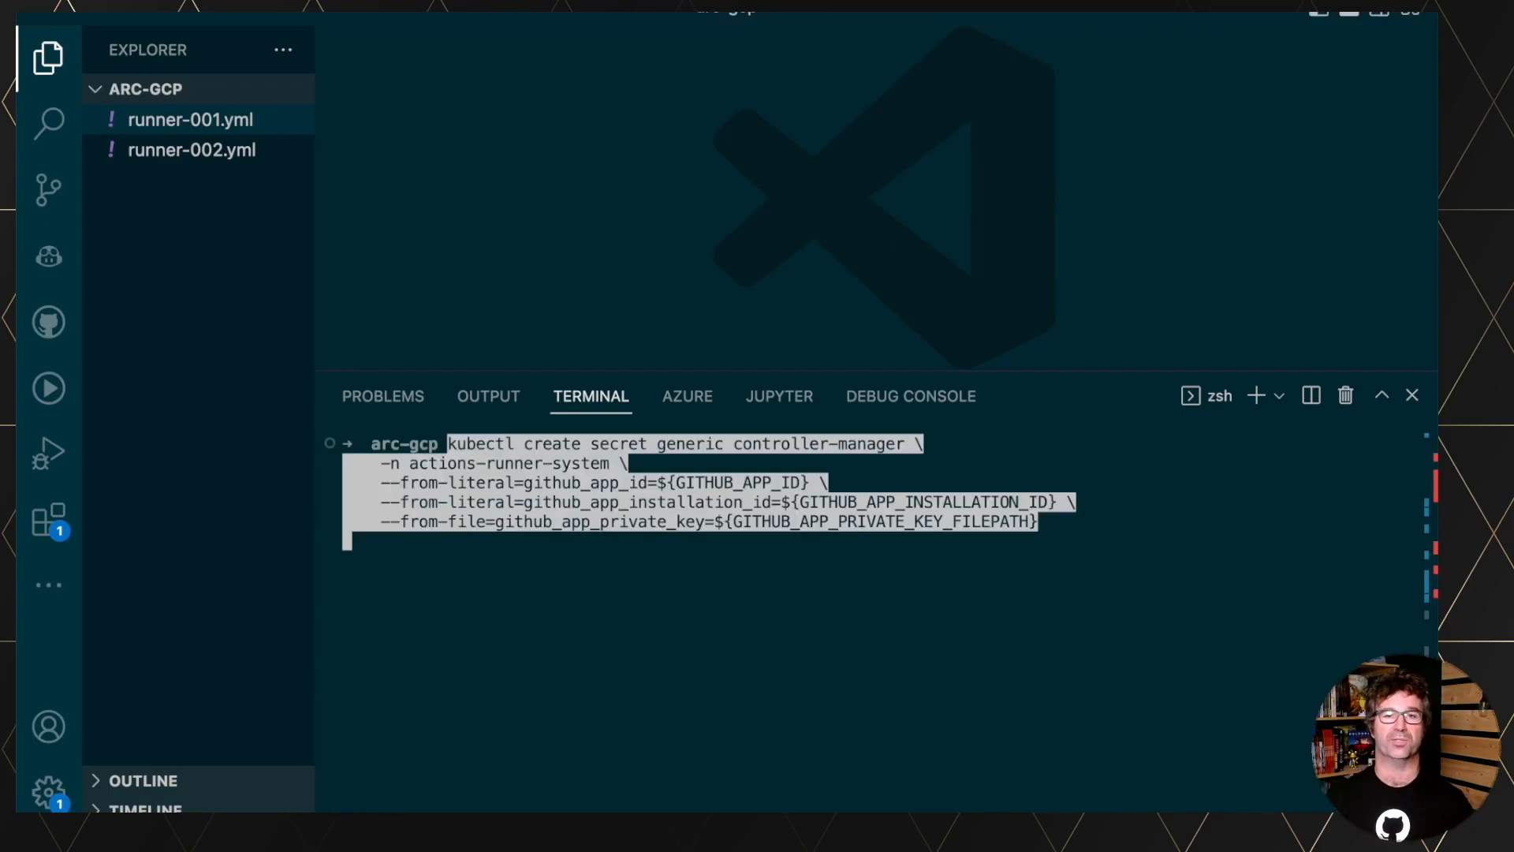
{"action": "left_click", "coordinate": [763, 576]}
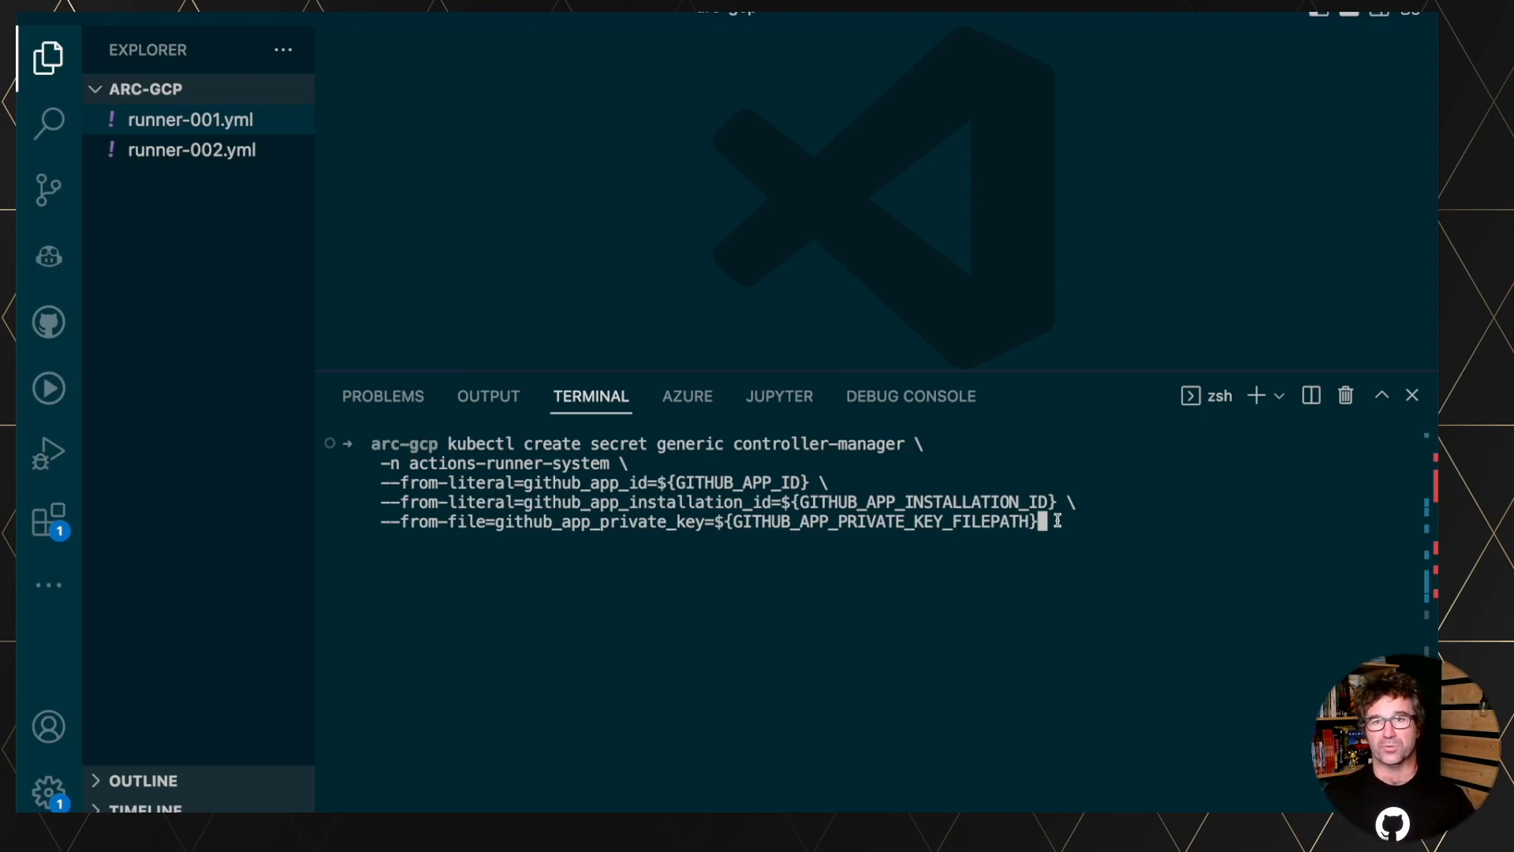
{"action": "key", "text": "Return"}
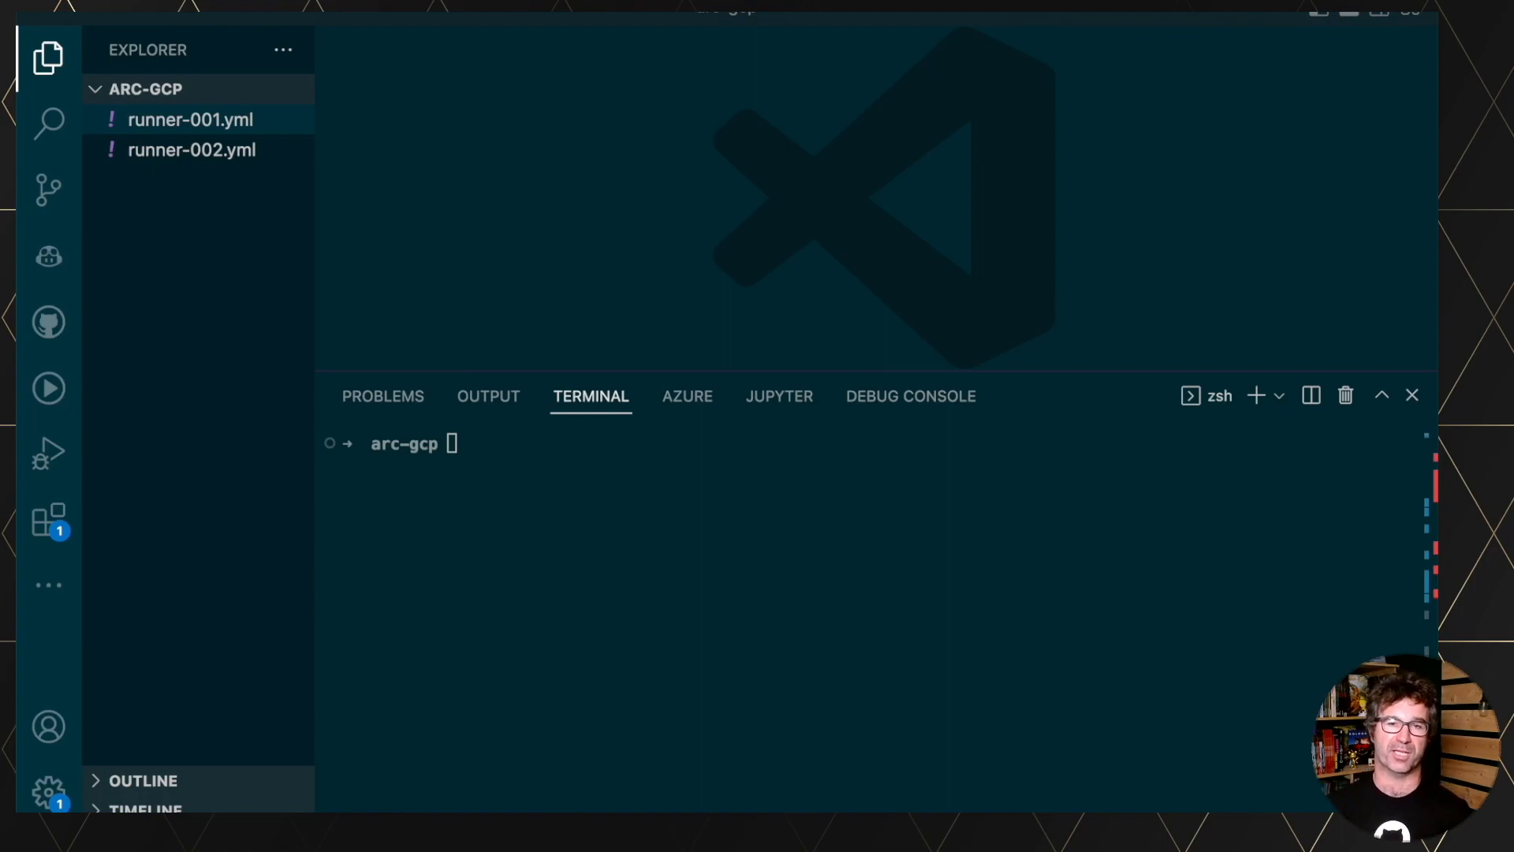
{"action": "type", "text": "kubectl create namespace runners"}
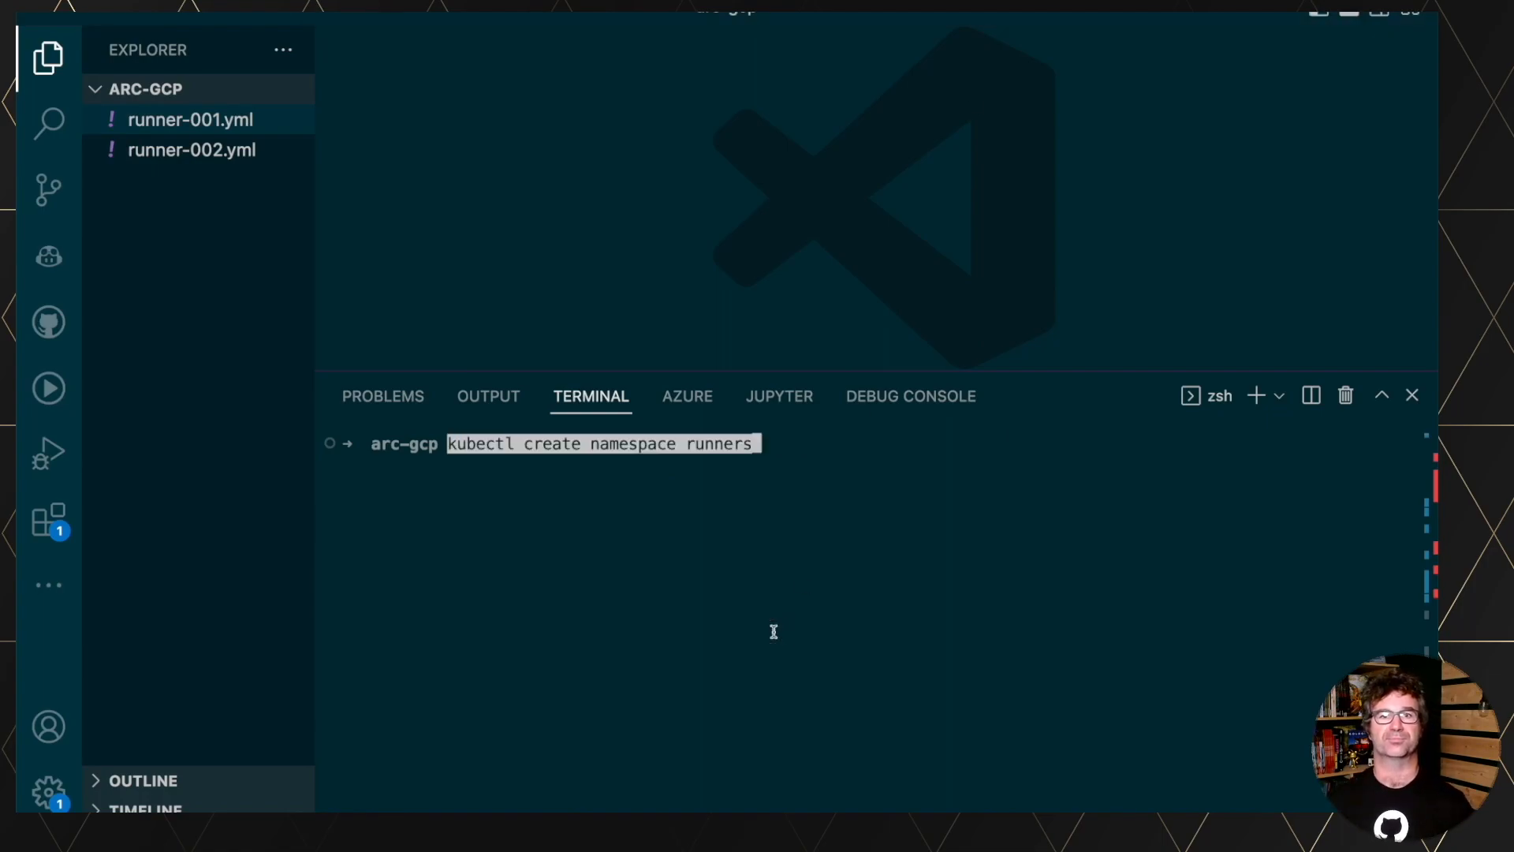
{"action": "key", "text": "Return"}
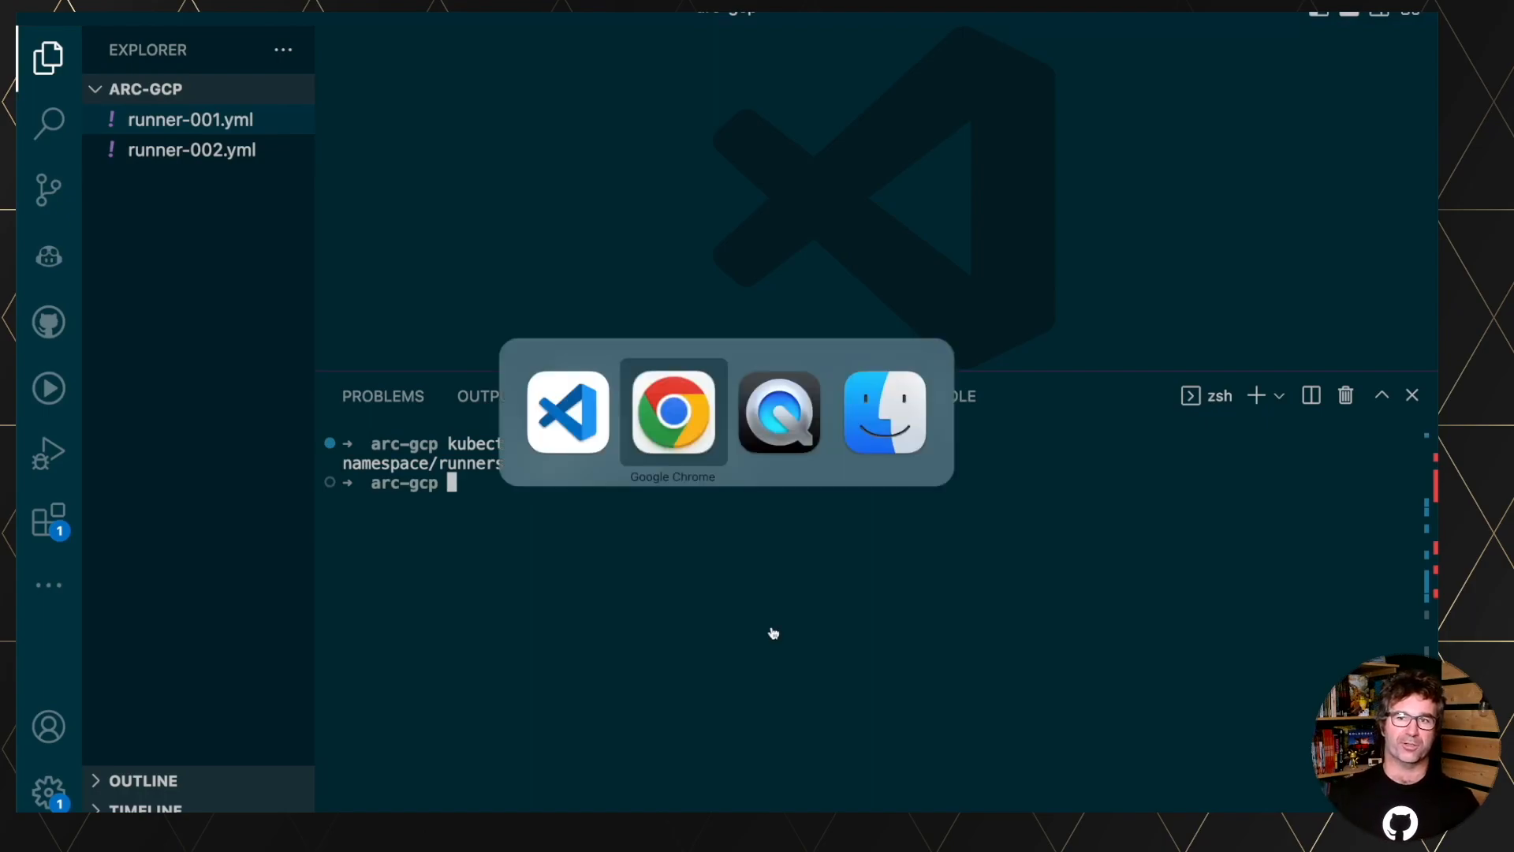
Review the demo org's Actions runner groups, both Default groups showing zero runners.
{"action": "left_click", "coordinate": [672, 412]}
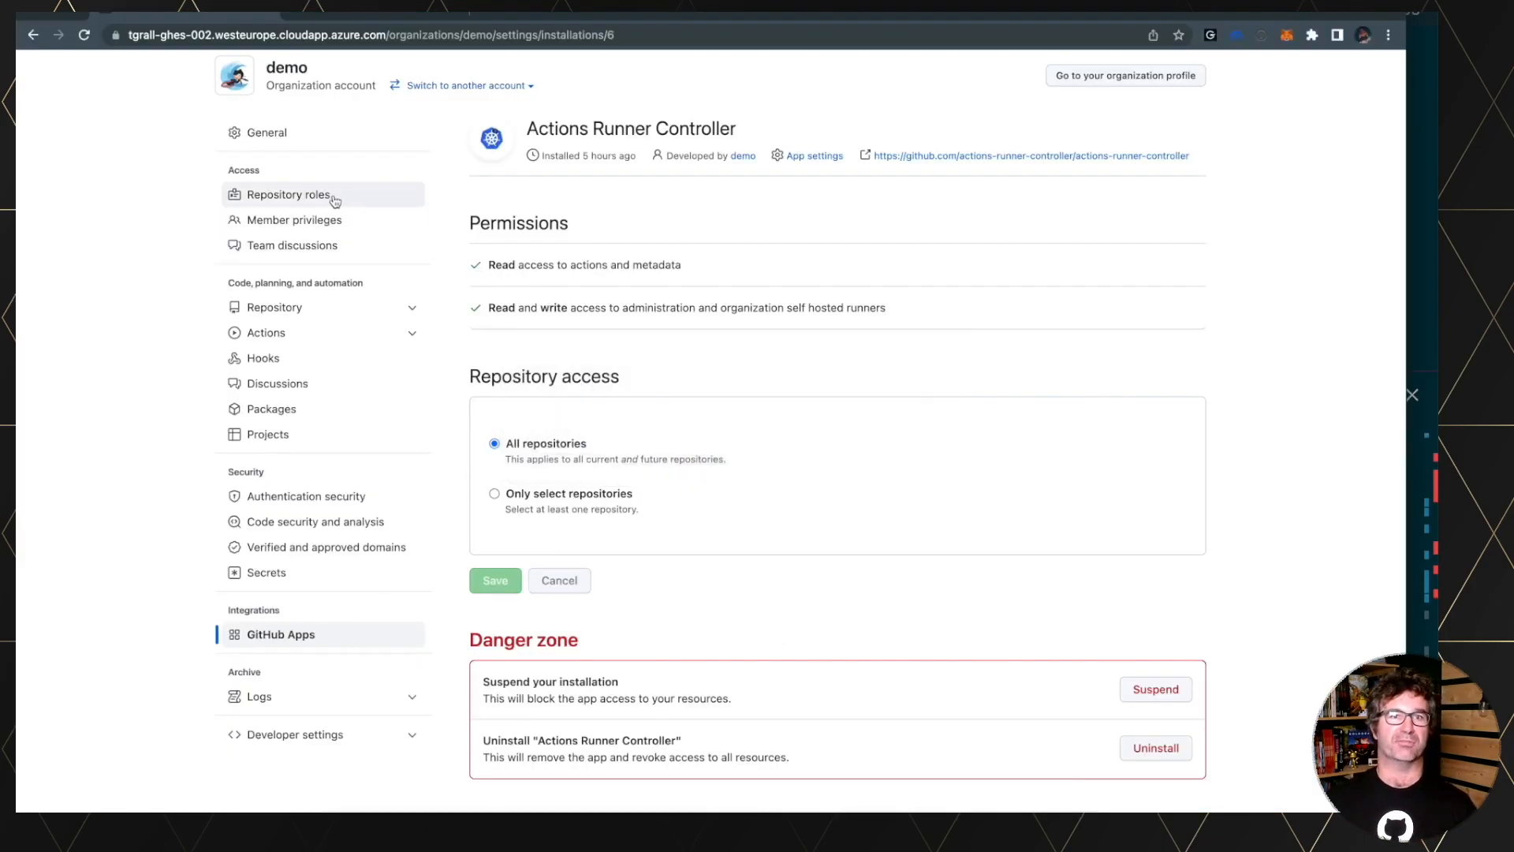
{"action": "left_click", "coordinate": [266, 332]}
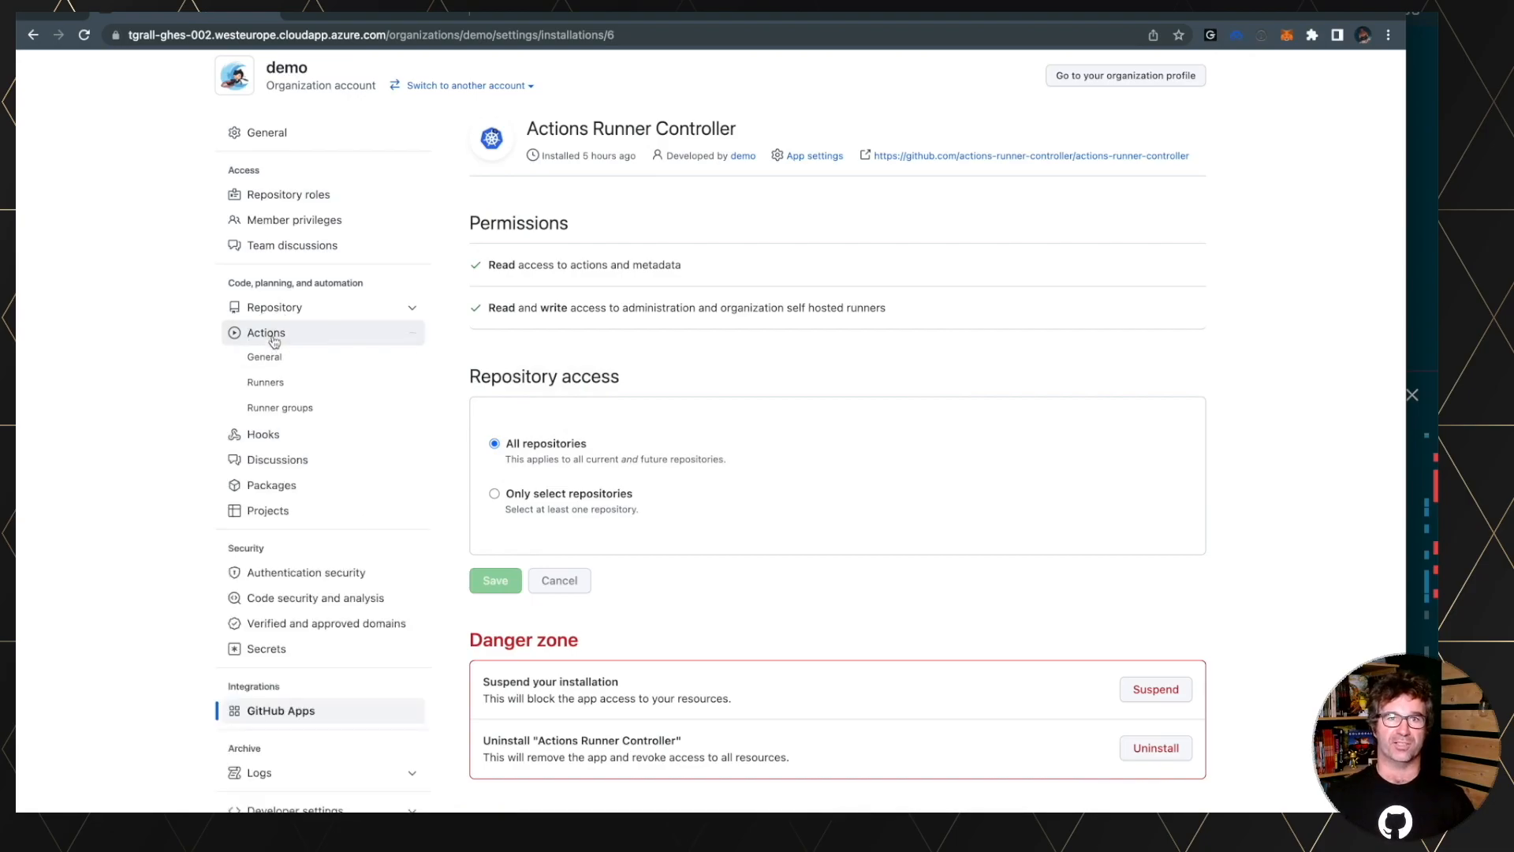
{"action": "left_click", "coordinate": [265, 382]}
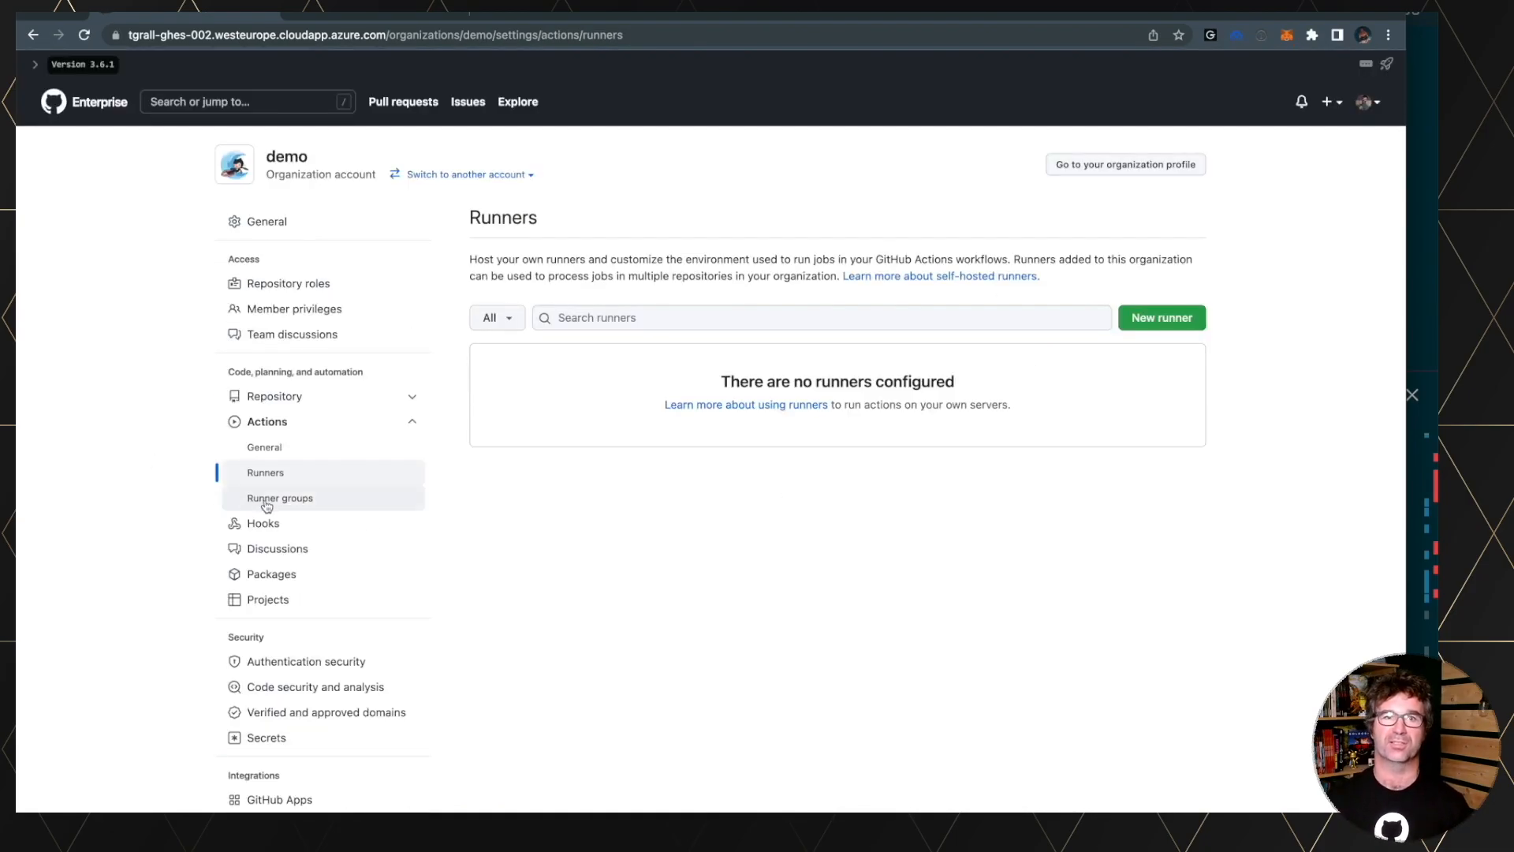
{"action": "left_click", "coordinate": [280, 498]}
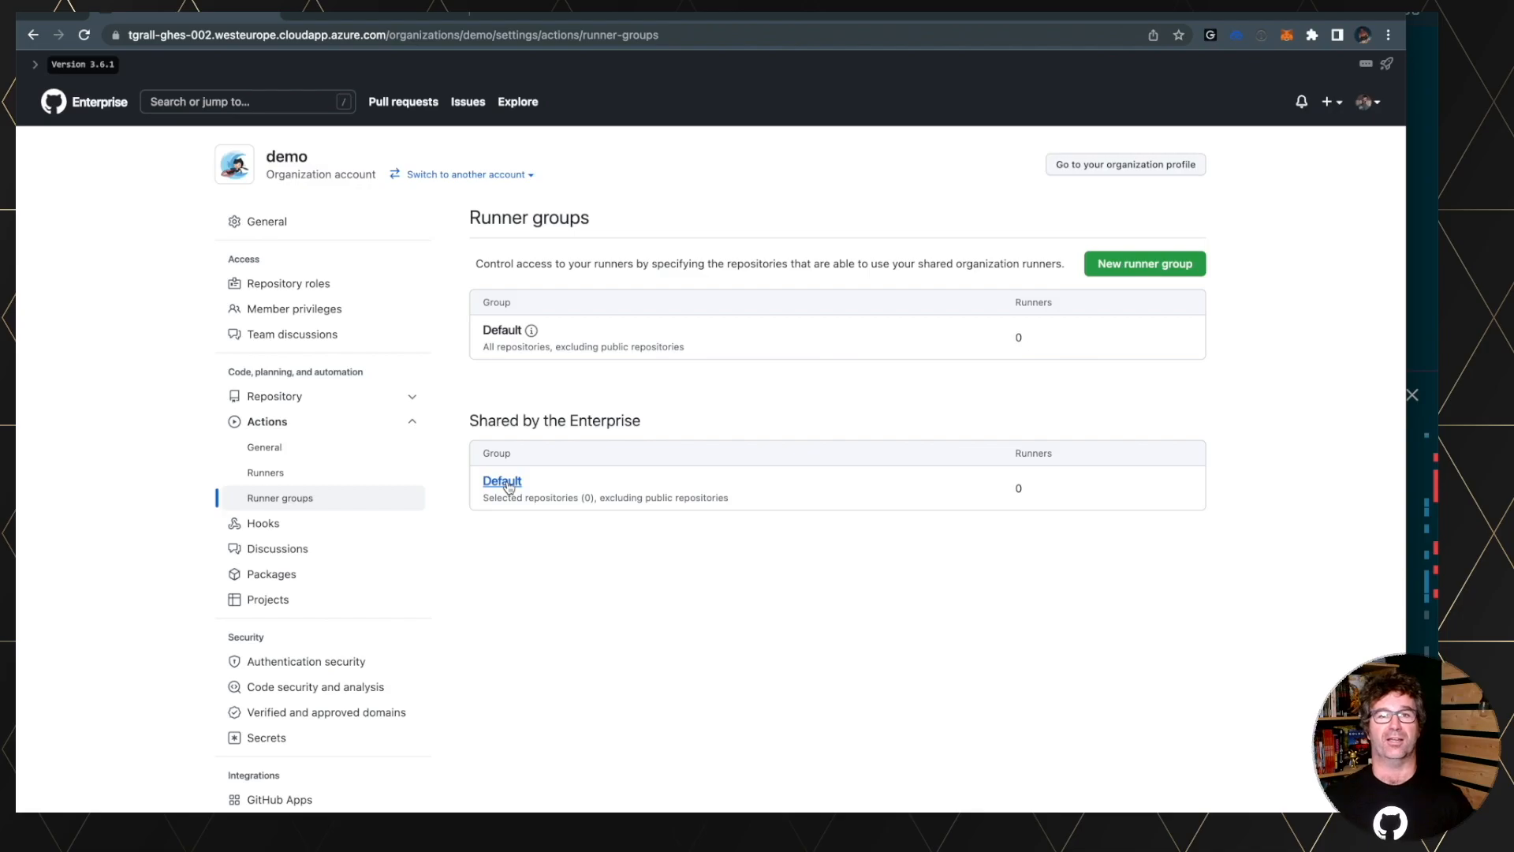
{"action": "mouse_move", "coordinate": [507, 468]}
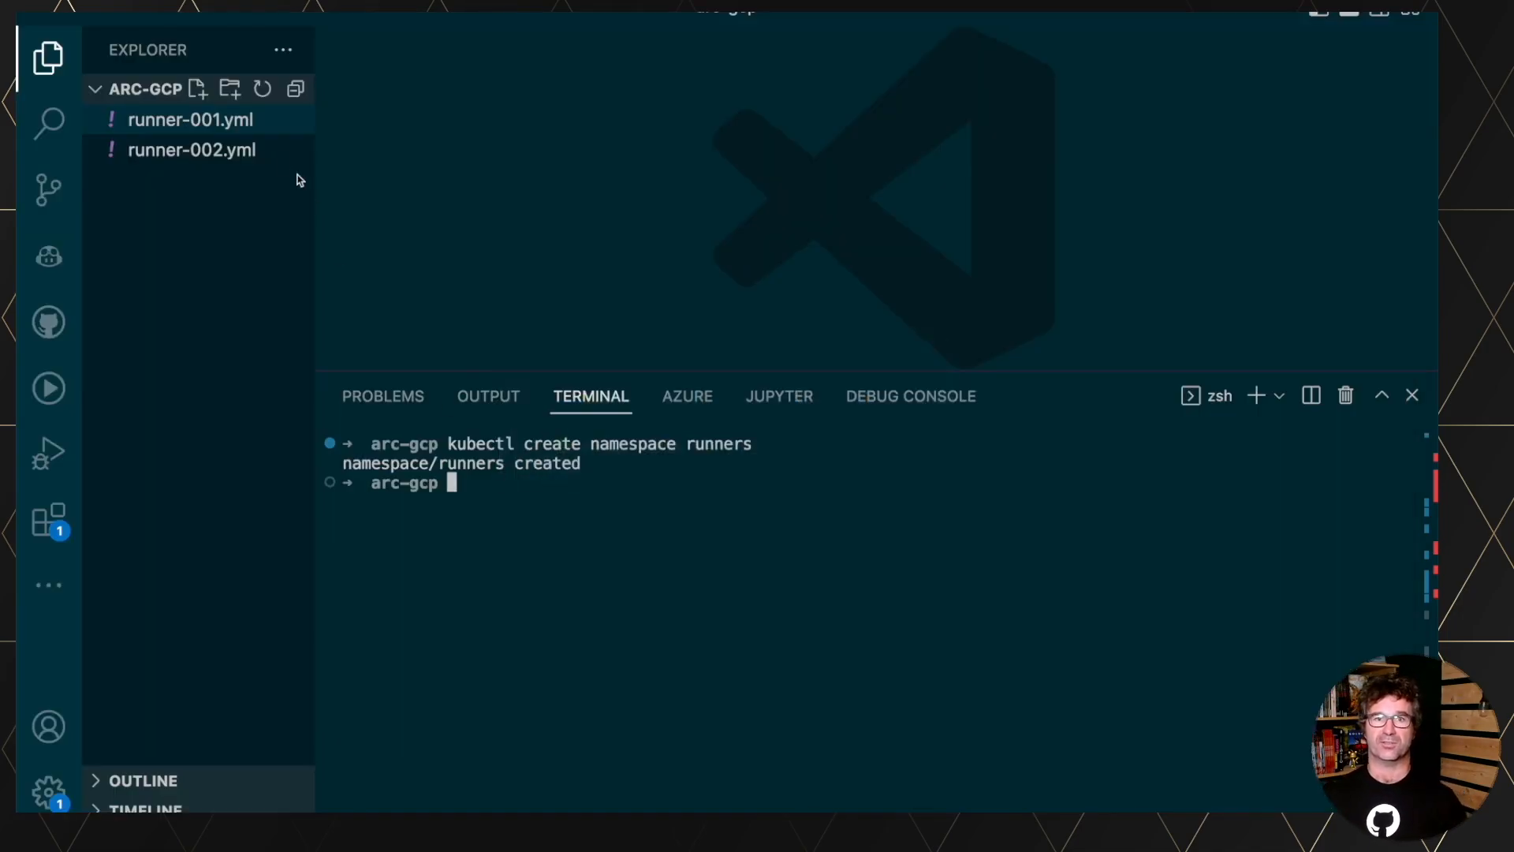
Check runner-001.yml's runners namespace and kubectl apply -f runner-001.yml.
{"action": "left_click", "coordinate": [189, 119]}
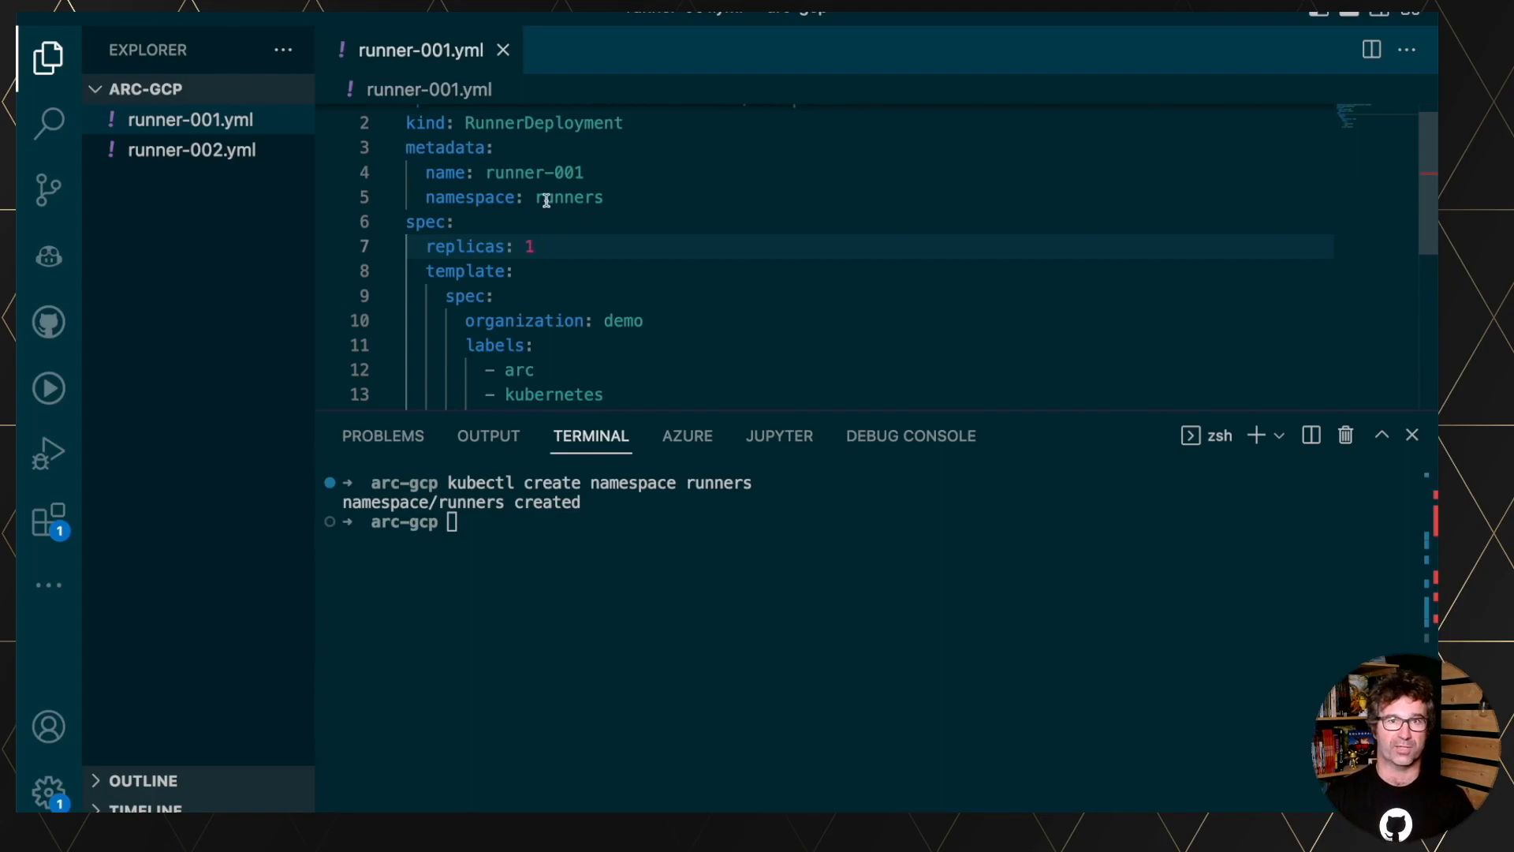
{"action": "double_click", "coordinate": [568, 197]}
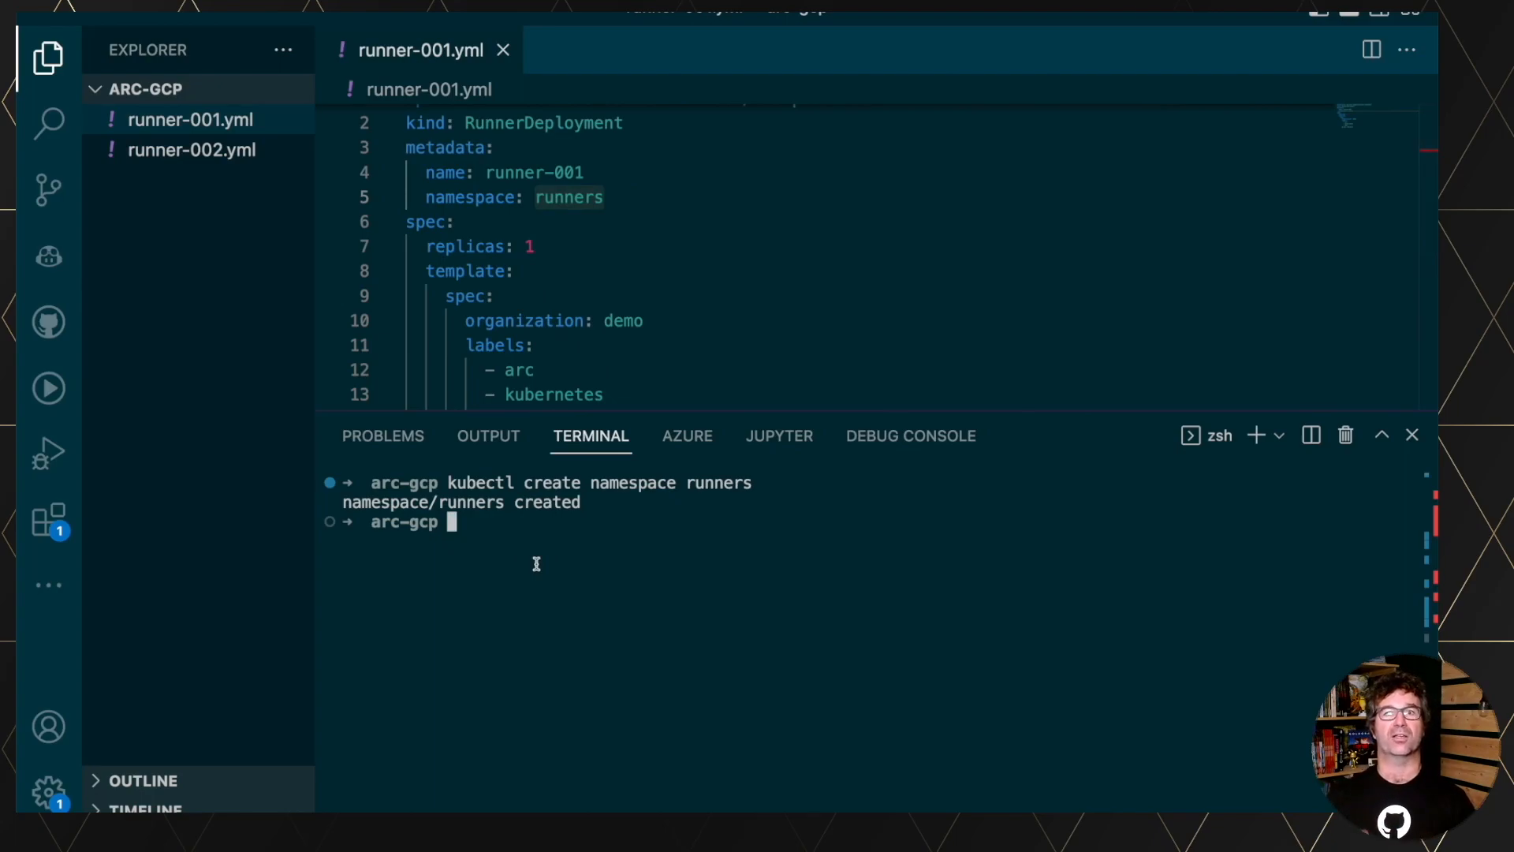
{"action": "type", "text": "kubectl"}
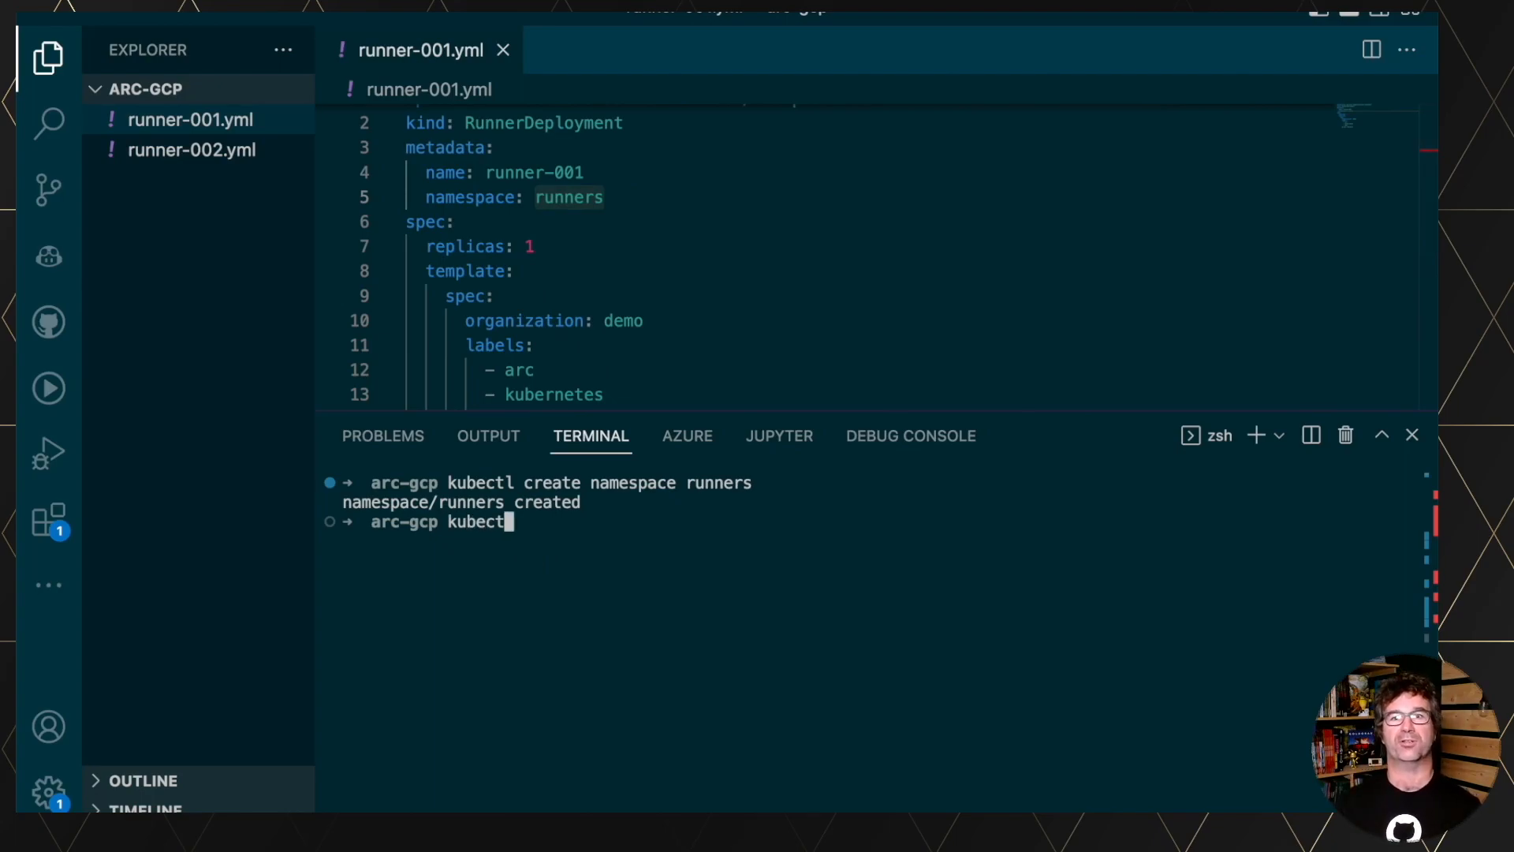
{"action": "type", "text": "app"}
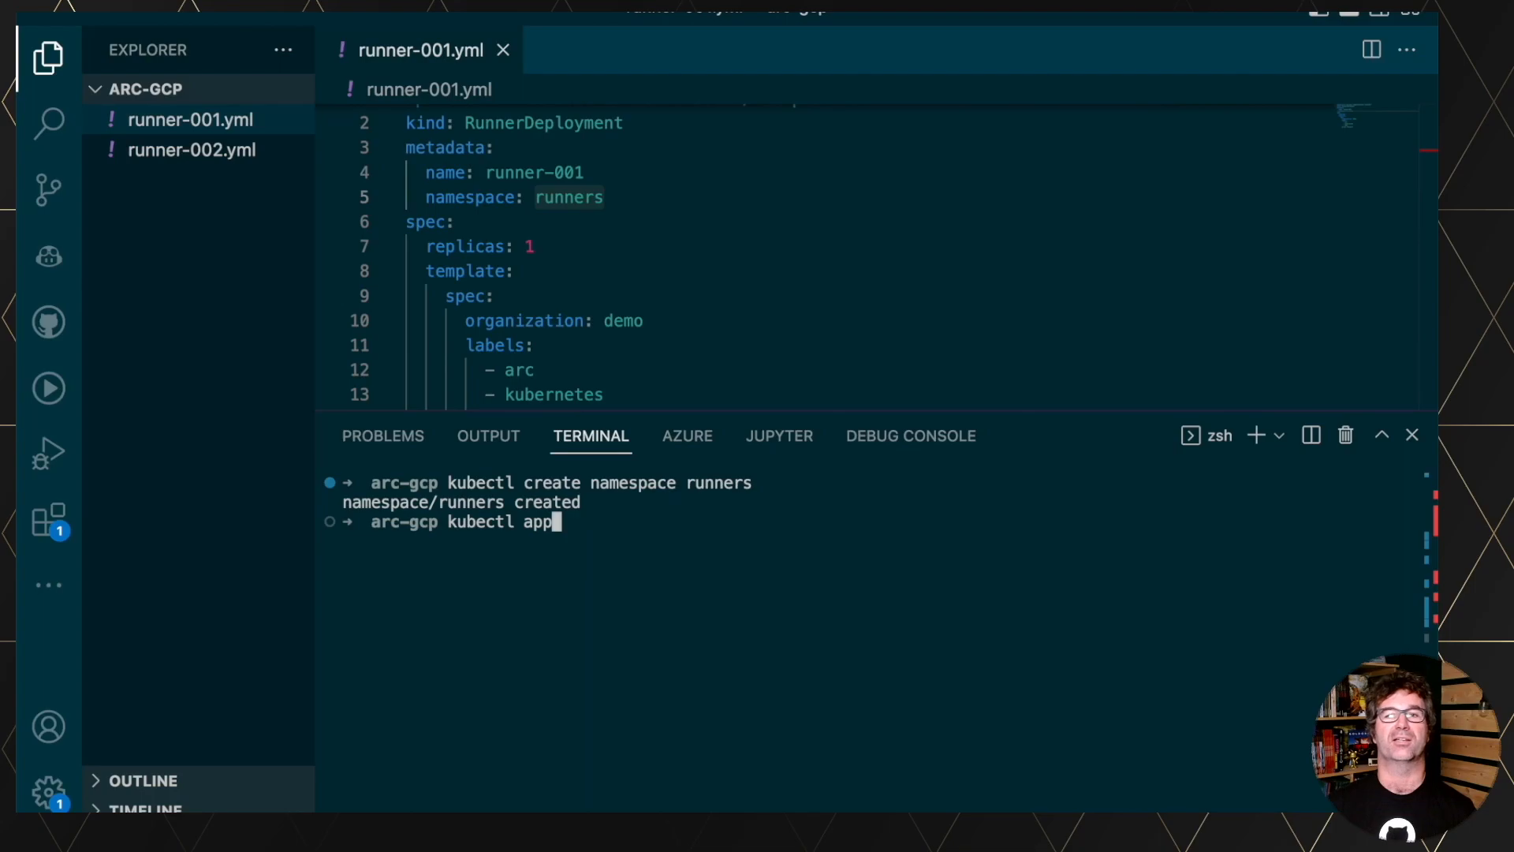
{"action": "type", "text": "ly -f"}
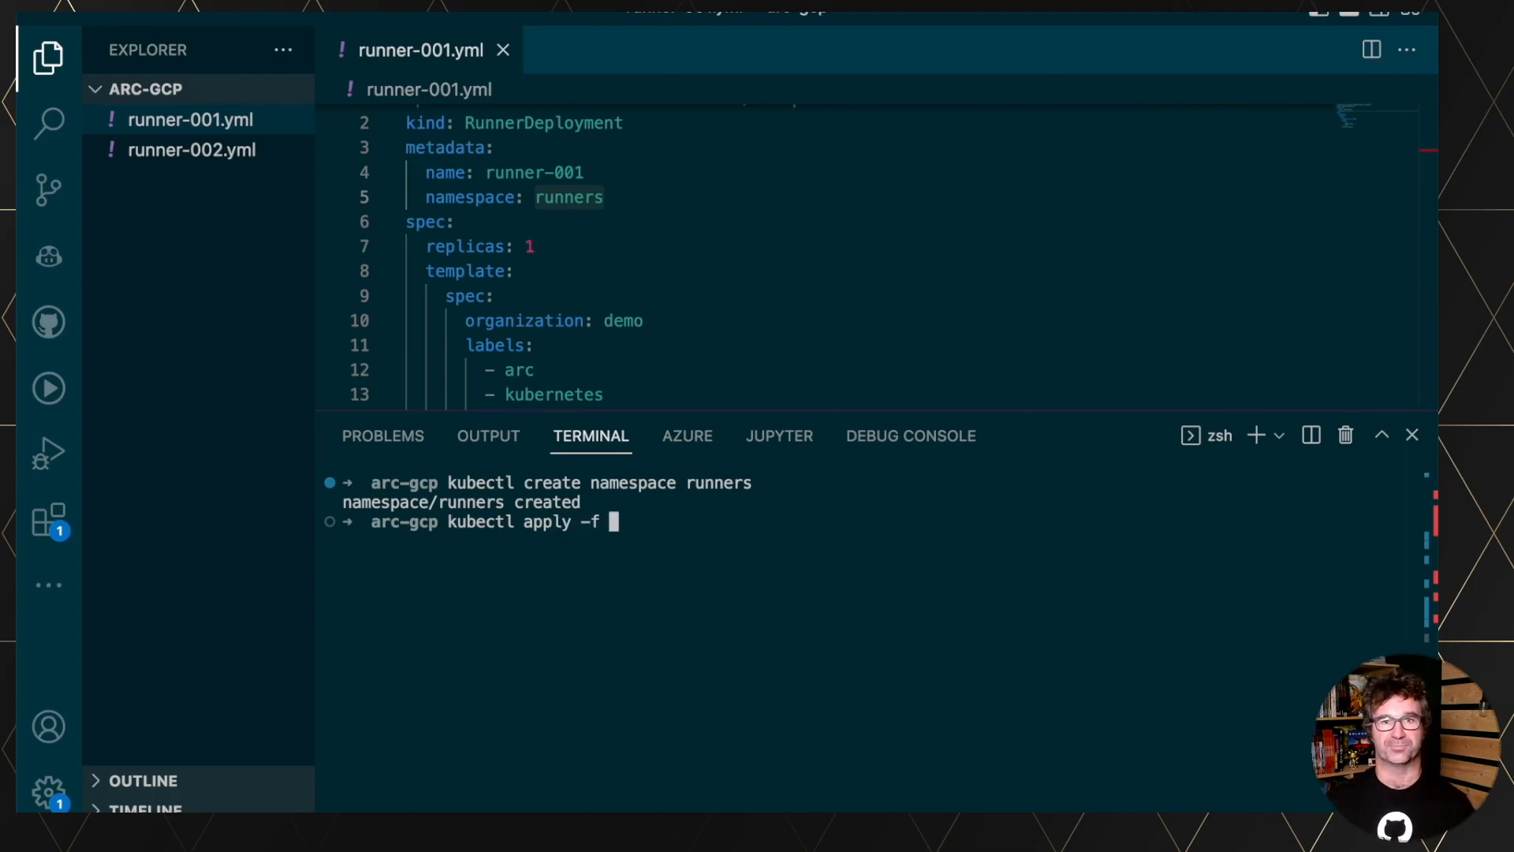
{"action": "type", "text": "runner-00"}
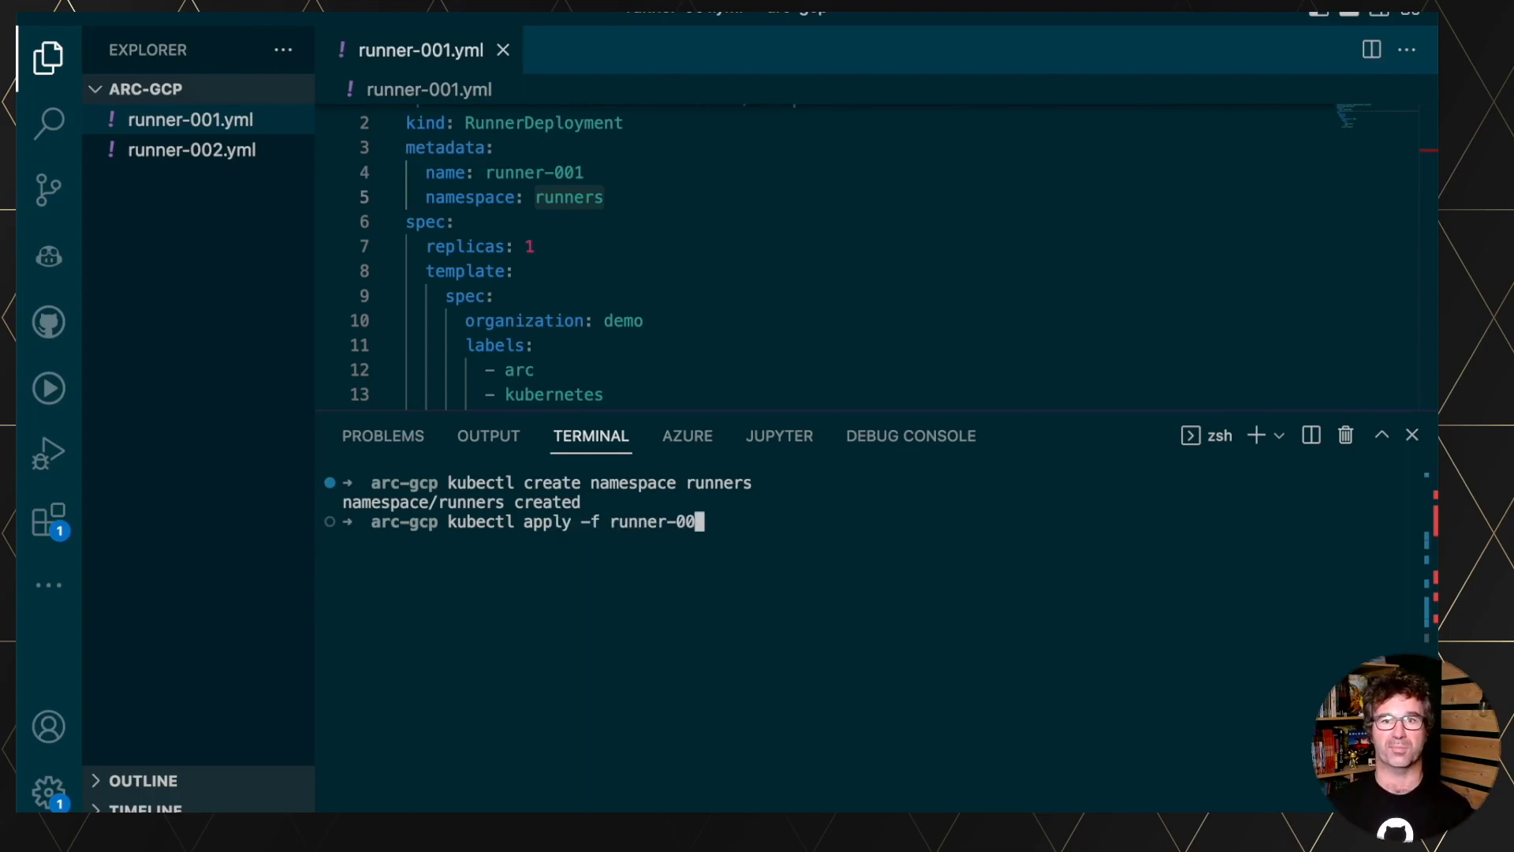
{"action": "key", "text": "Return"}
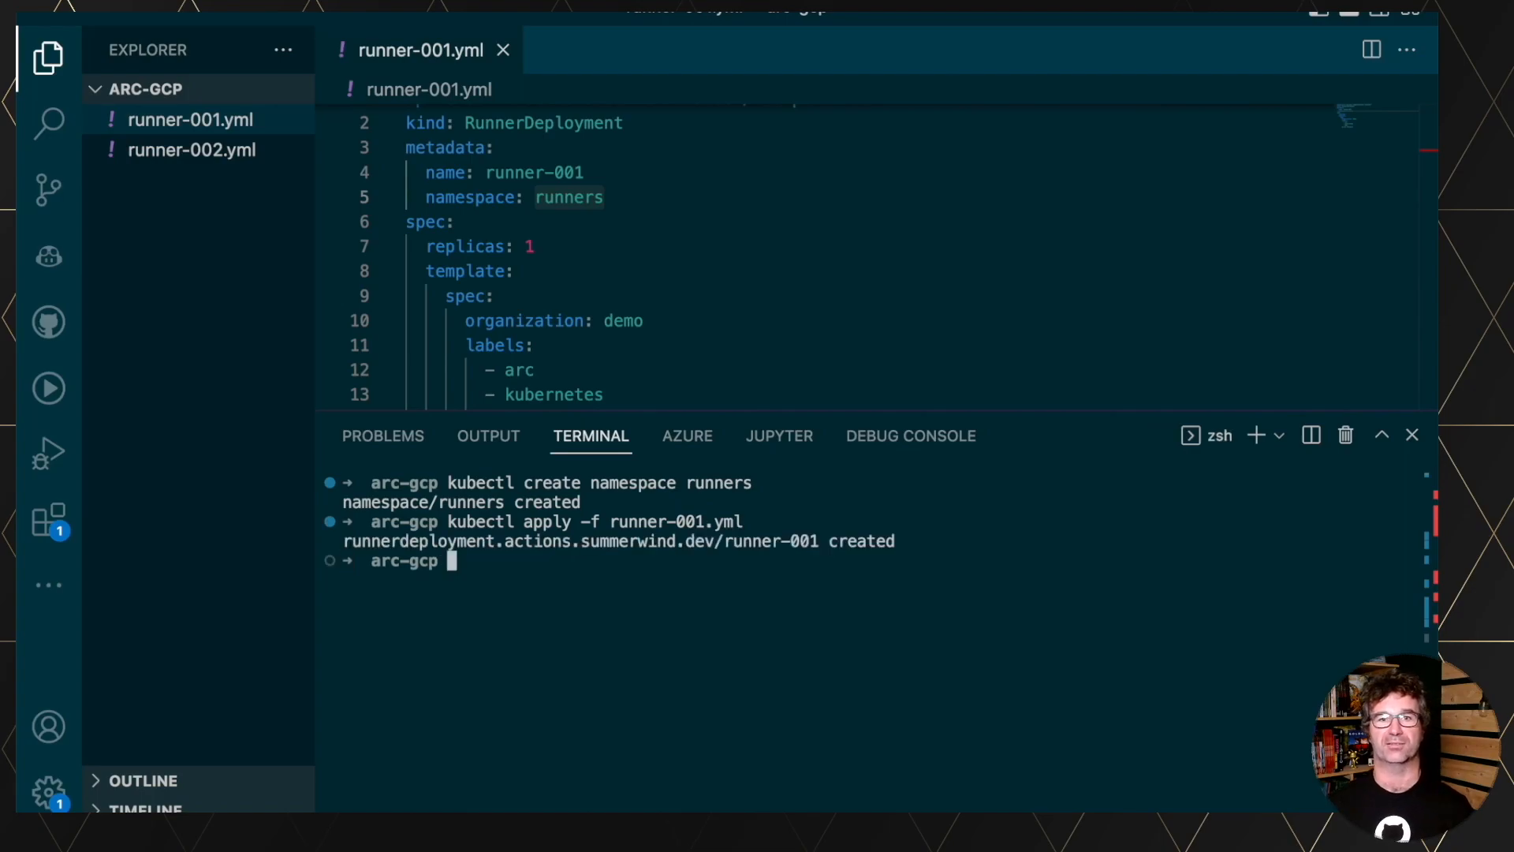
Watch kubectl get runners -n runners until runner-001 shows Running.
{"action": "type", "text": "kuyb"}
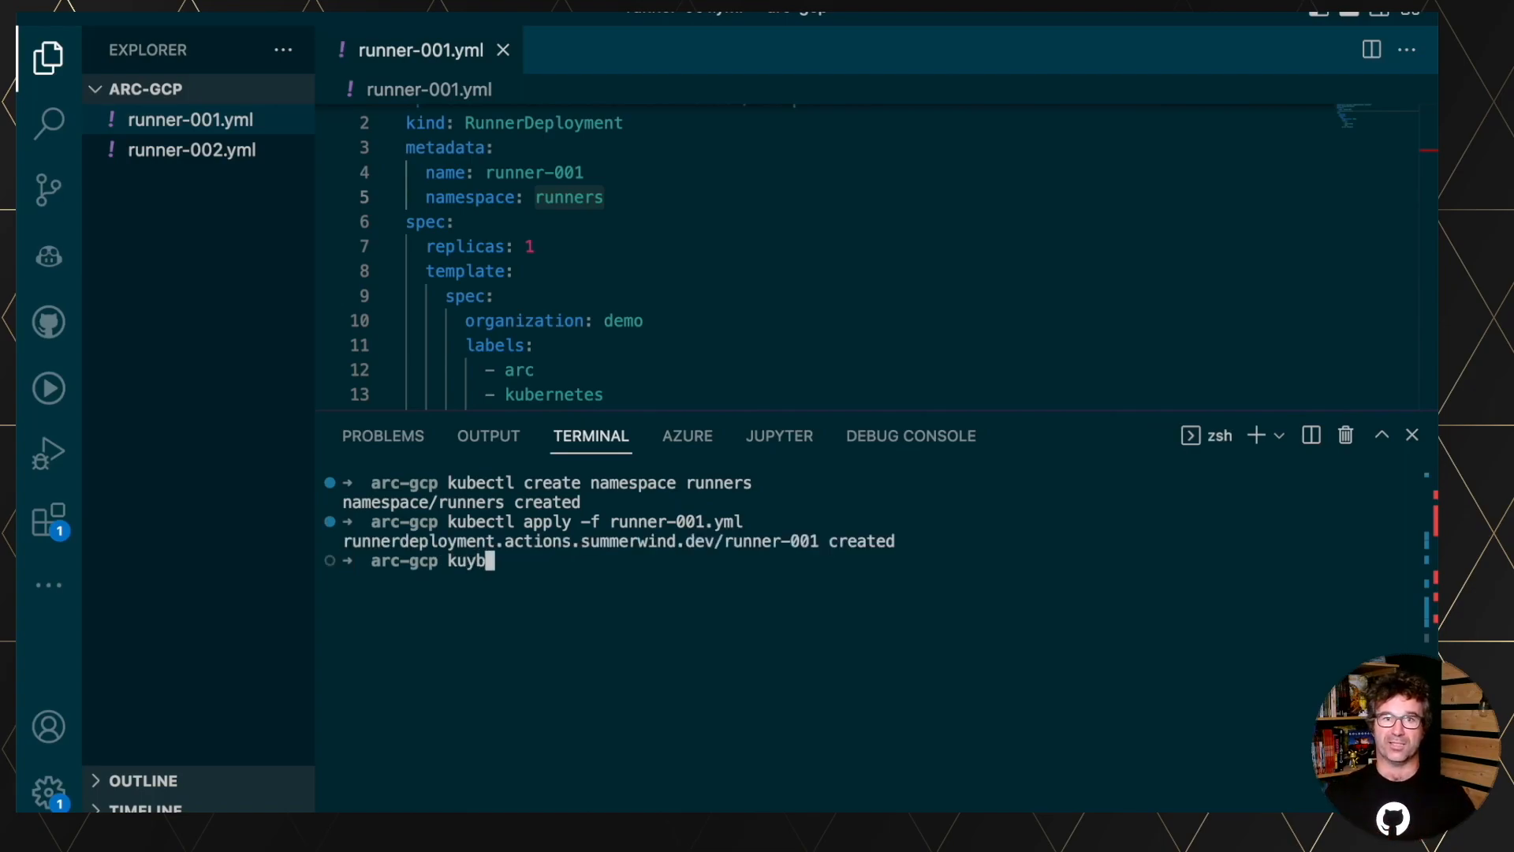
{"action": "type", "text": "kubectl get runners"}
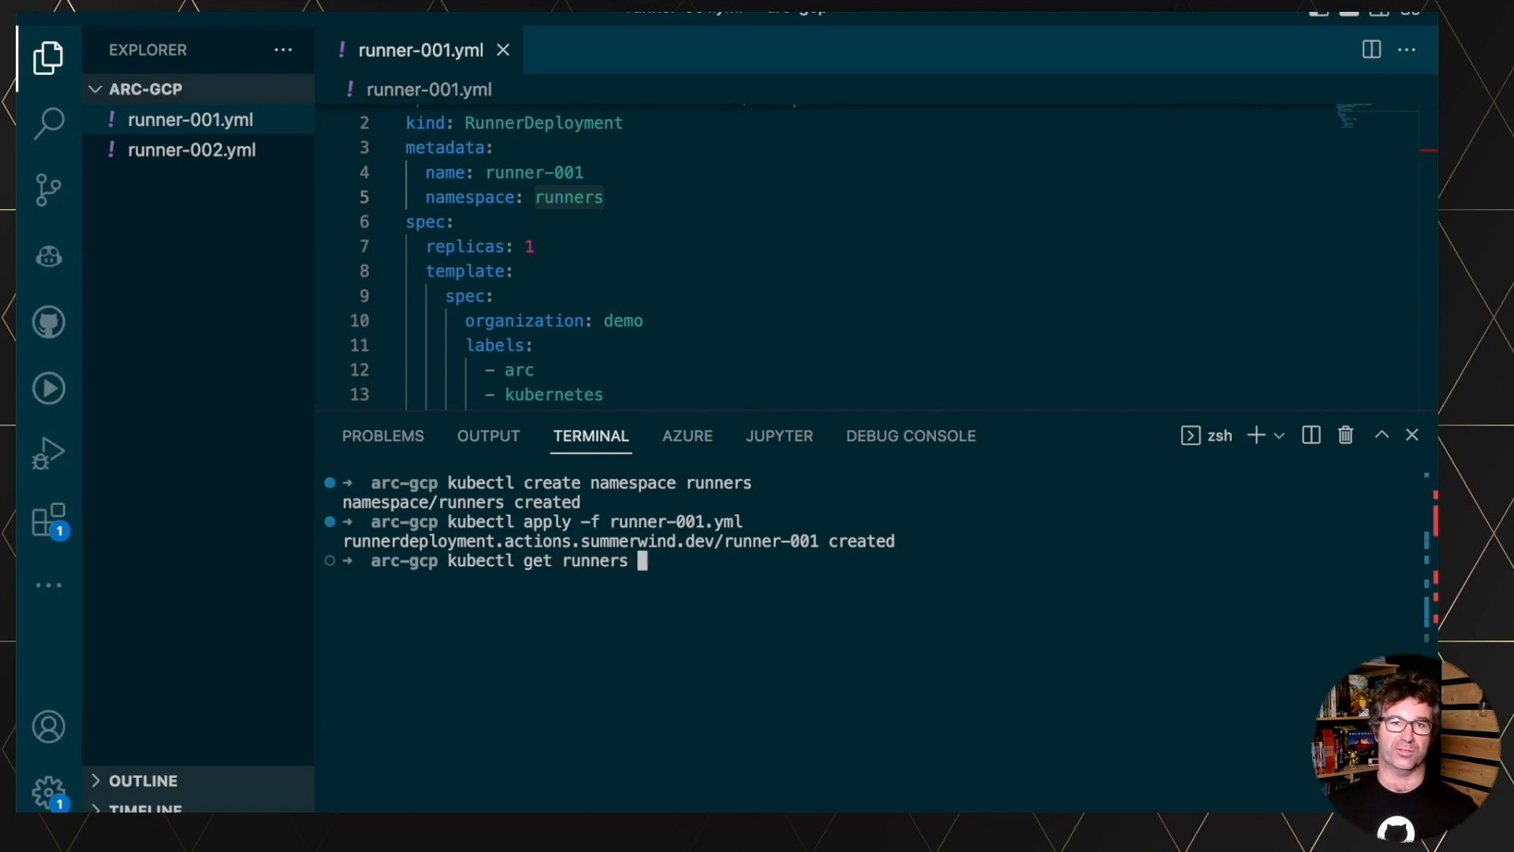
{"action": "type", "text": "-n"}
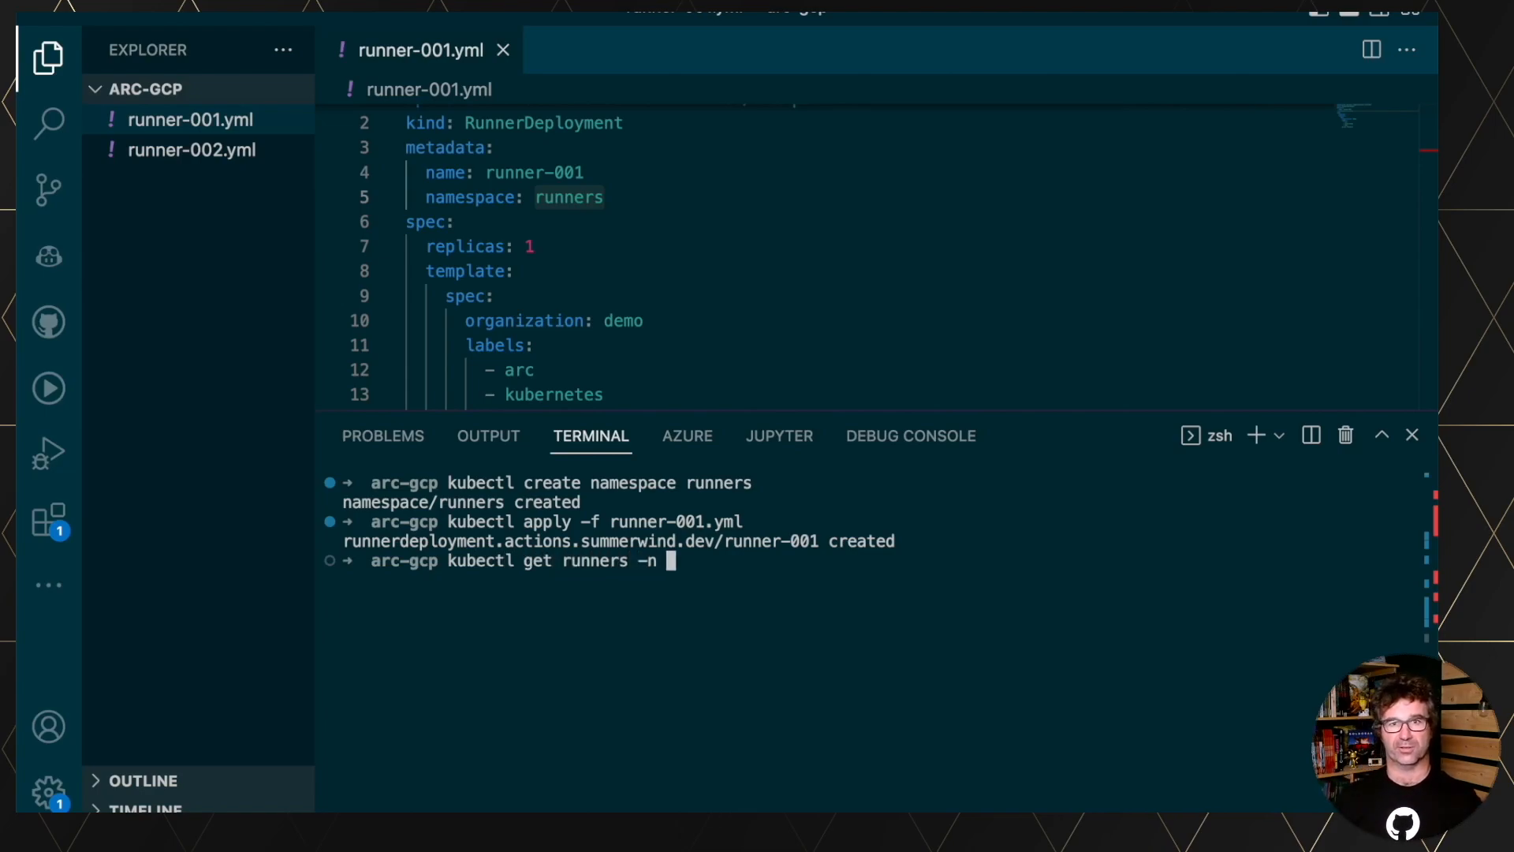
{"action": "key", "text": "Return"}
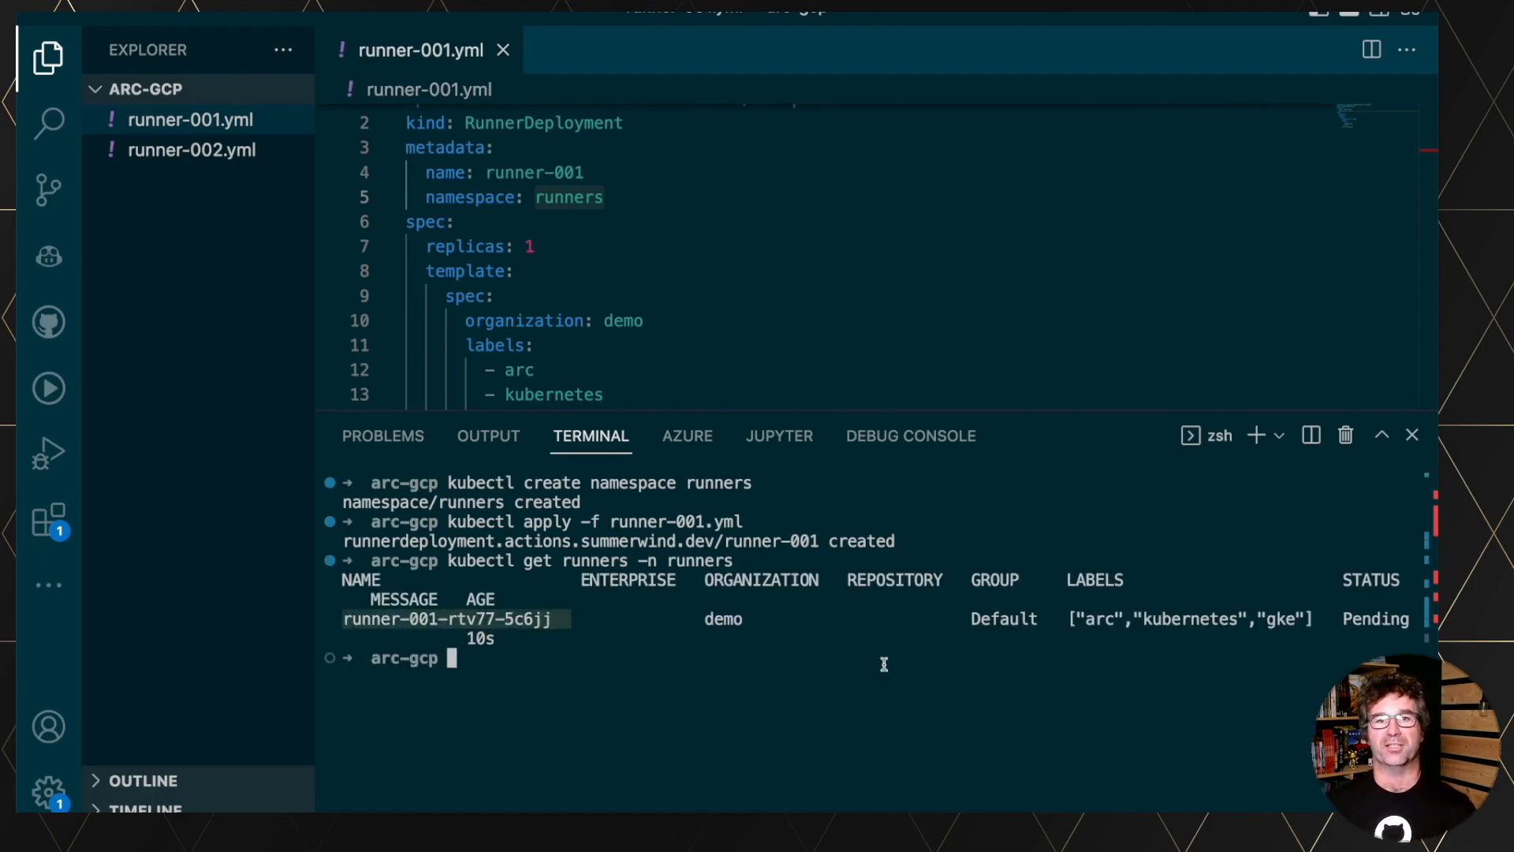
{"action": "scroll", "scroll_direction": "down", "scroll_amount": 3}
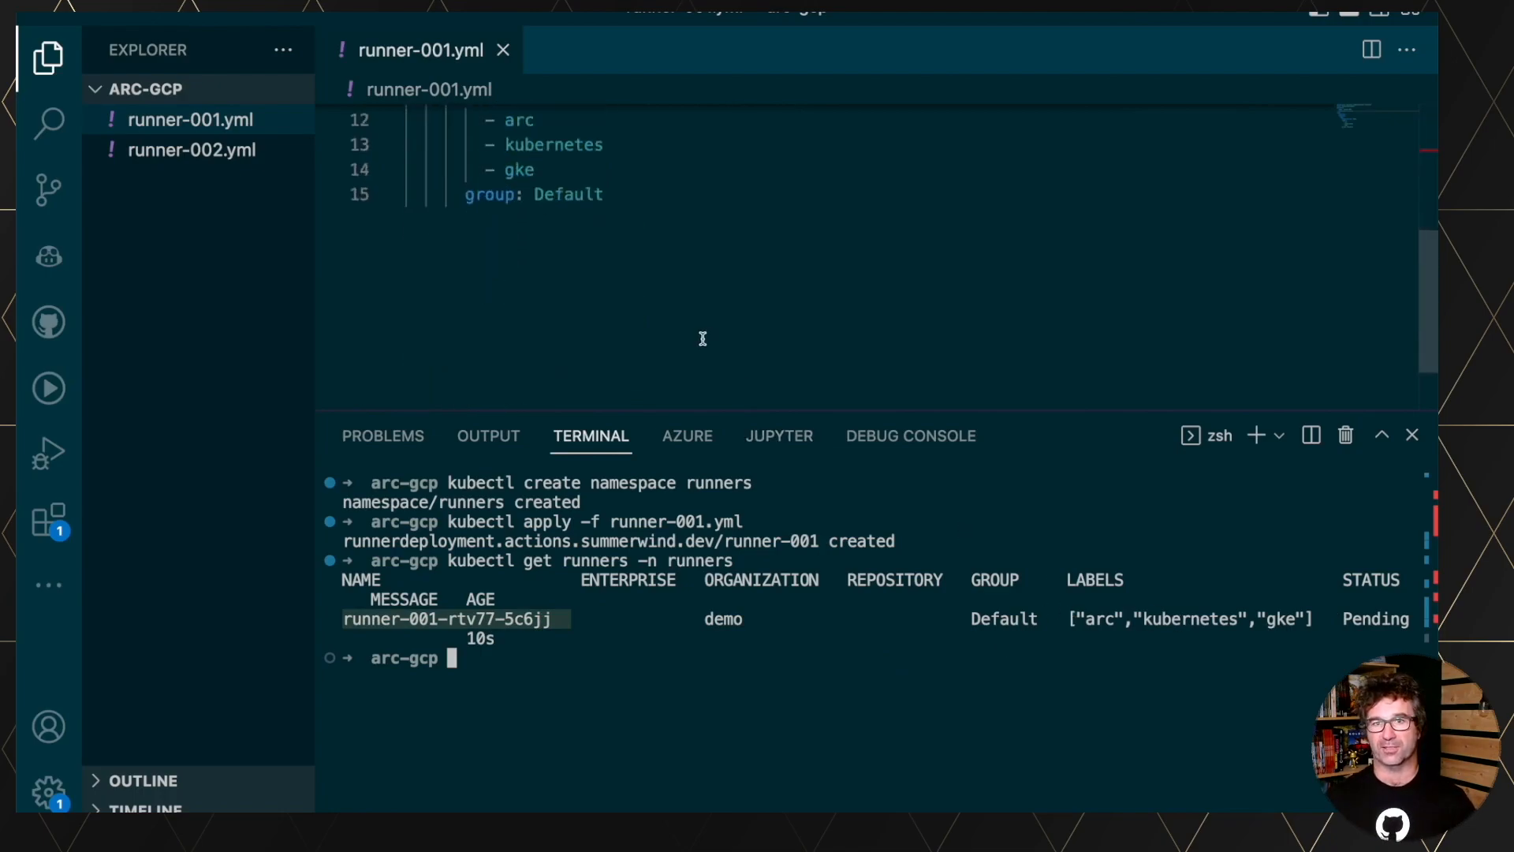
{"action": "scroll", "scroll_direction": "up", "scroll_amount": 3}
{"action": "type", "text": "kubectl get runners -n runners"}
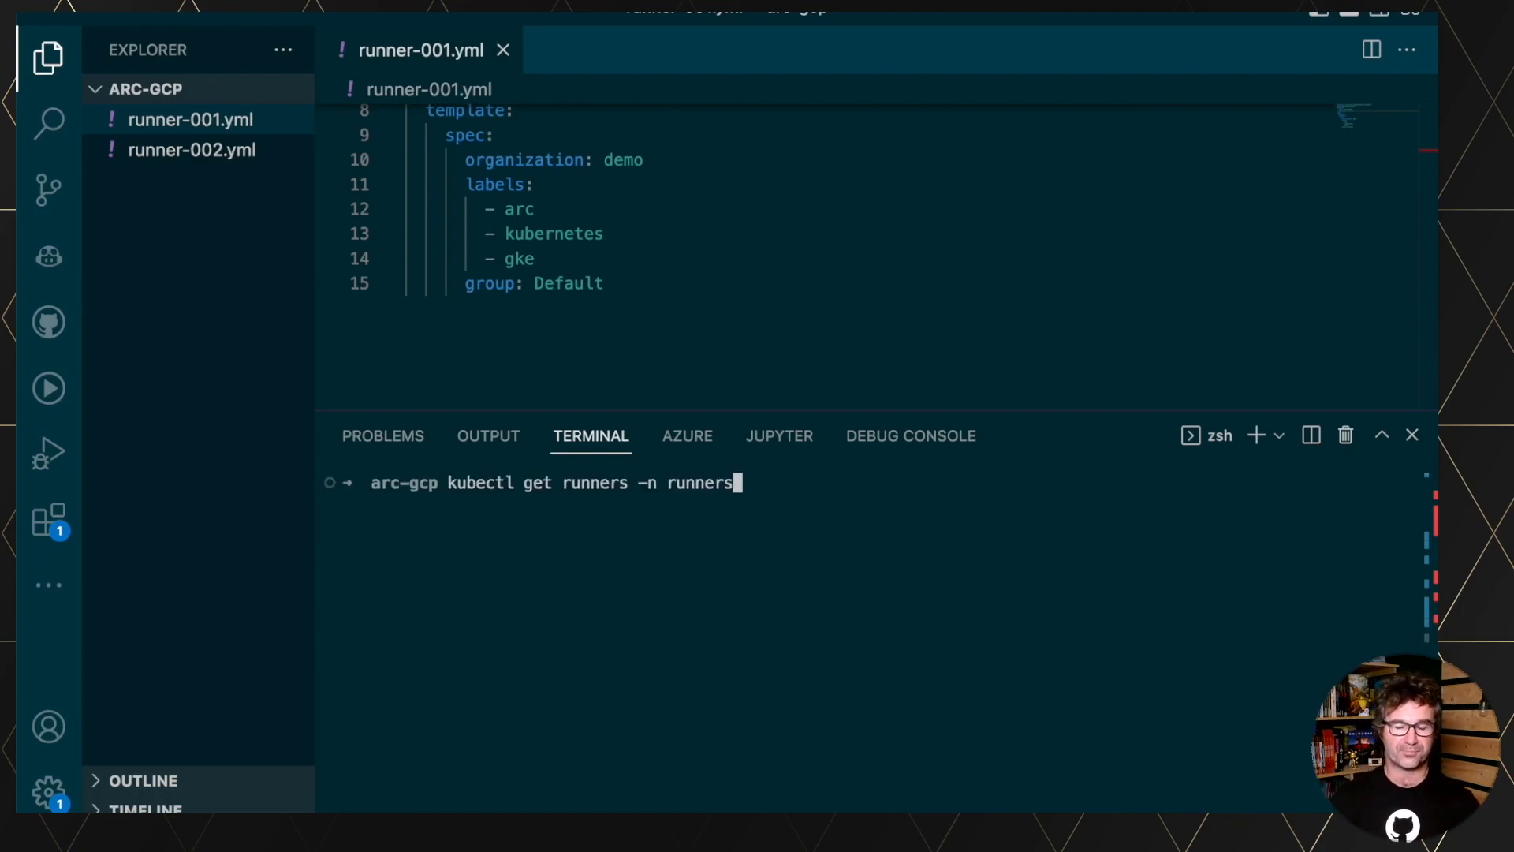
{"action": "key", "text": "Return"}
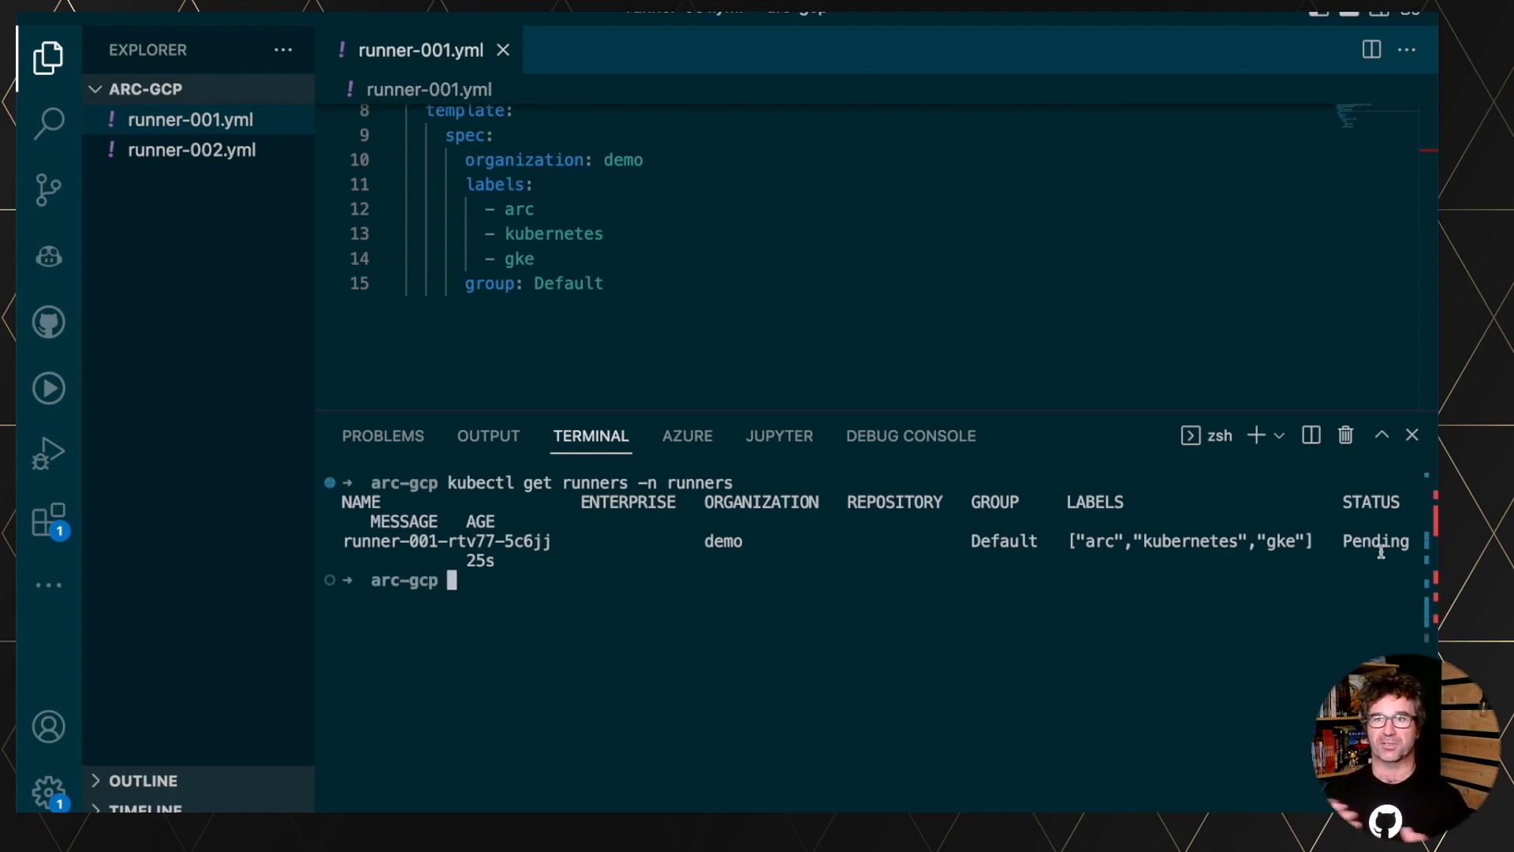
{"action": "type", "text": "wat"}
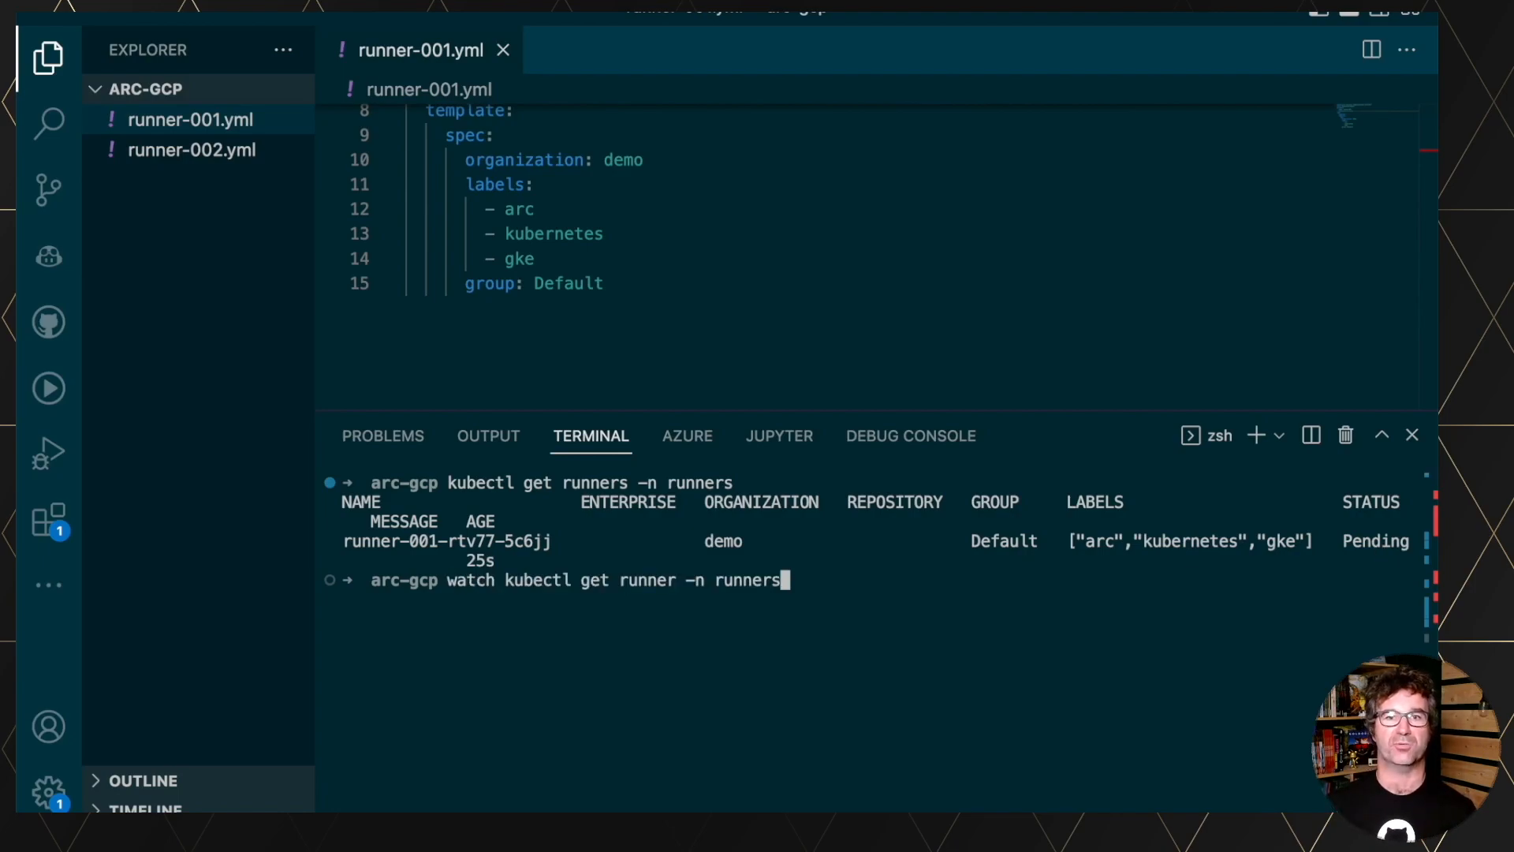
{"action": "key", "text": "Return"}
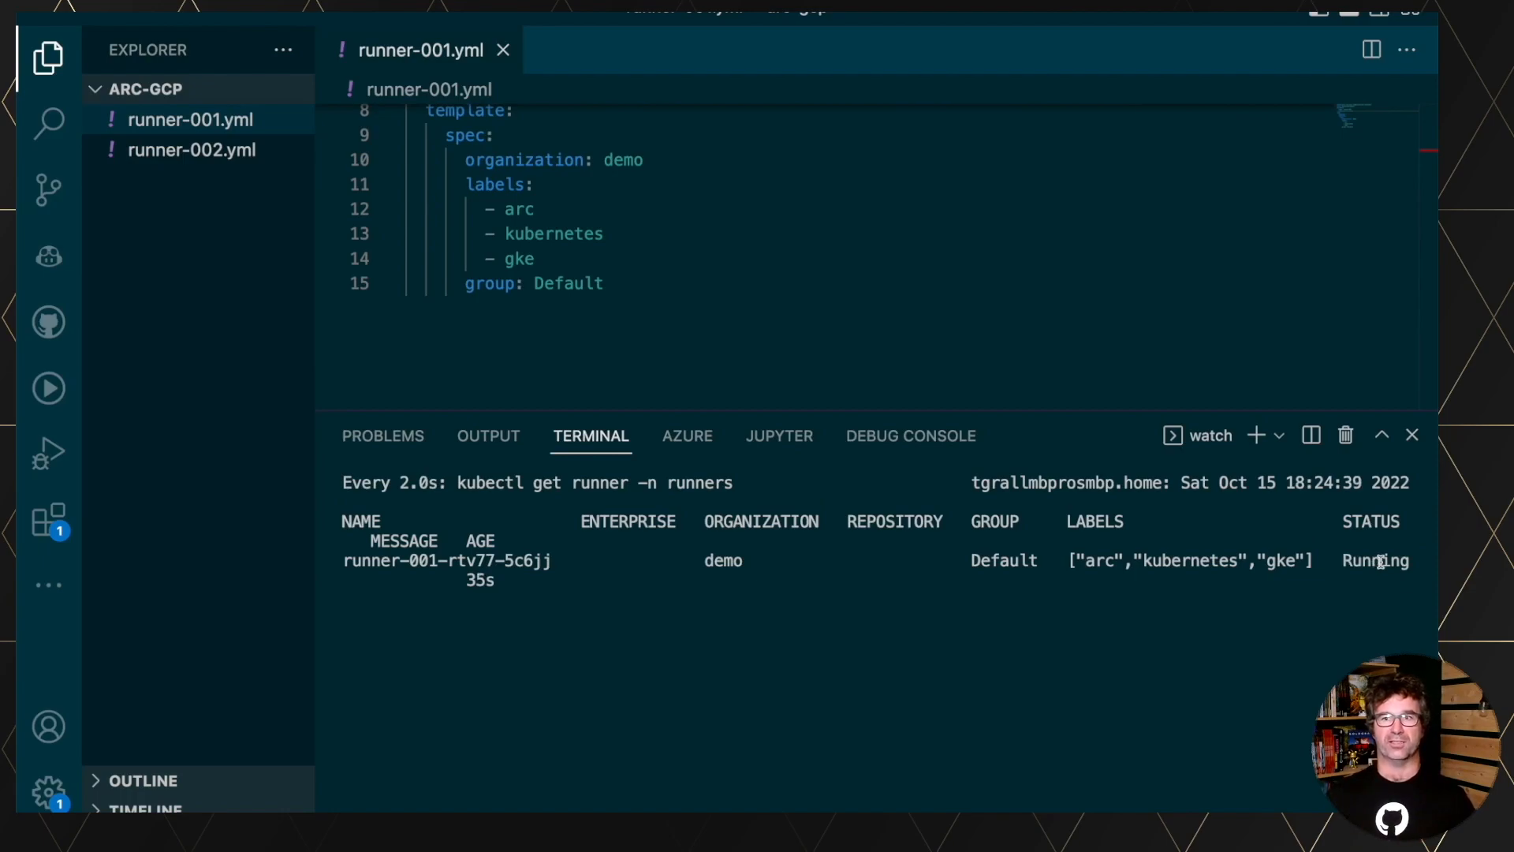
{"action": "mouse_move", "coordinate": [636, 555]}
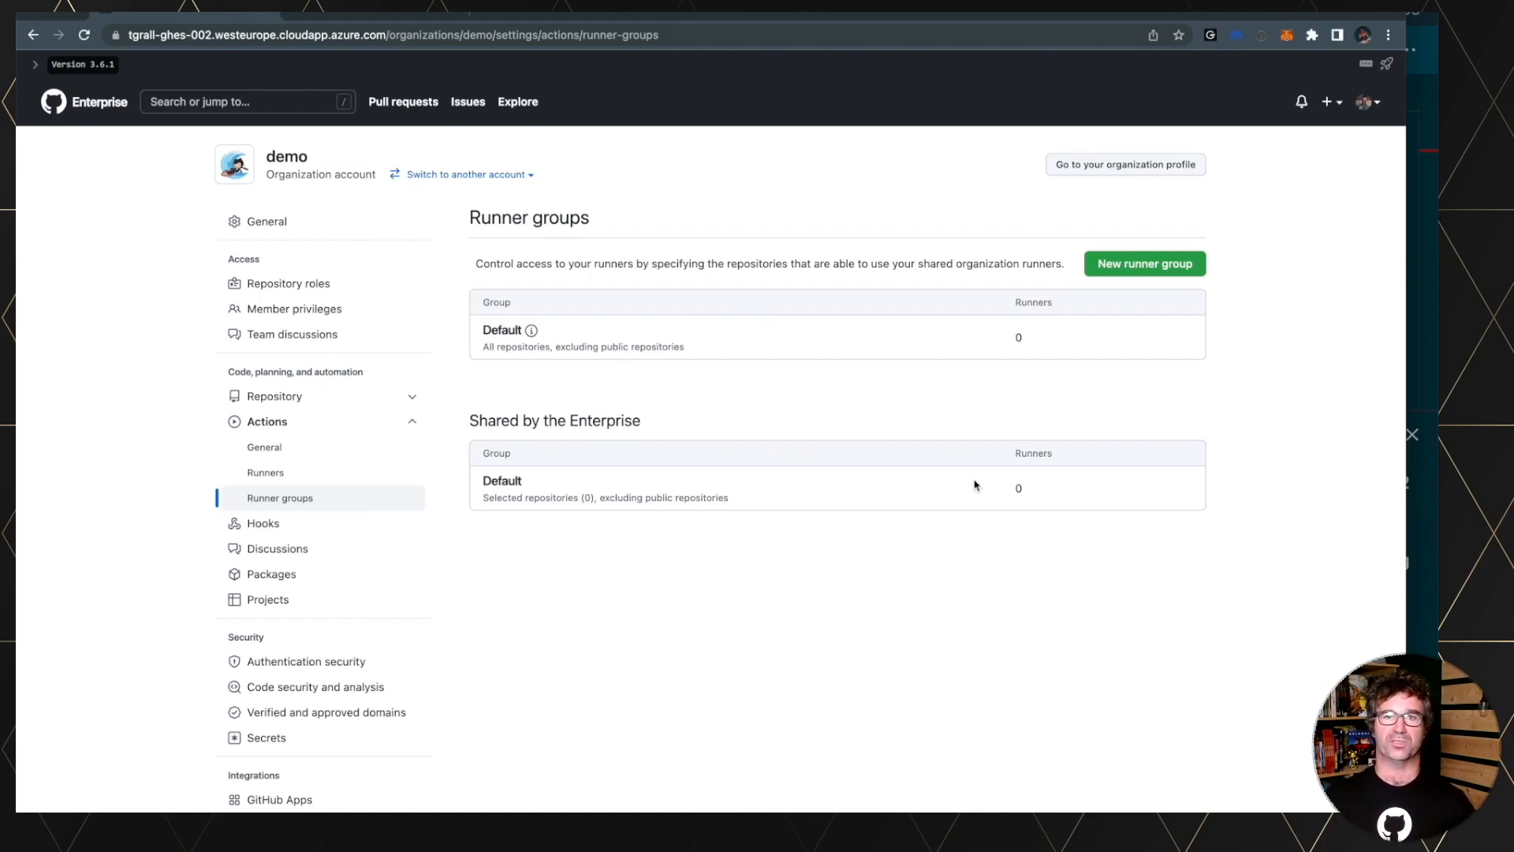
Check the org Runners list shows runner-001 Idle and the Default group counts 1 runner.
{"action": "left_click", "coordinate": [266, 472]}
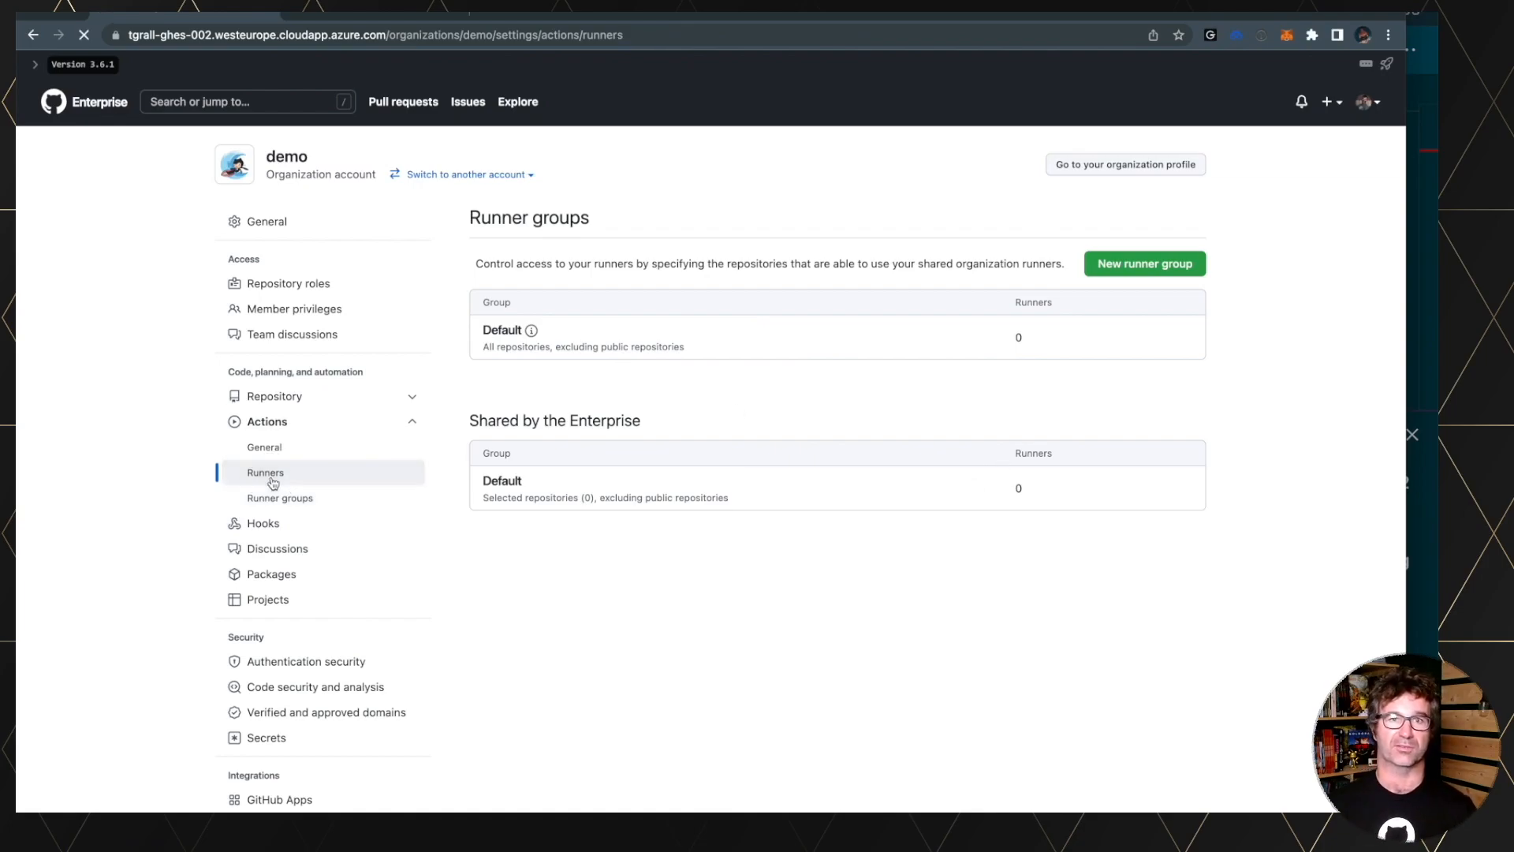
{"action": "left_click", "coordinate": [265, 473]}
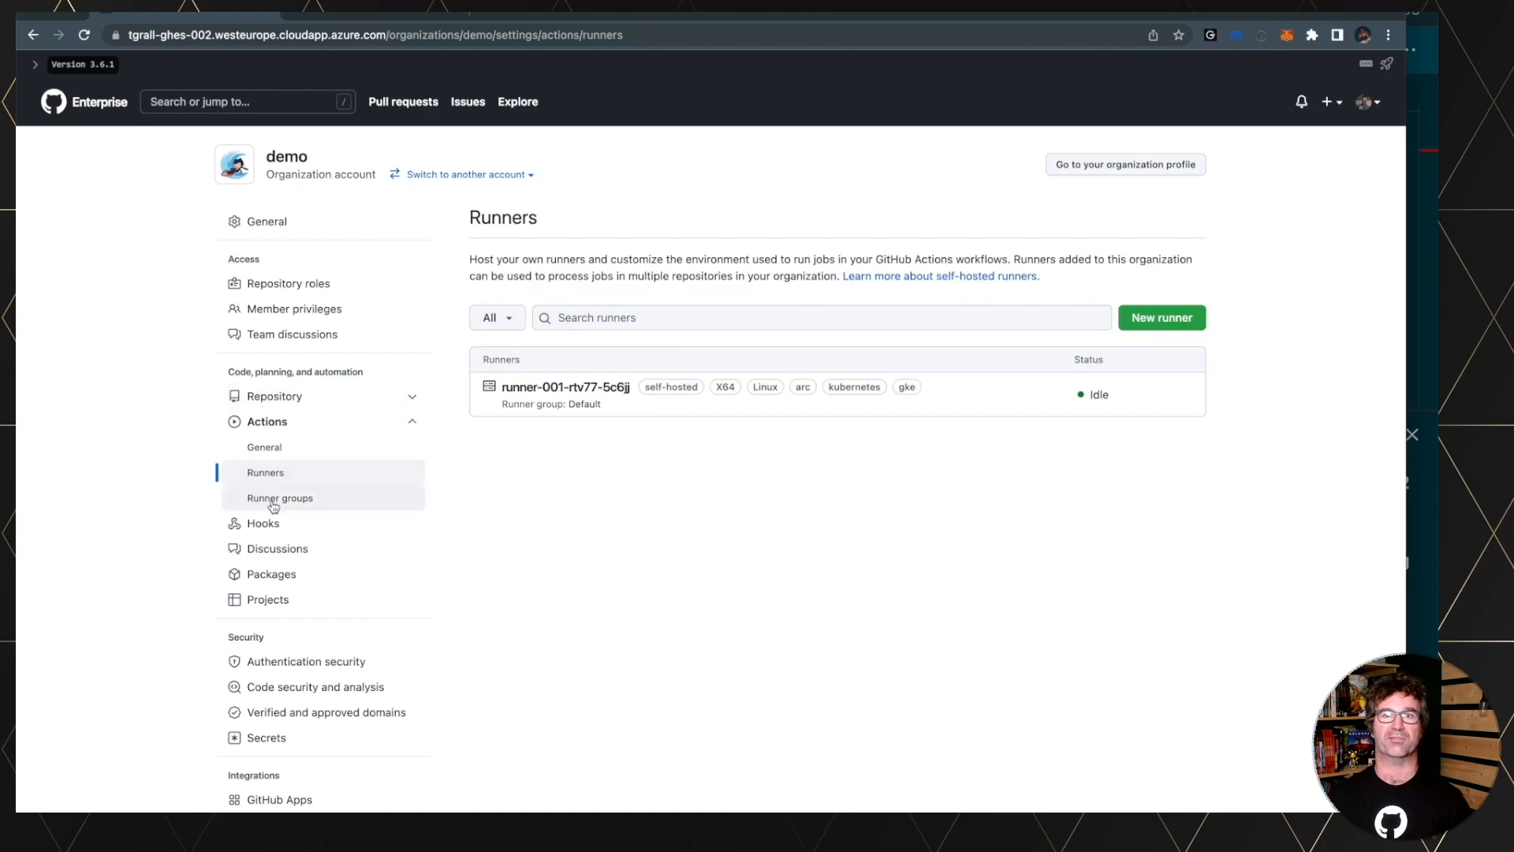
{"action": "left_click", "coordinate": [280, 498]}
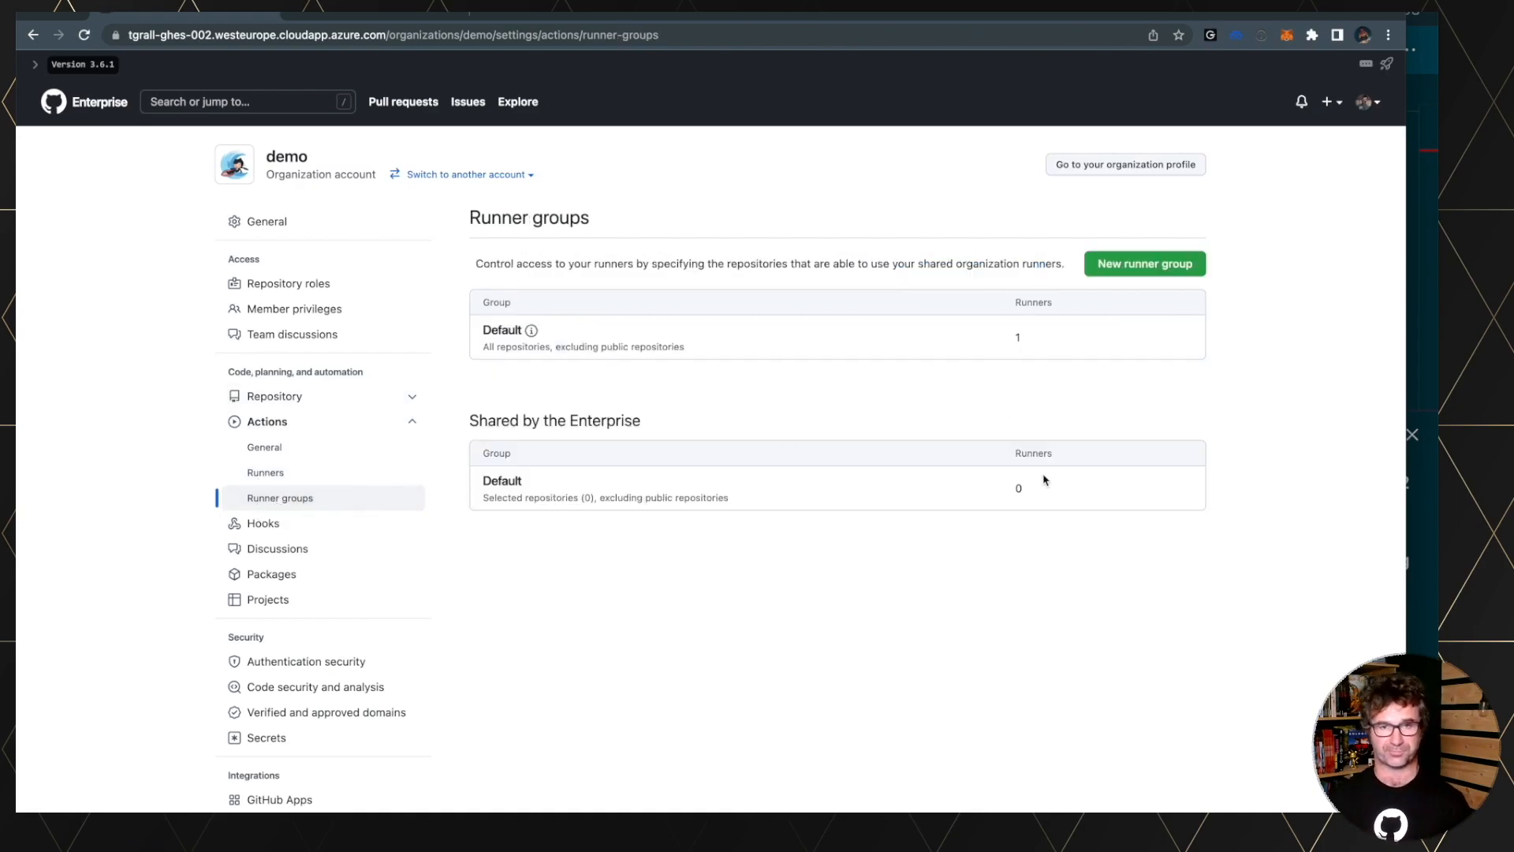
{"action": "mouse_move", "coordinate": [724, 420]}
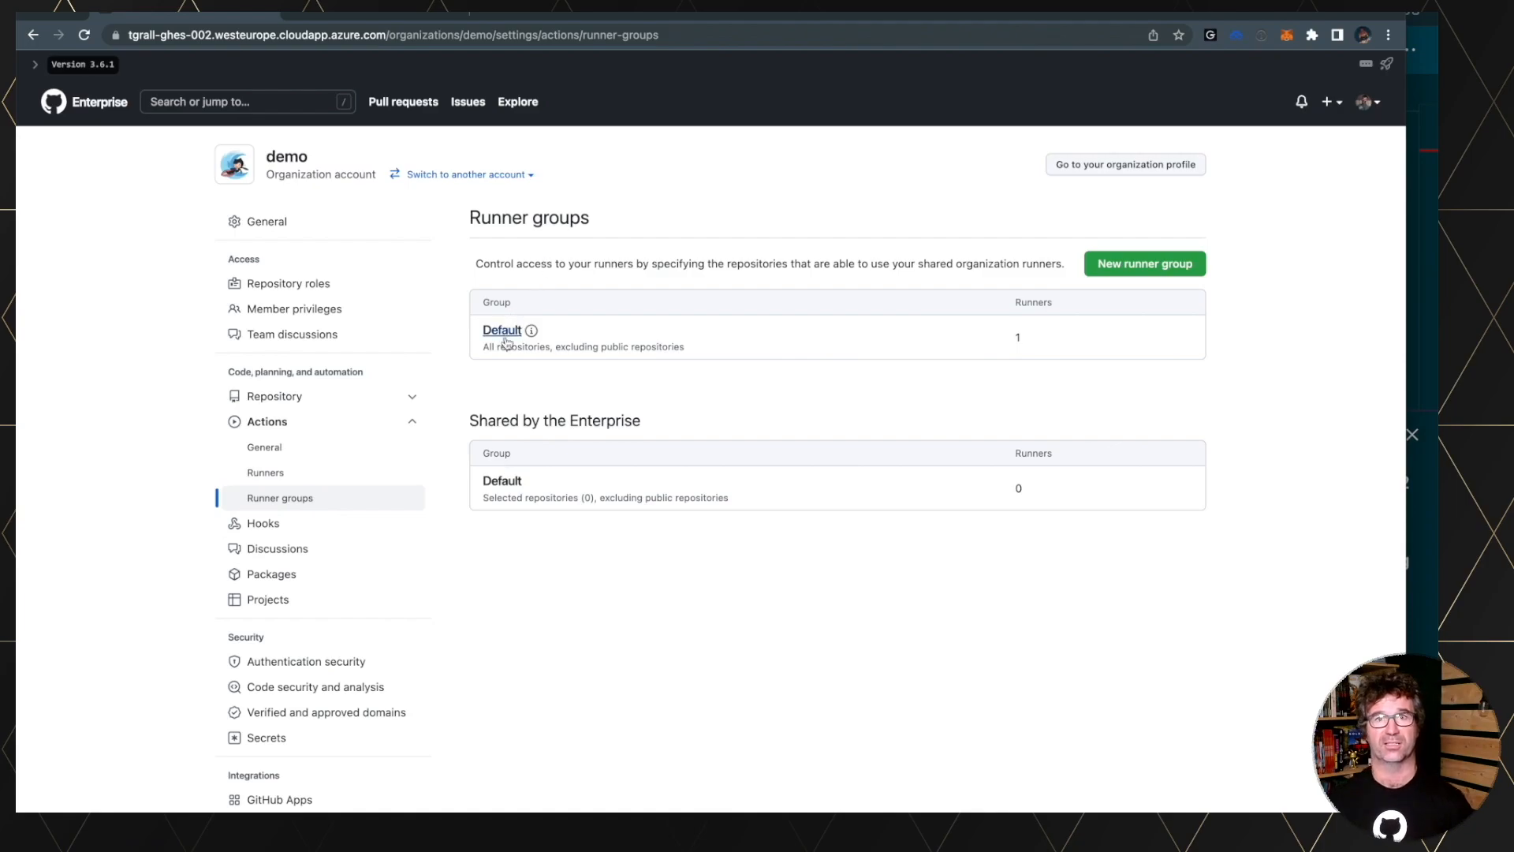
{"action": "left_click", "coordinate": [265, 472]}
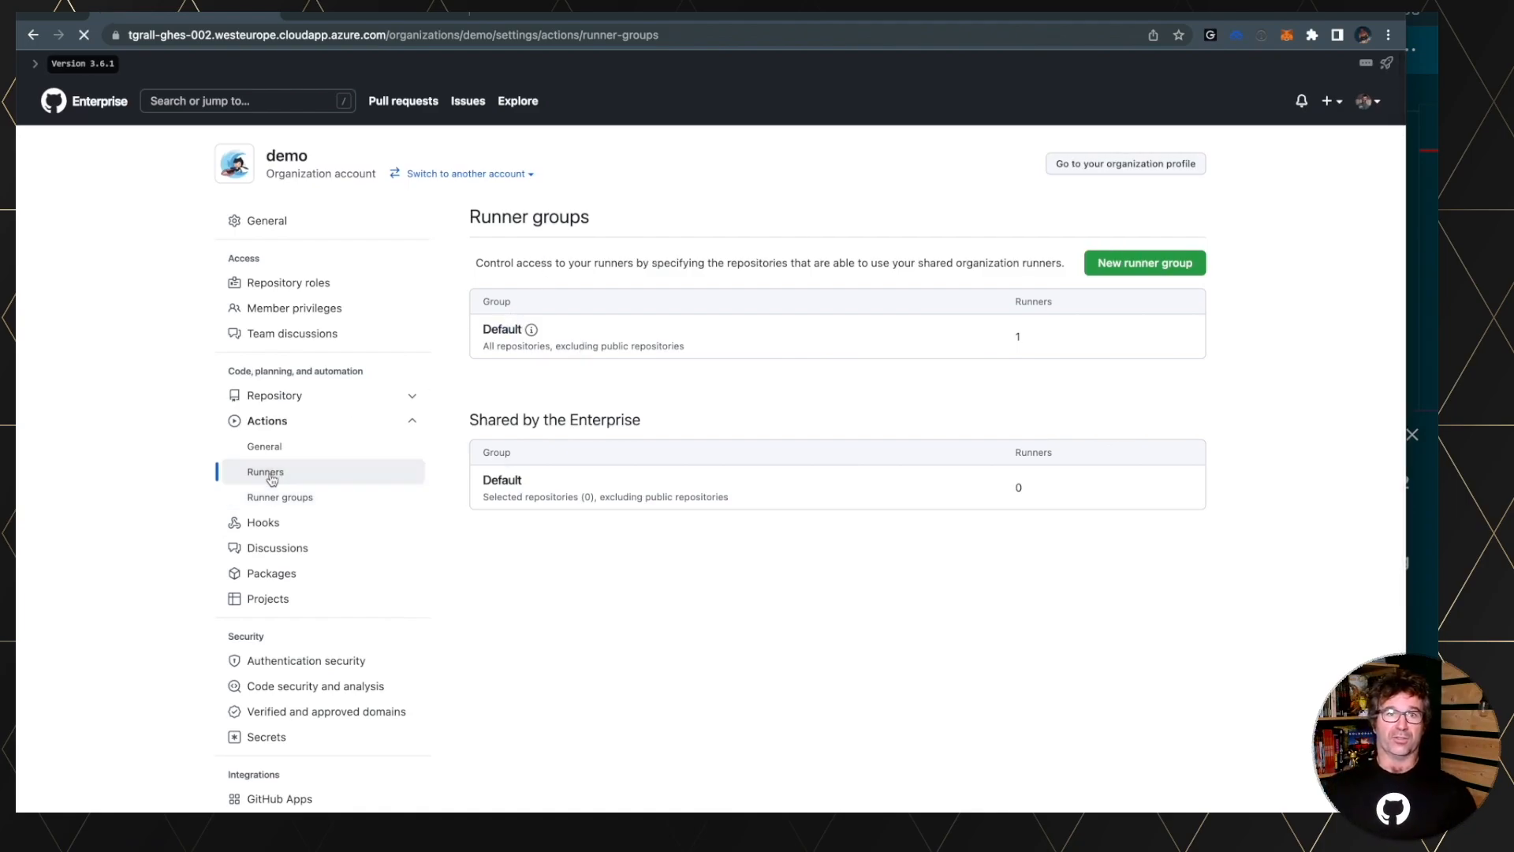
{"action": "left_click", "coordinate": [265, 472]}
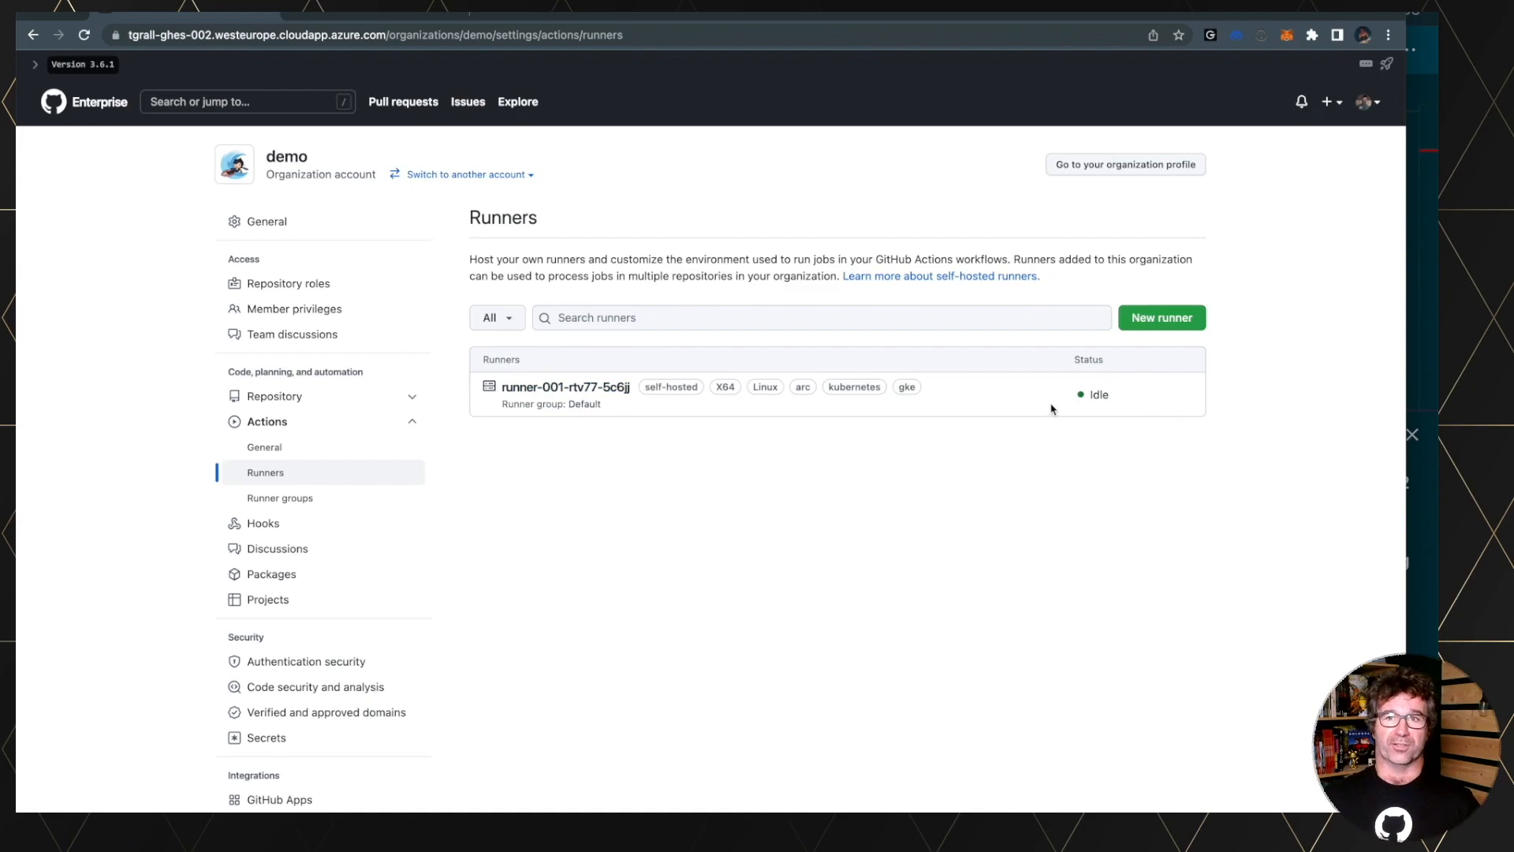
{"action": "mouse_move", "coordinate": [893, 409]}
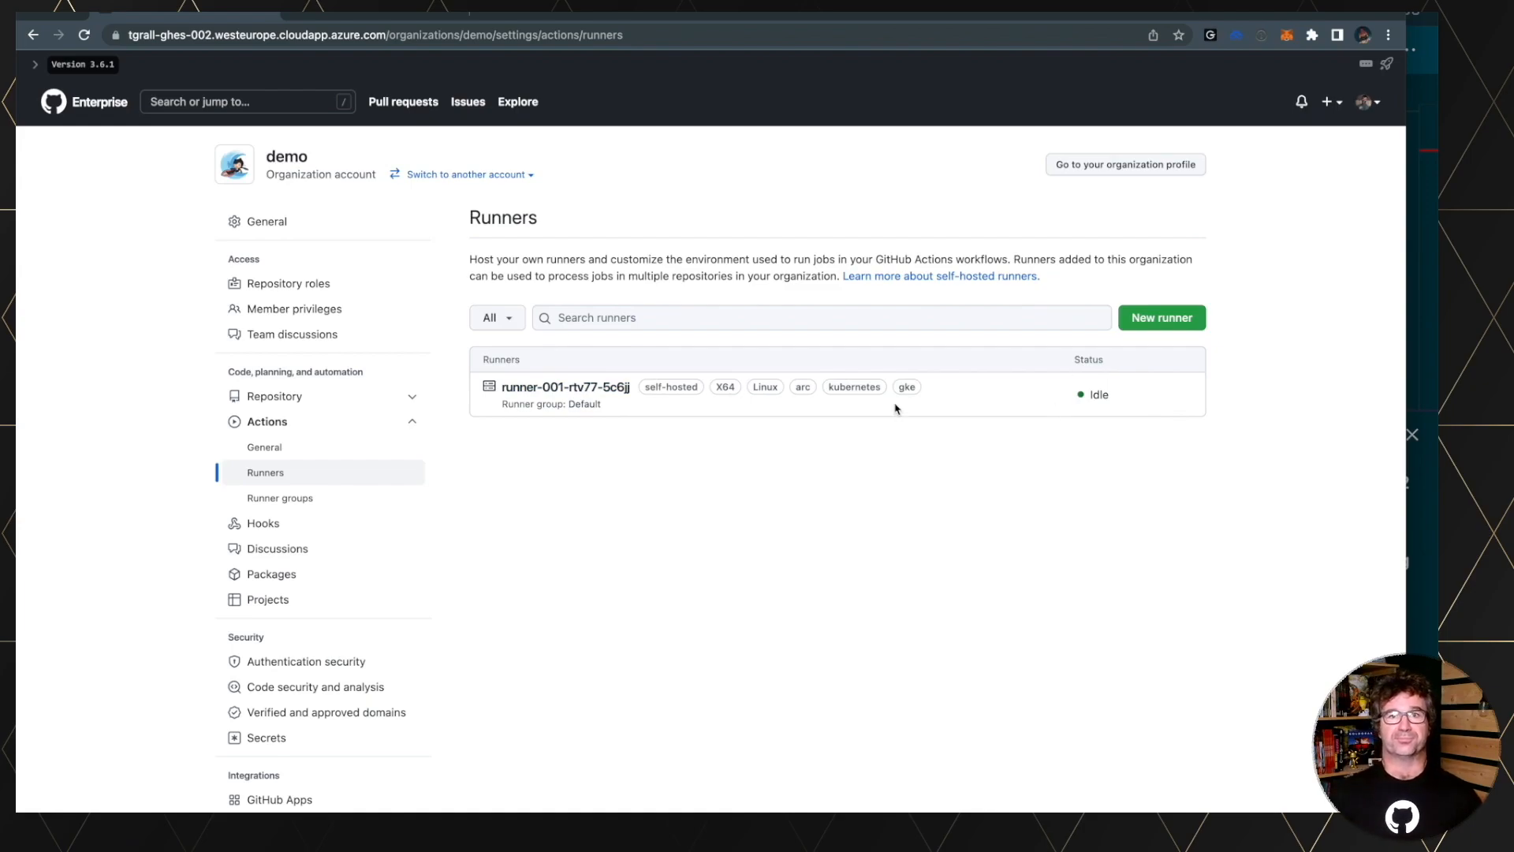
{"action": "mouse_move", "coordinate": [126, 17]}
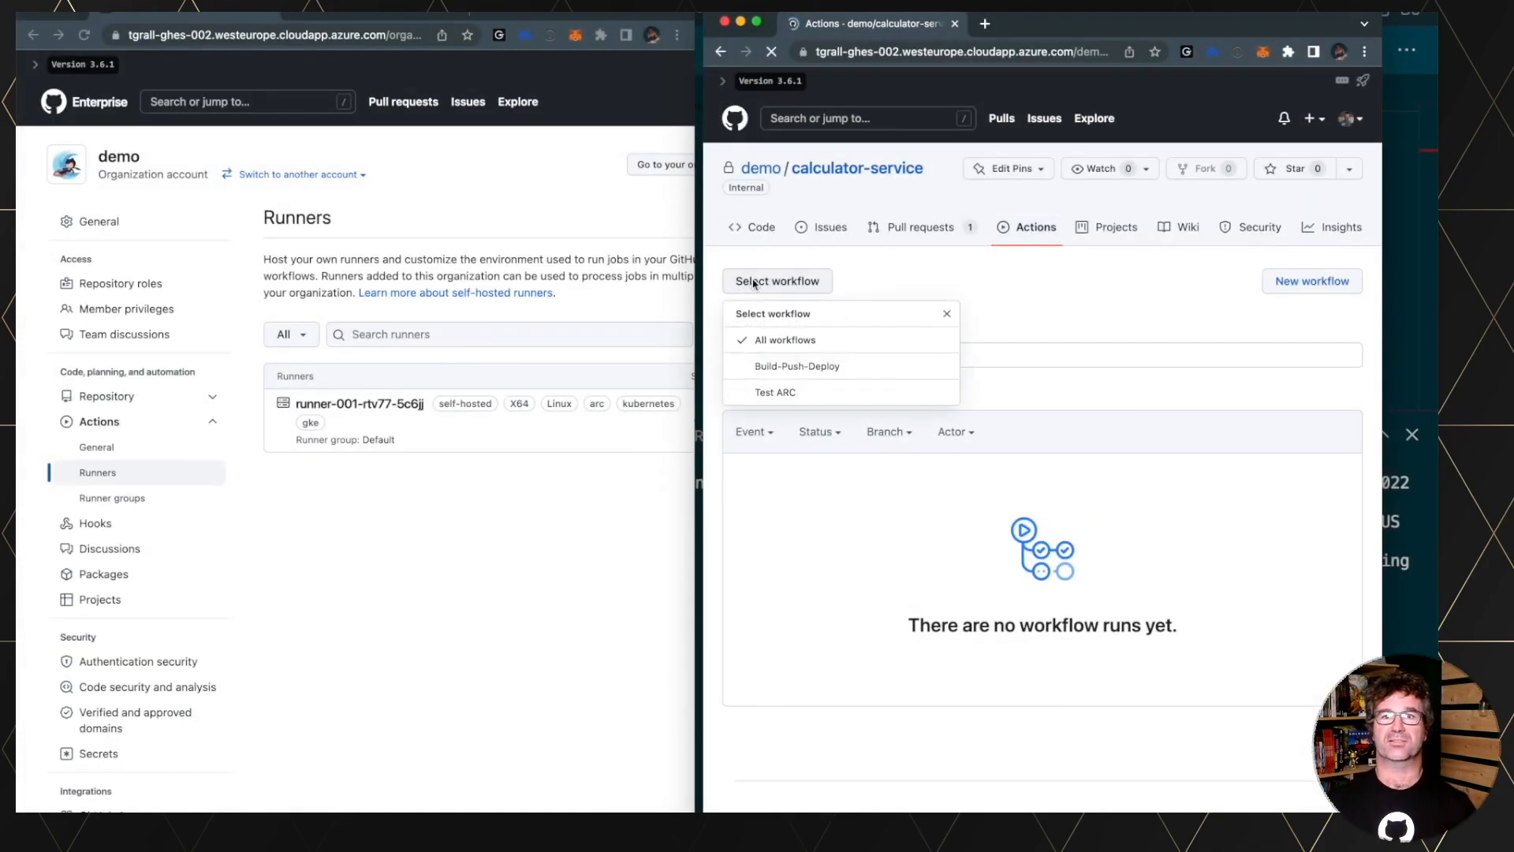
{"action": "mouse_move", "coordinate": [776, 391]}
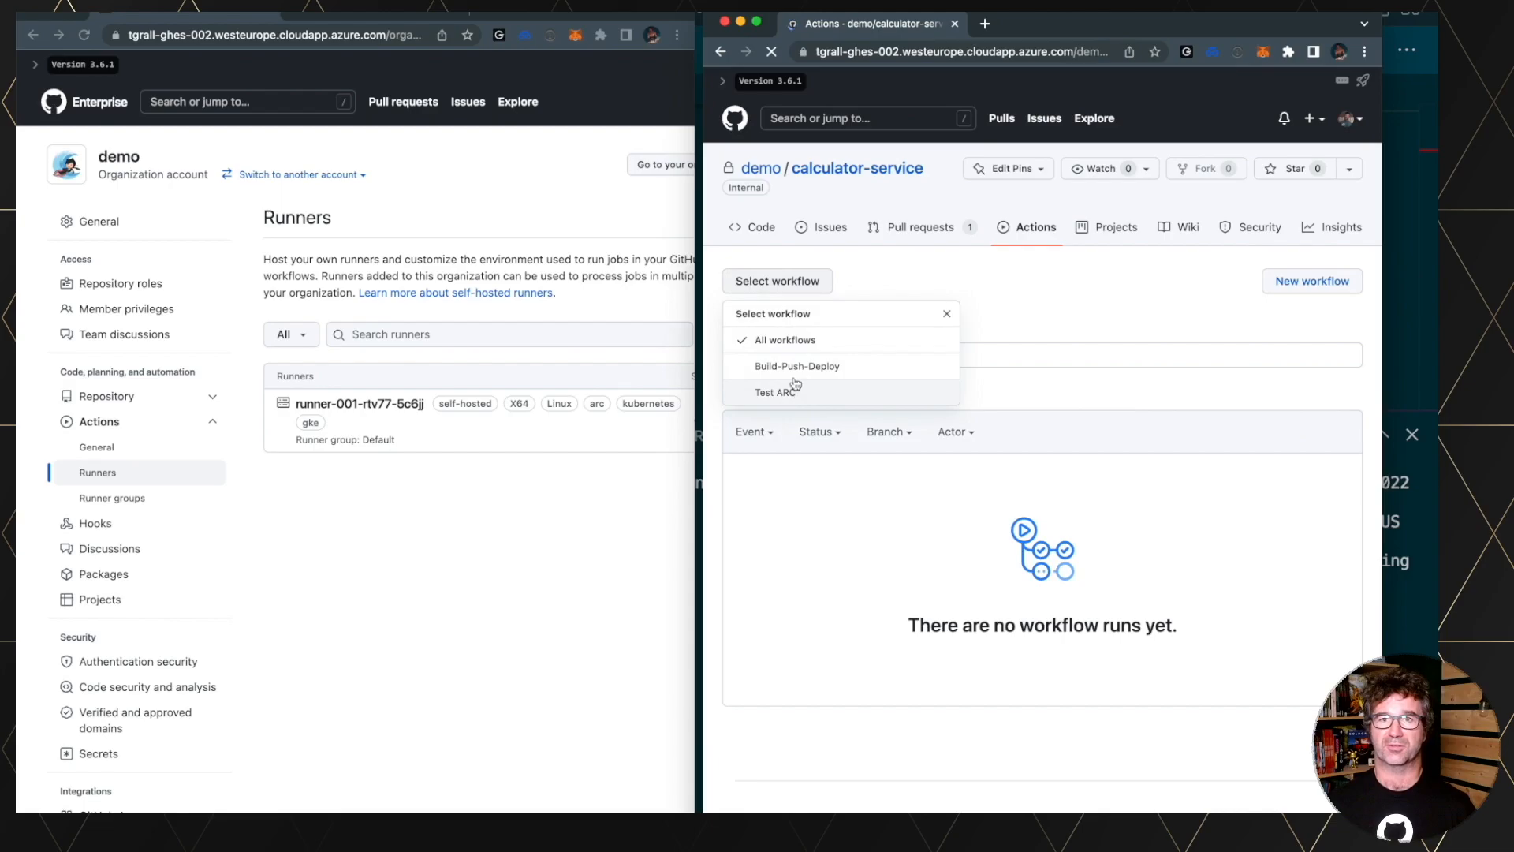
Trigger the Test ARC workflow on branch main and open the queued run.
{"action": "left_click", "coordinate": [775, 391]}
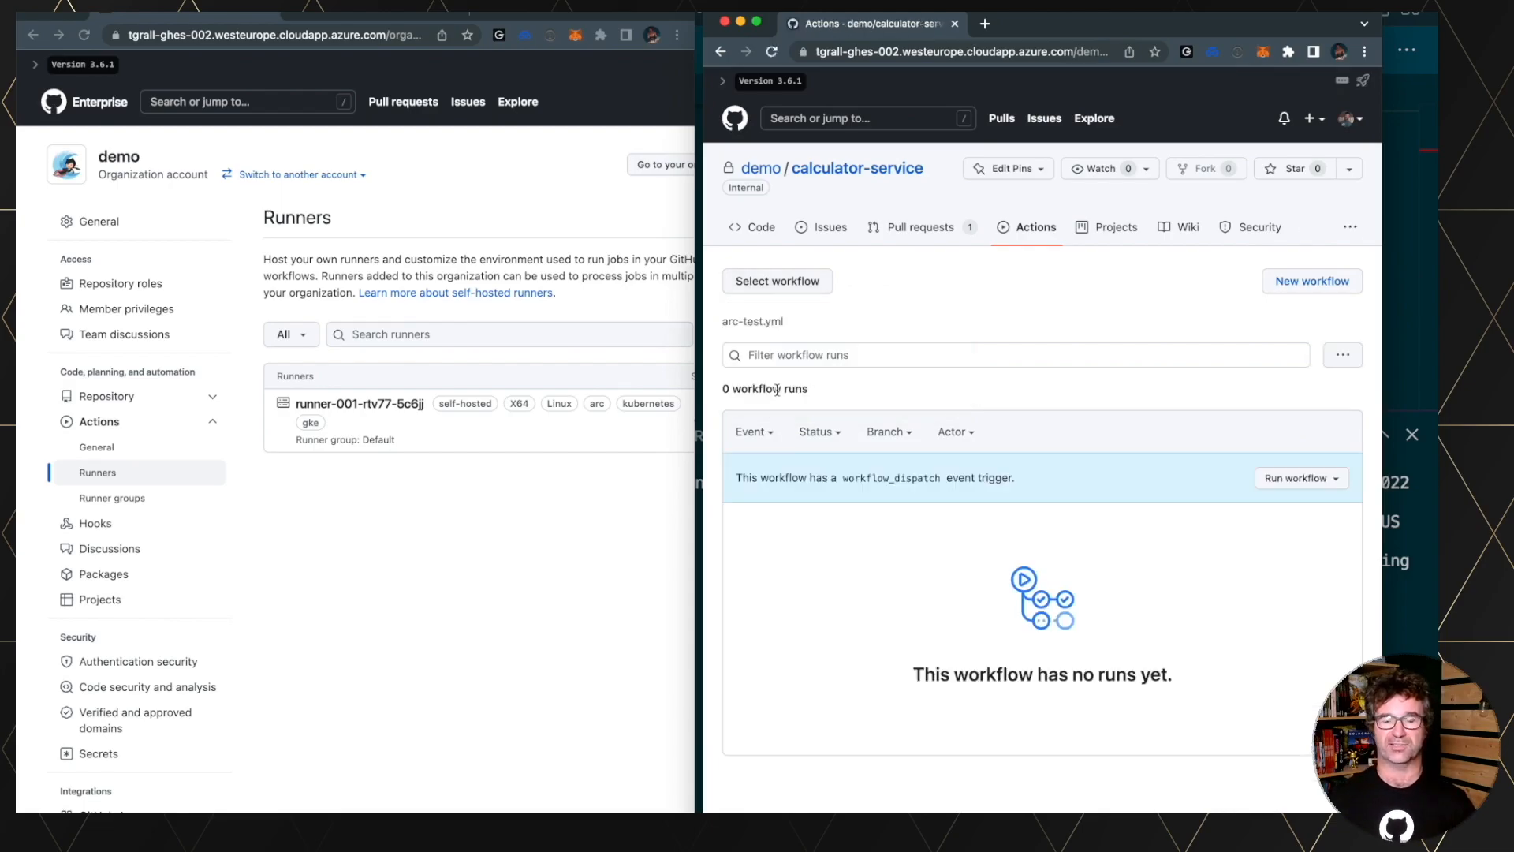
{"action": "left_click", "coordinate": [1296, 478]}
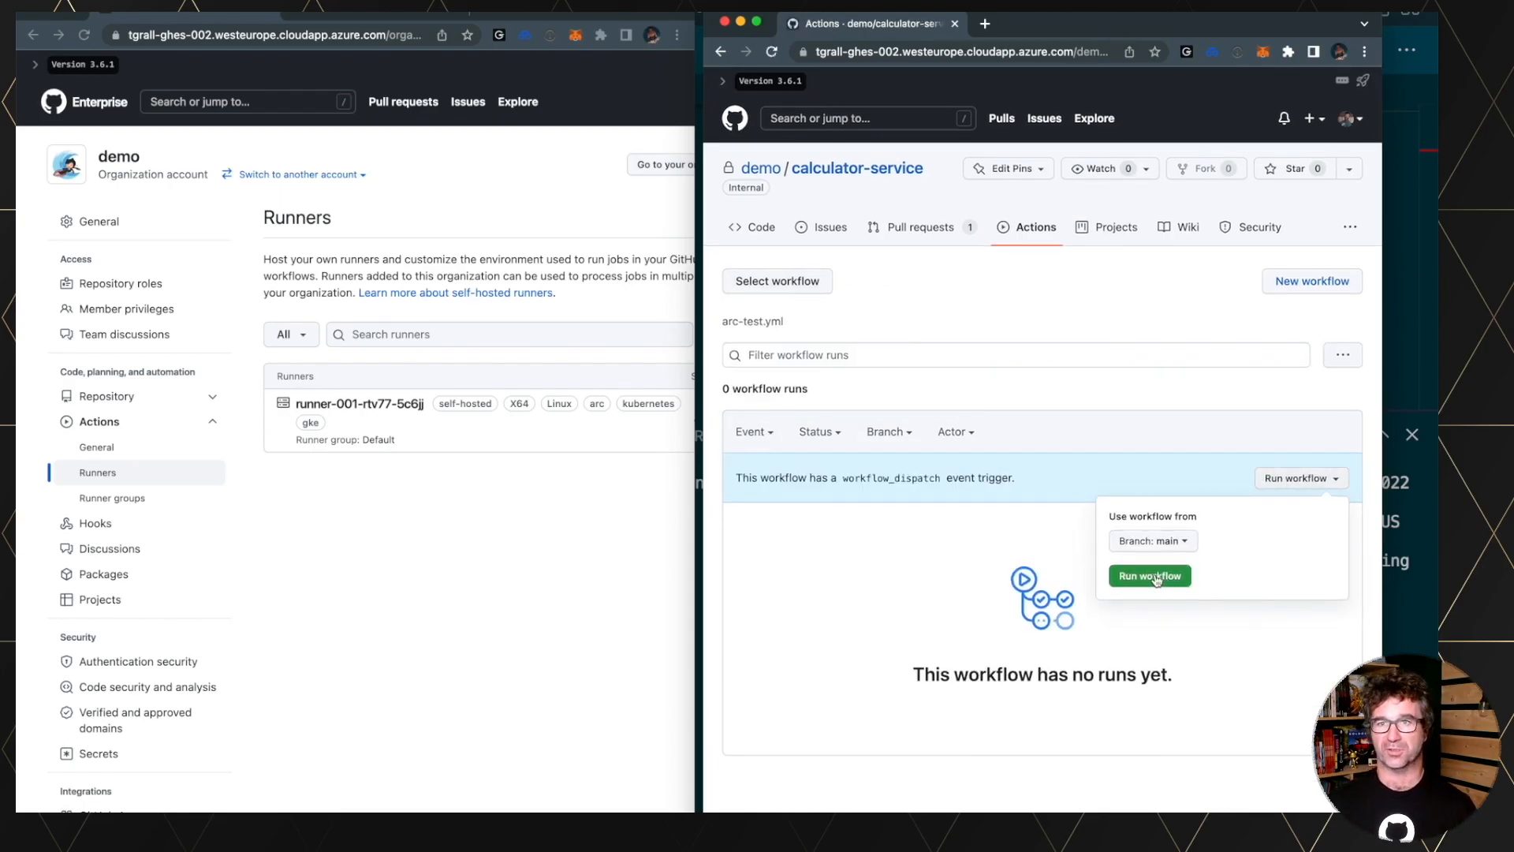
{"action": "left_click", "coordinate": [1149, 576]}
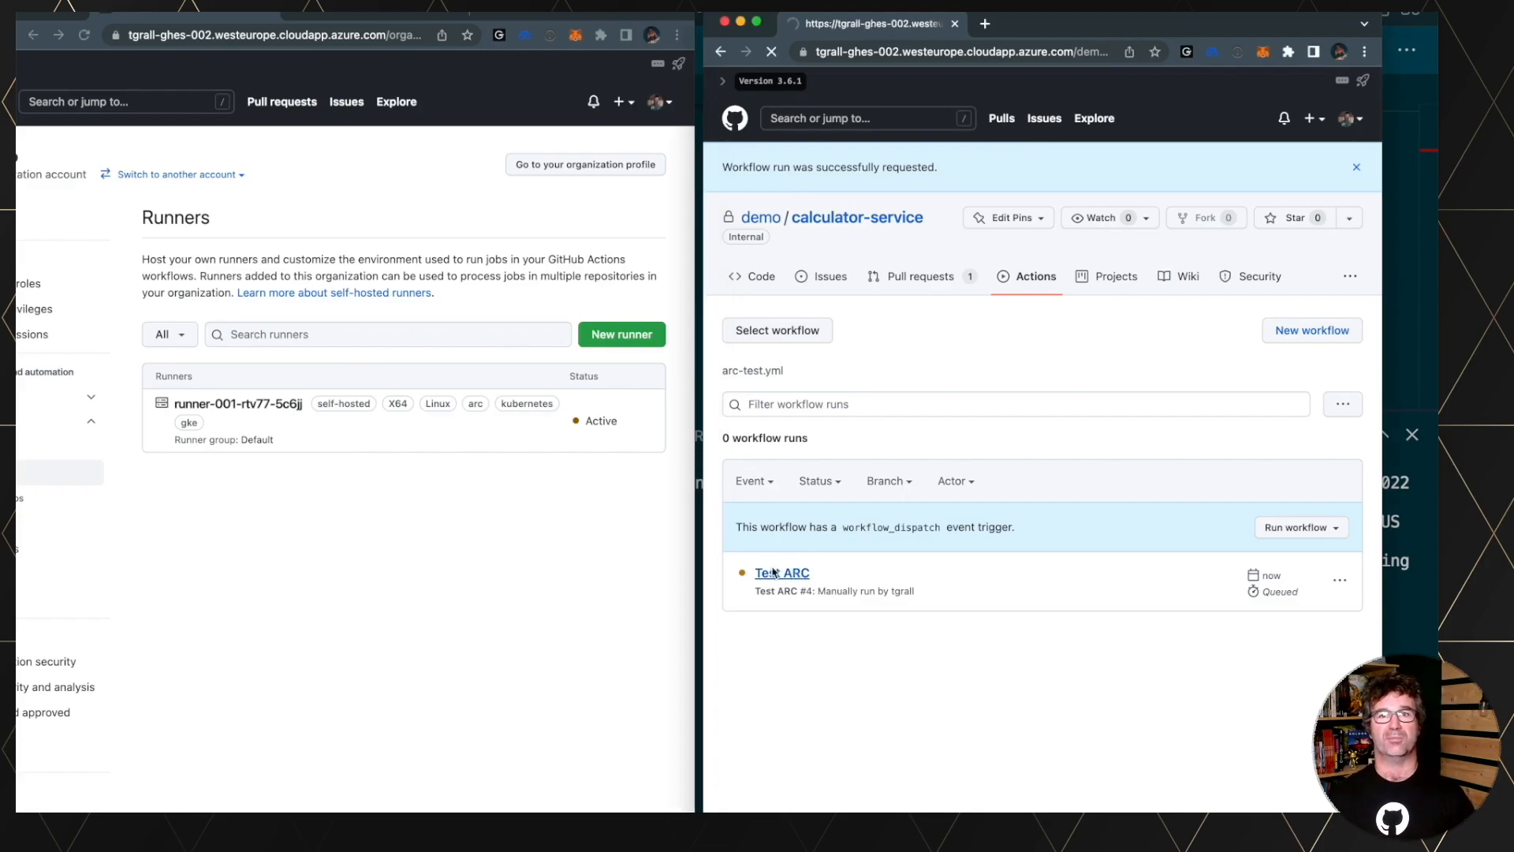
{"action": "left_click", "coordinate": [782, 572]}
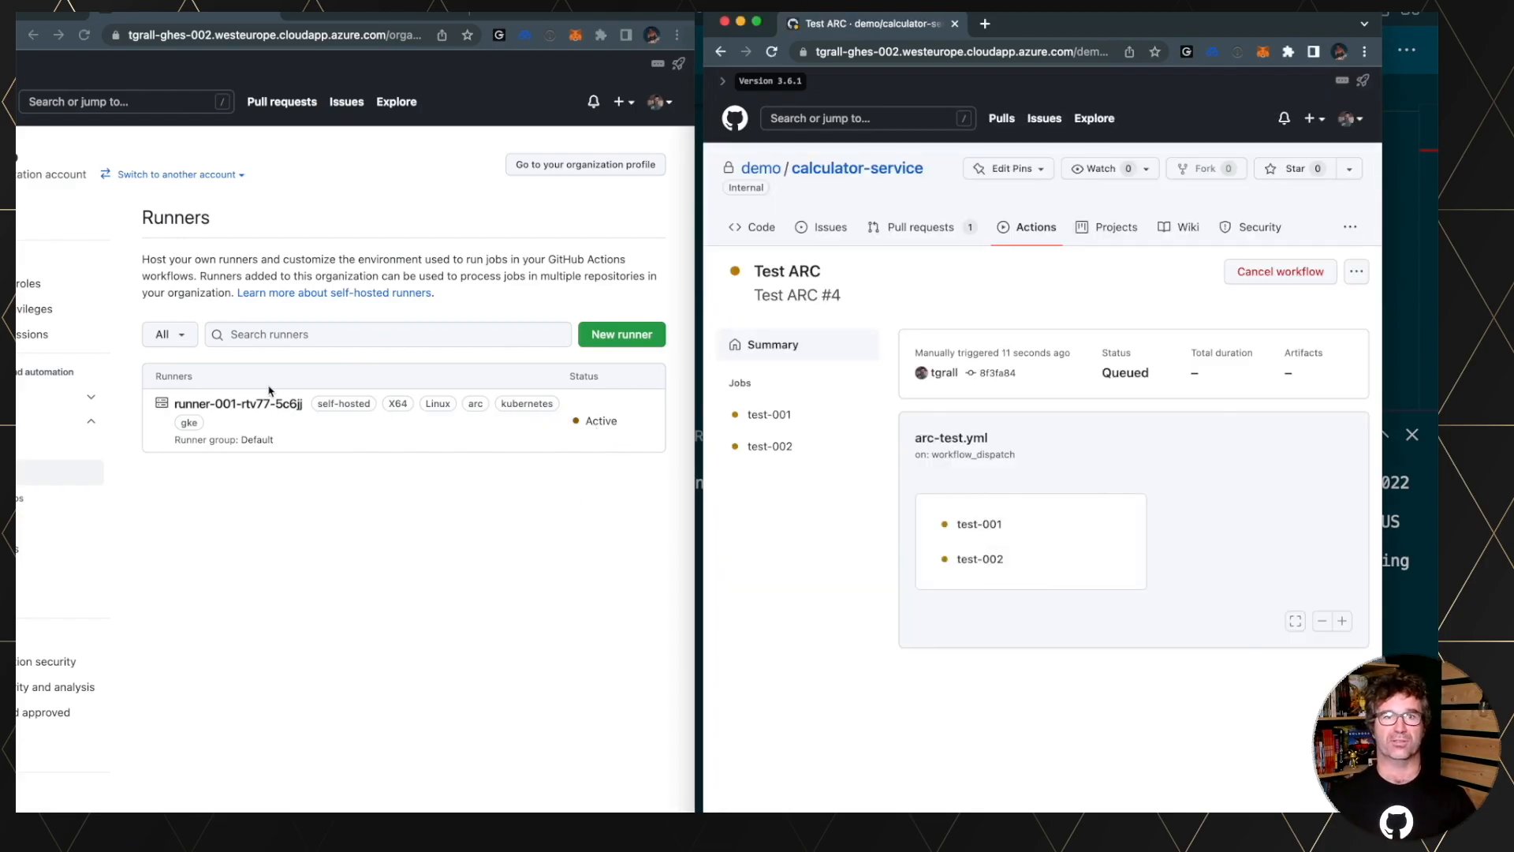
{"action": "mouse_move", "coordinate": [730, 565]}
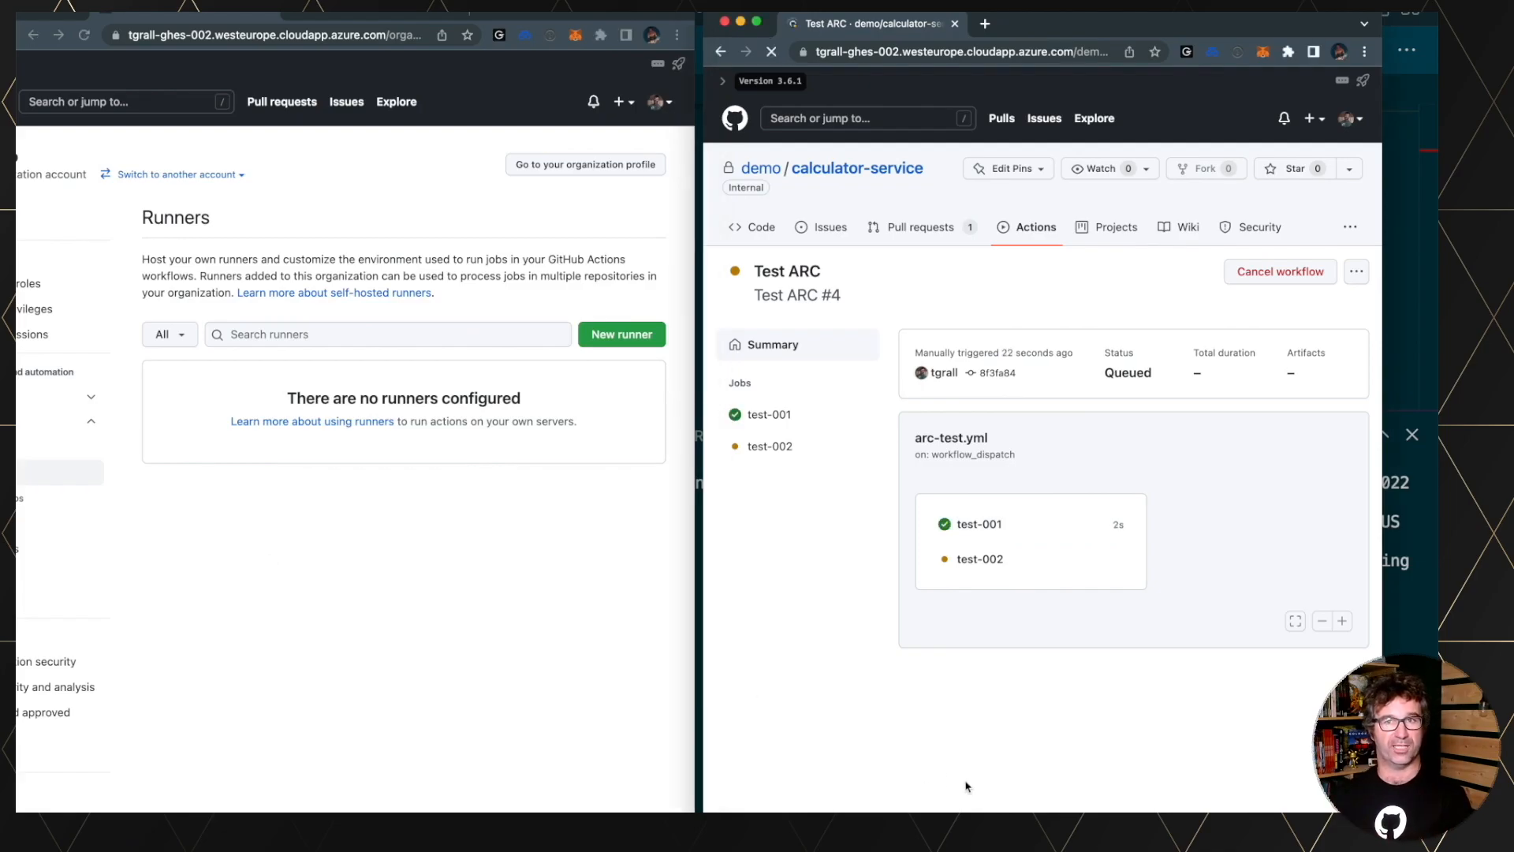
{"action": "mouse_move", "coordinate": [980, 558]}
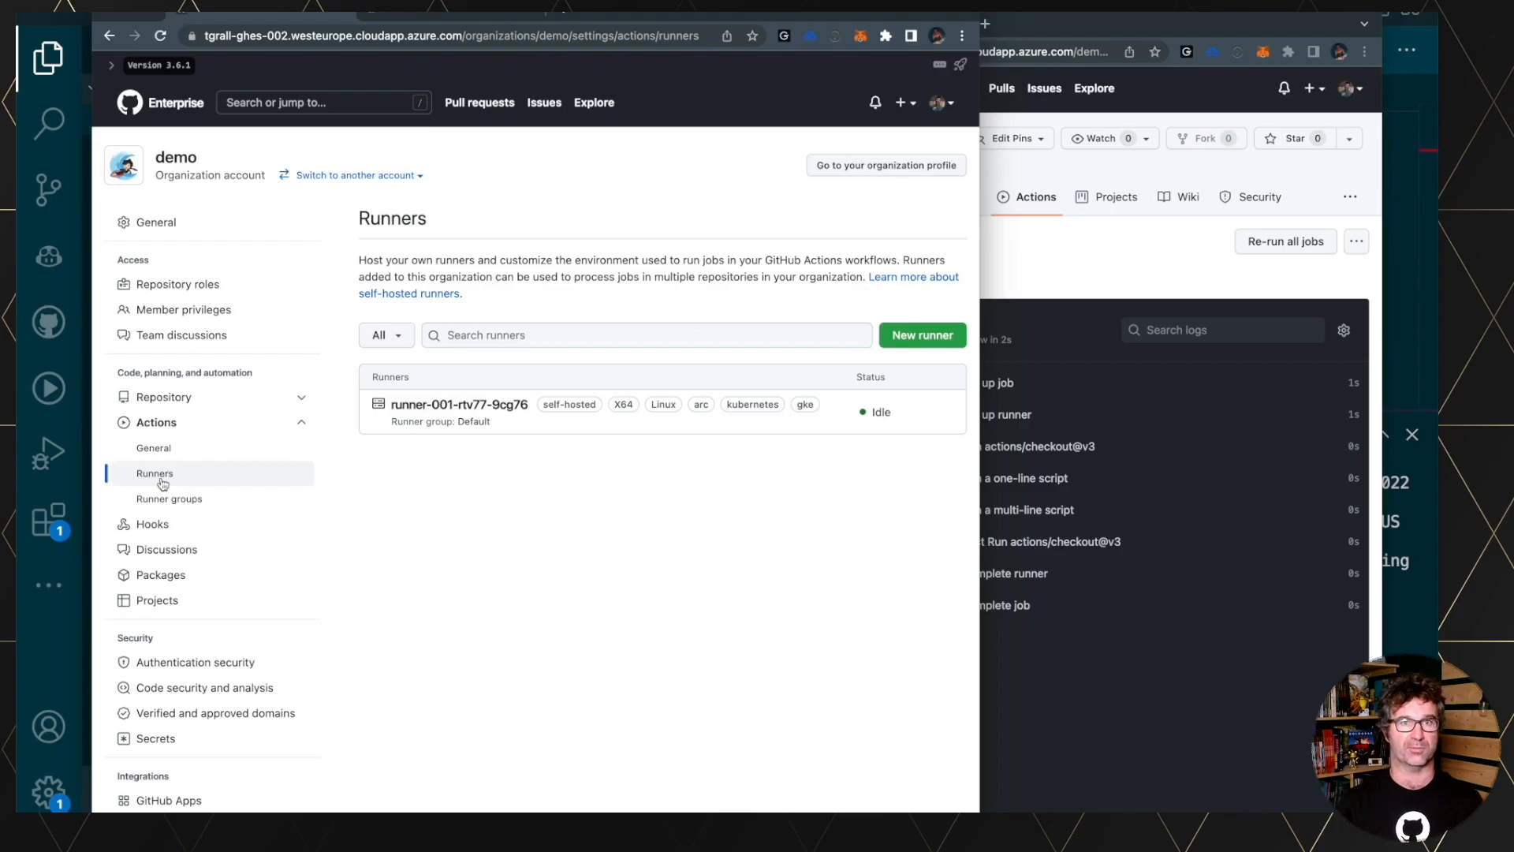
{"action": "mouse_move", "coordinate": [423, 423]}
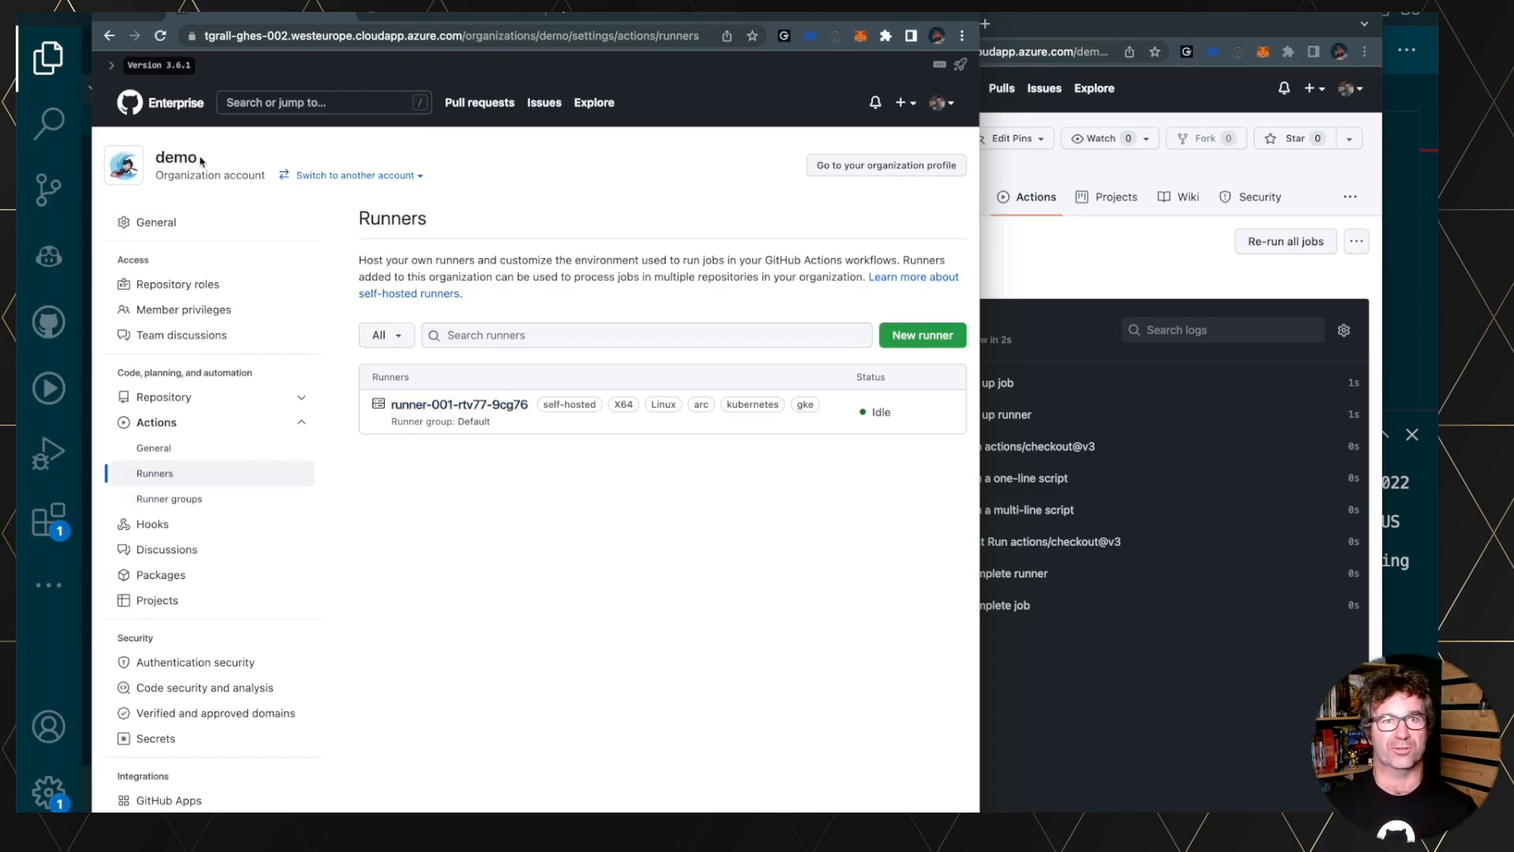
{"action": "mouse_move", "coordinate": [461, 435]}
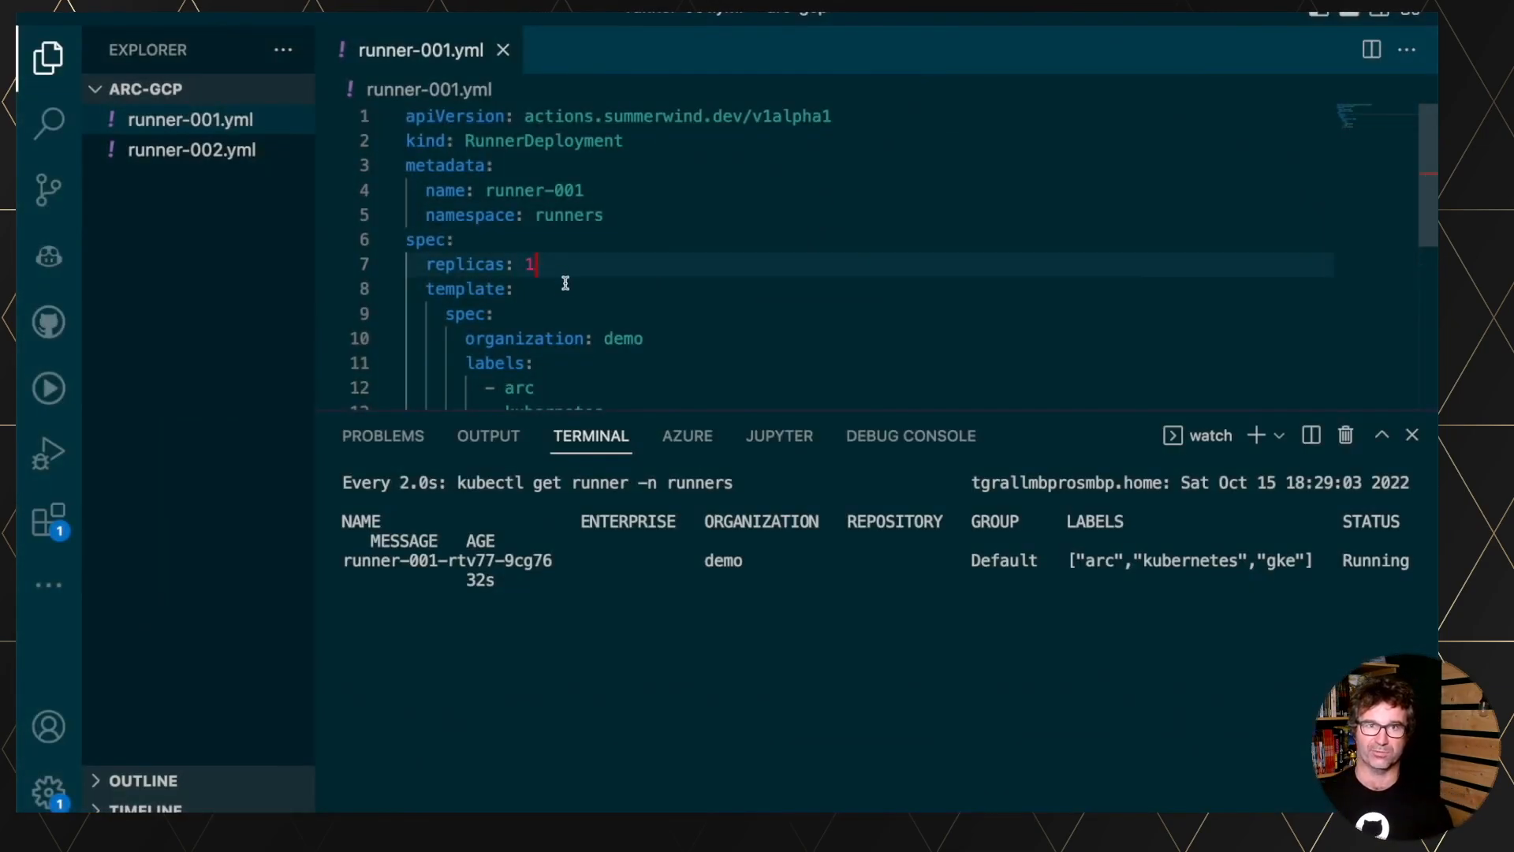
Set runner-001 replicas to 3, apply the file, and run watch kubectl get runner -n runners.
{"action": "type", "text": "2"}
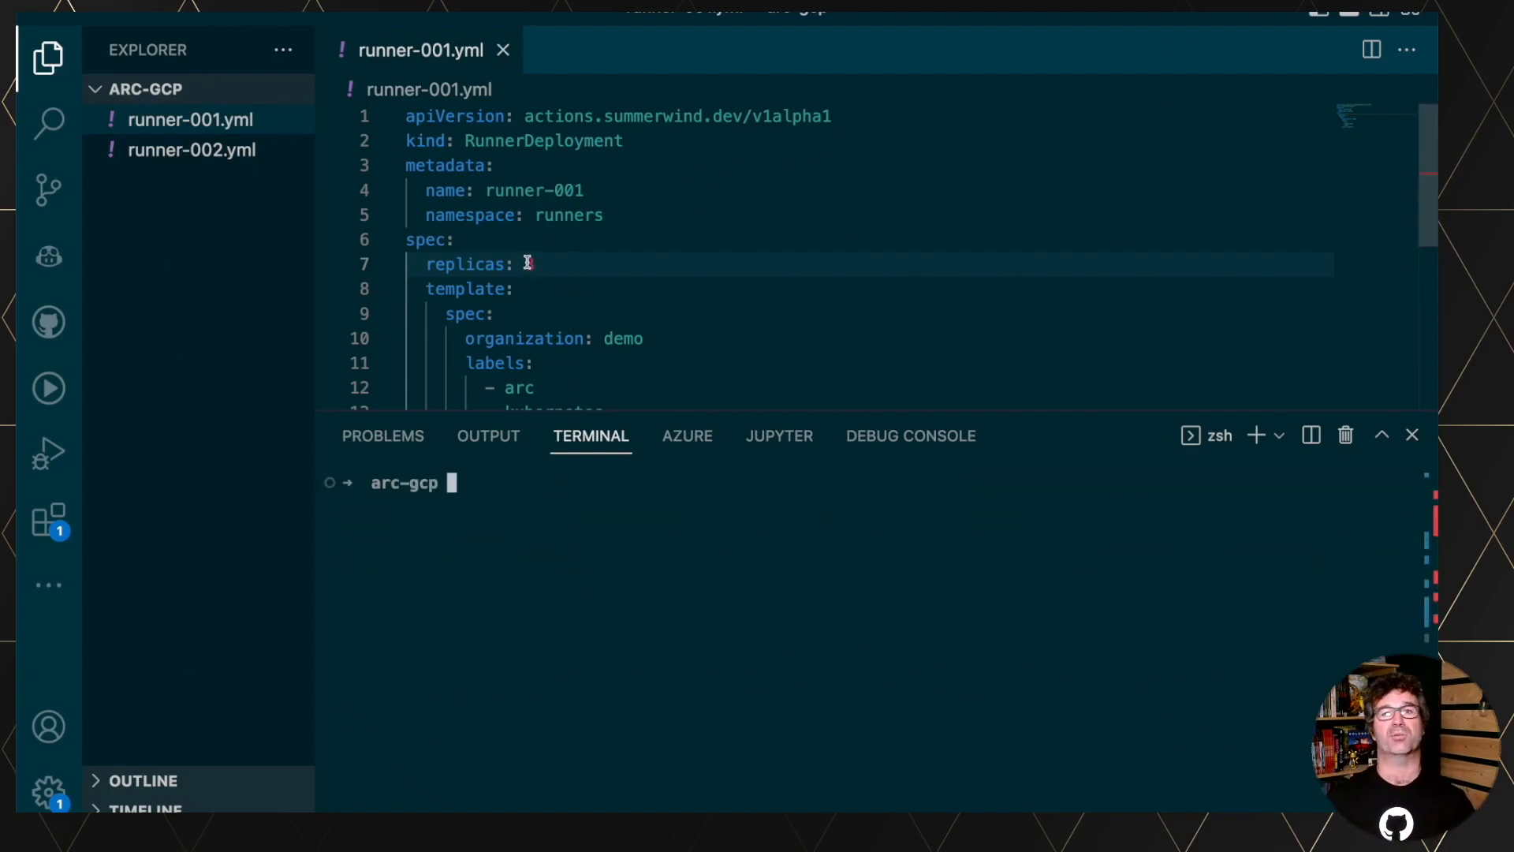
{"action": "type", "text": "kubectl"}
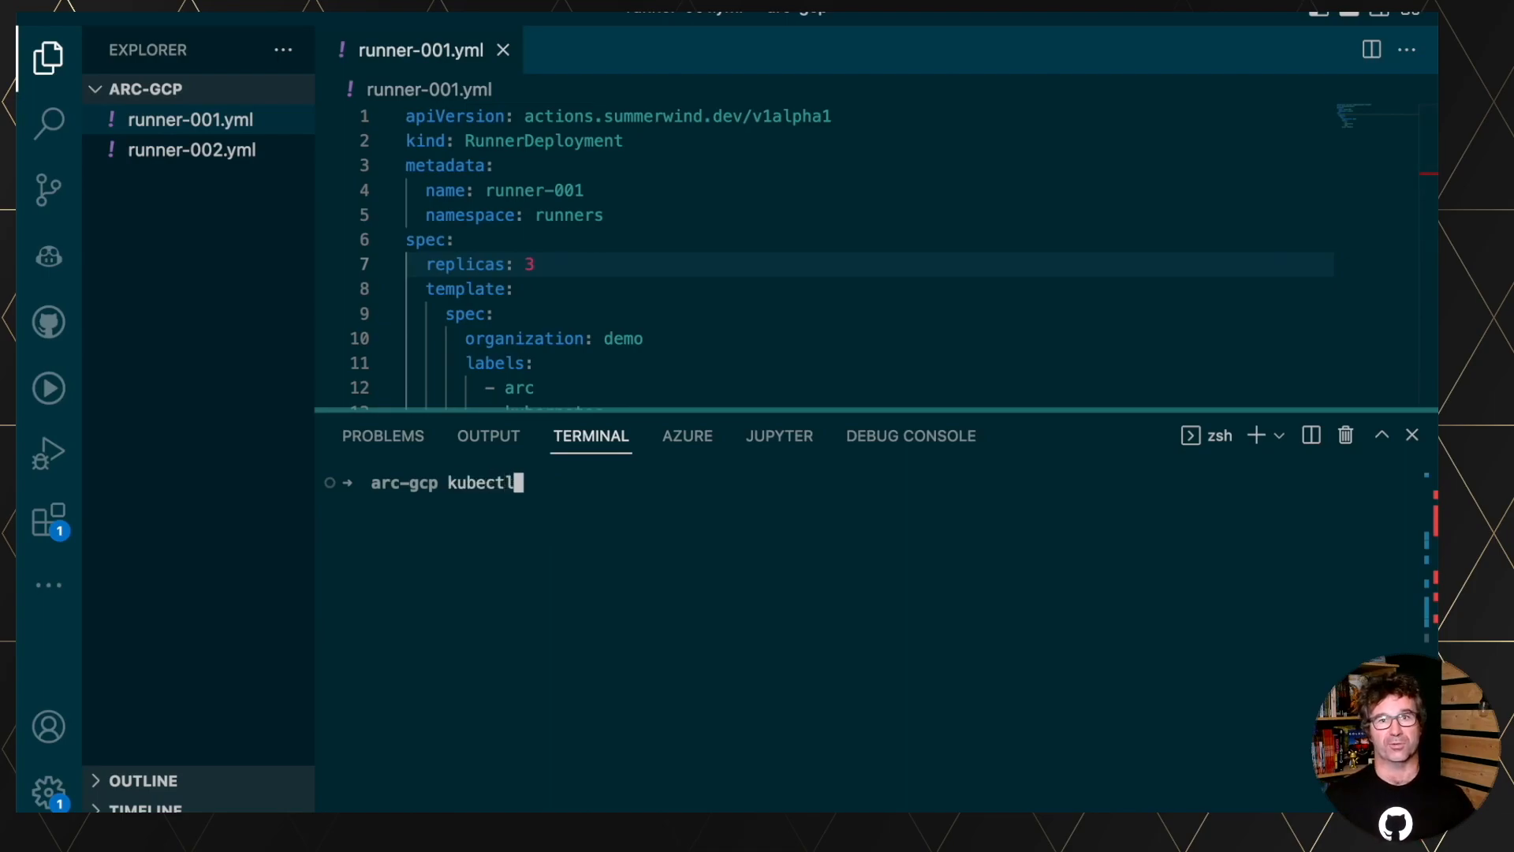
{"action": "type", "text": "apply"}
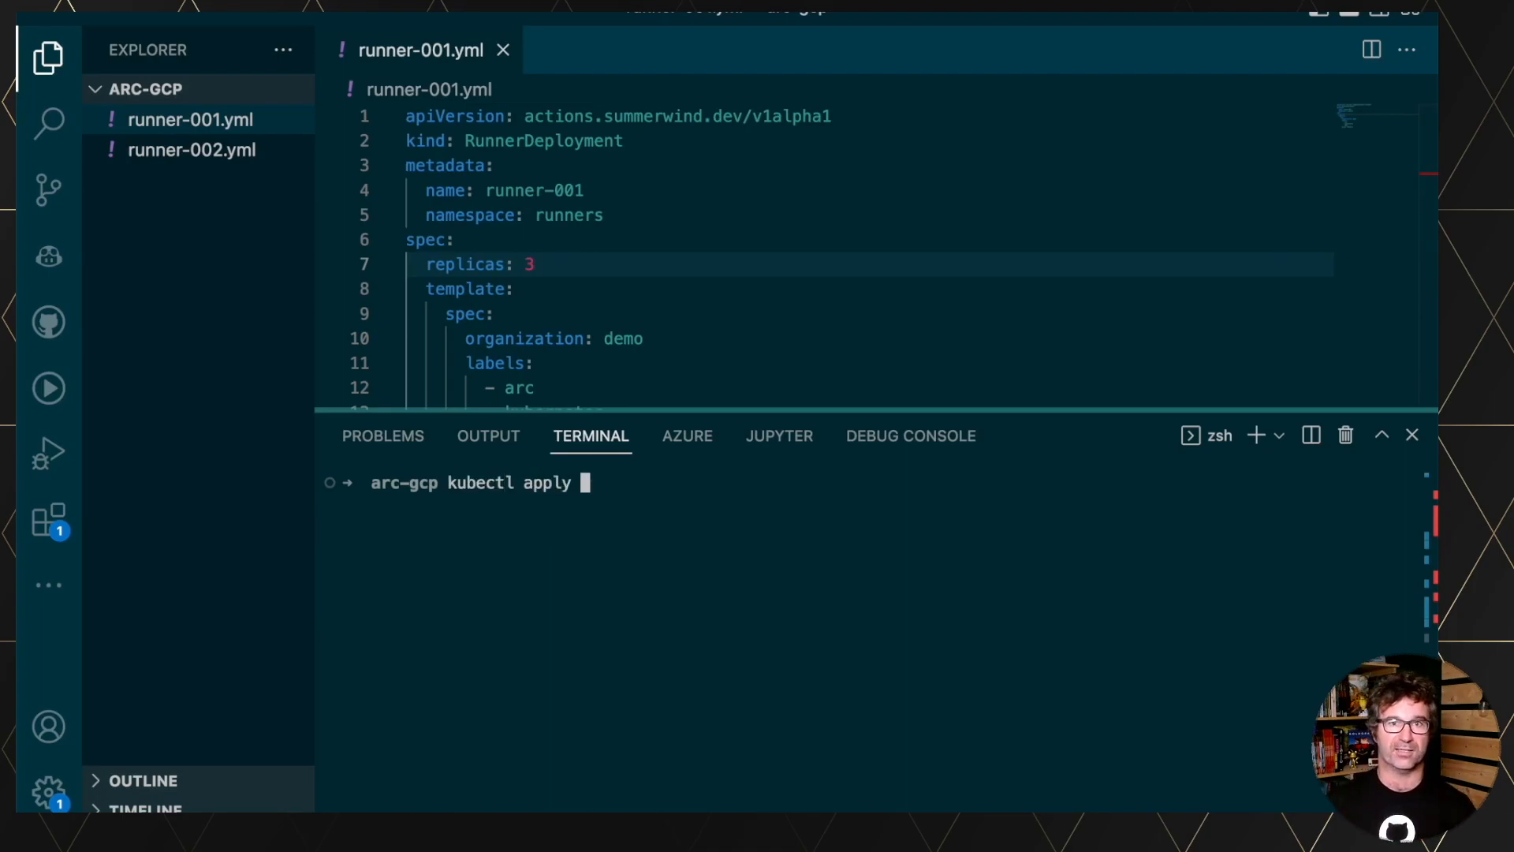
{"action": "type", "text": "-f runner-001.yml"}
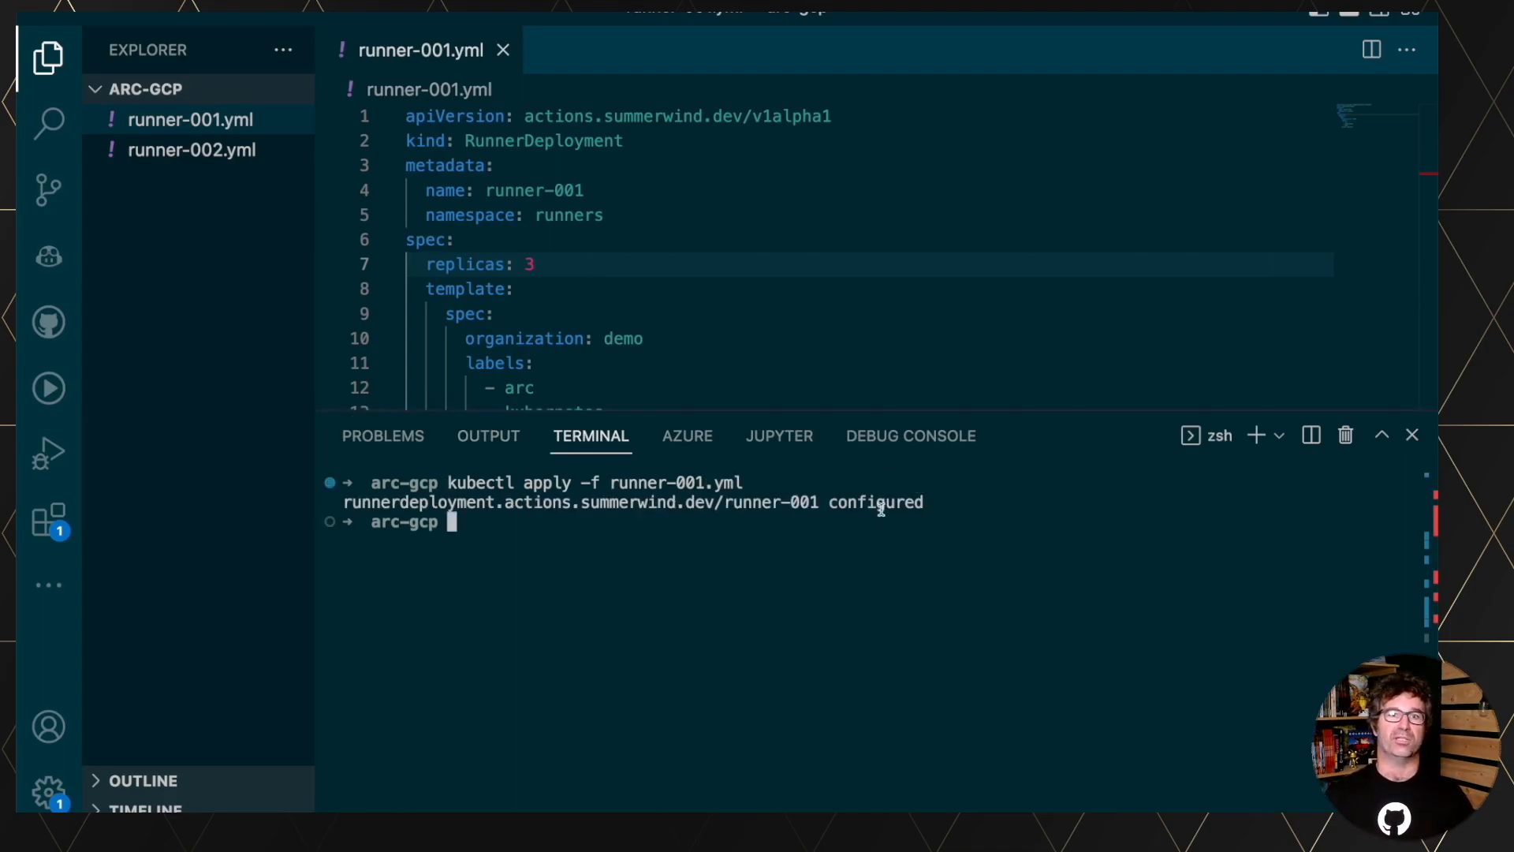
{"action": "type", "text": "watch kubectl get runner -n runners"}
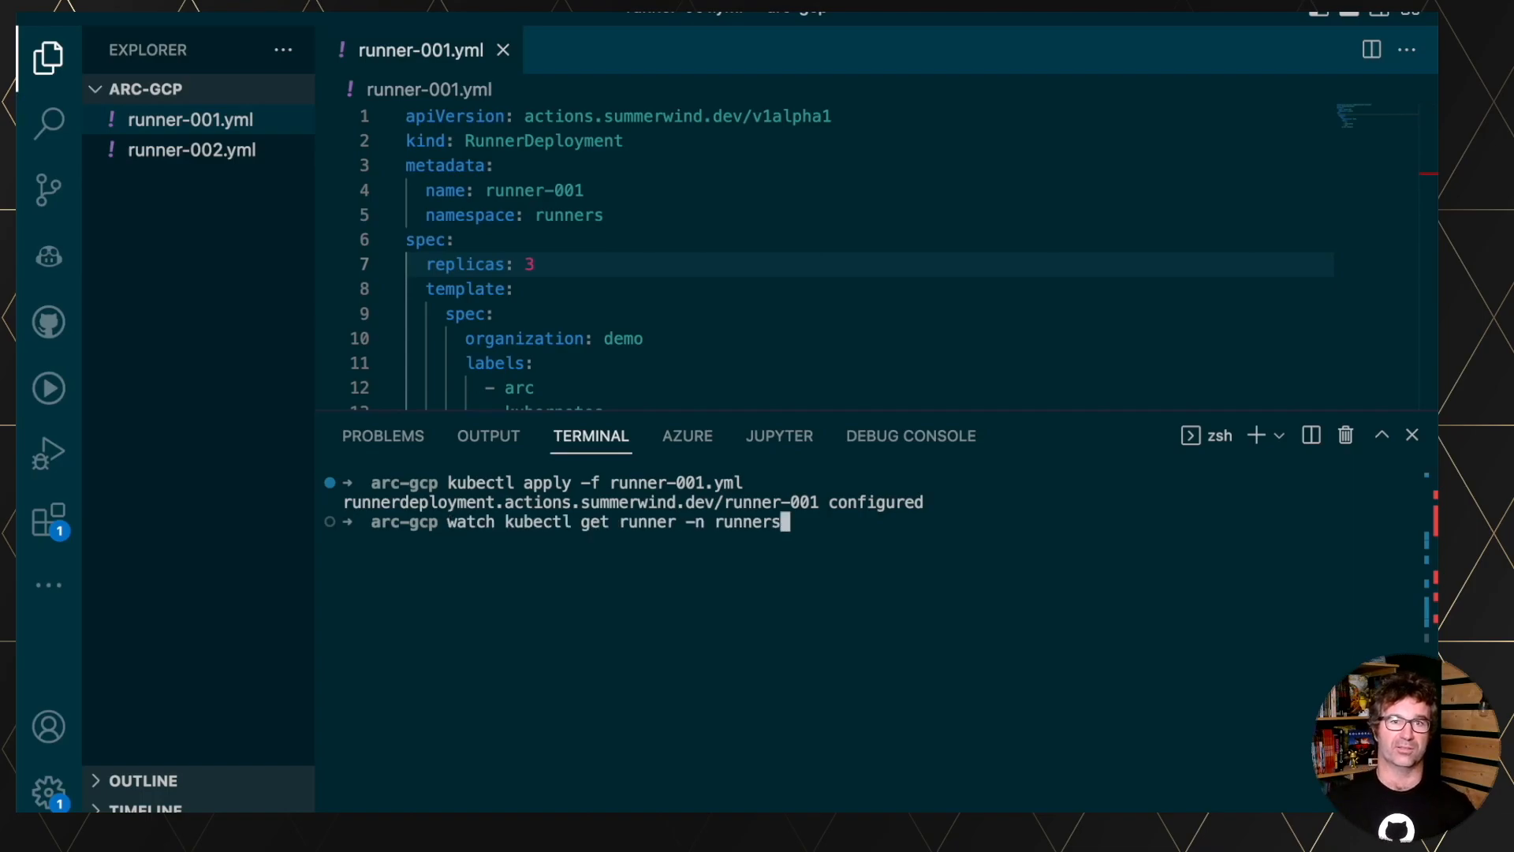
{"action": "key", "text": "Return"}
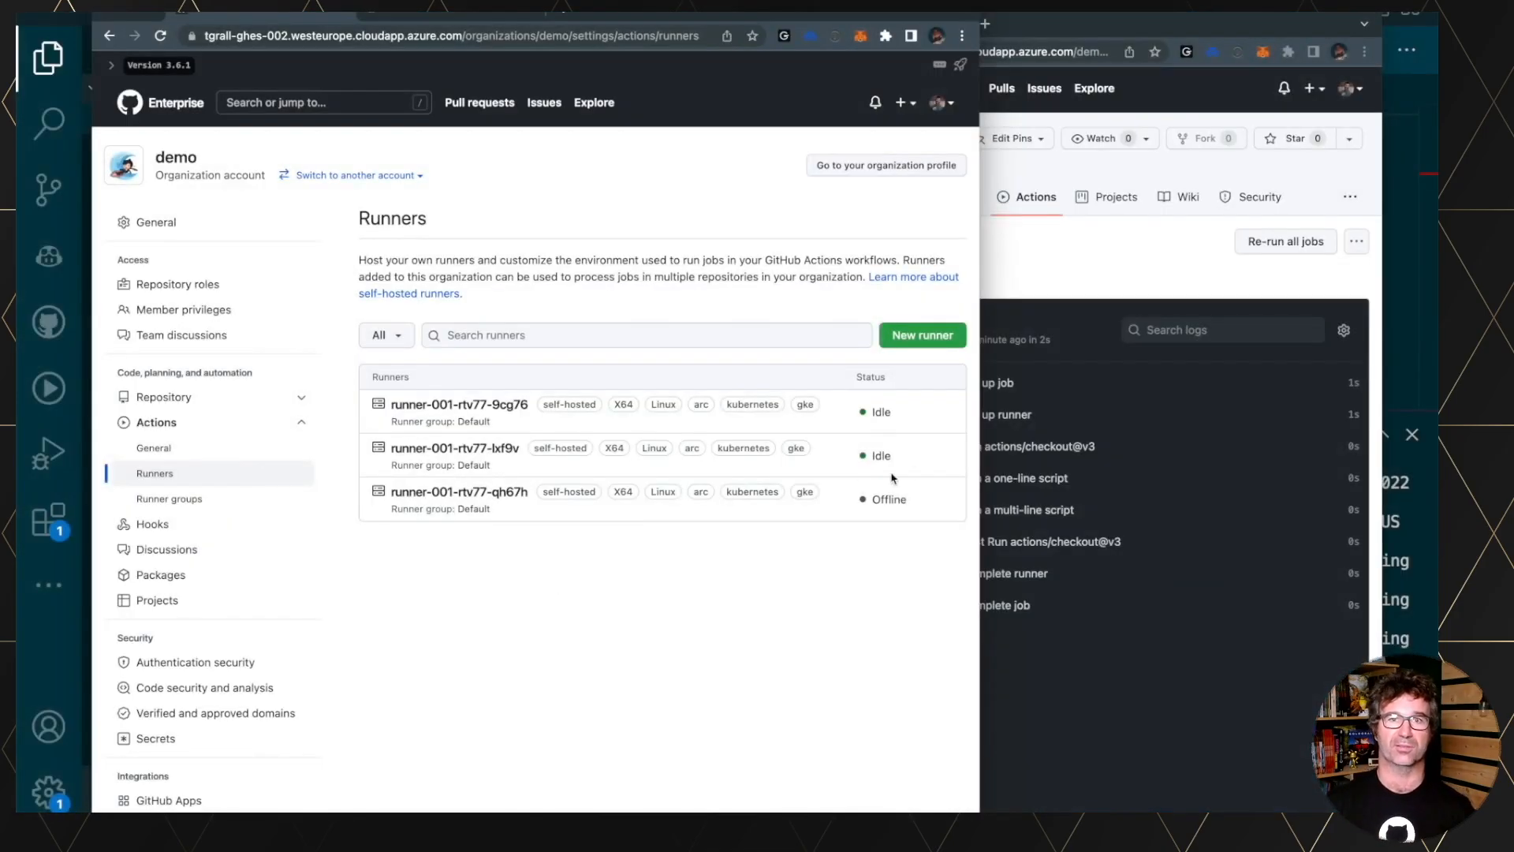
{"action": "mouse_move", "coordinate": [907, 519]}
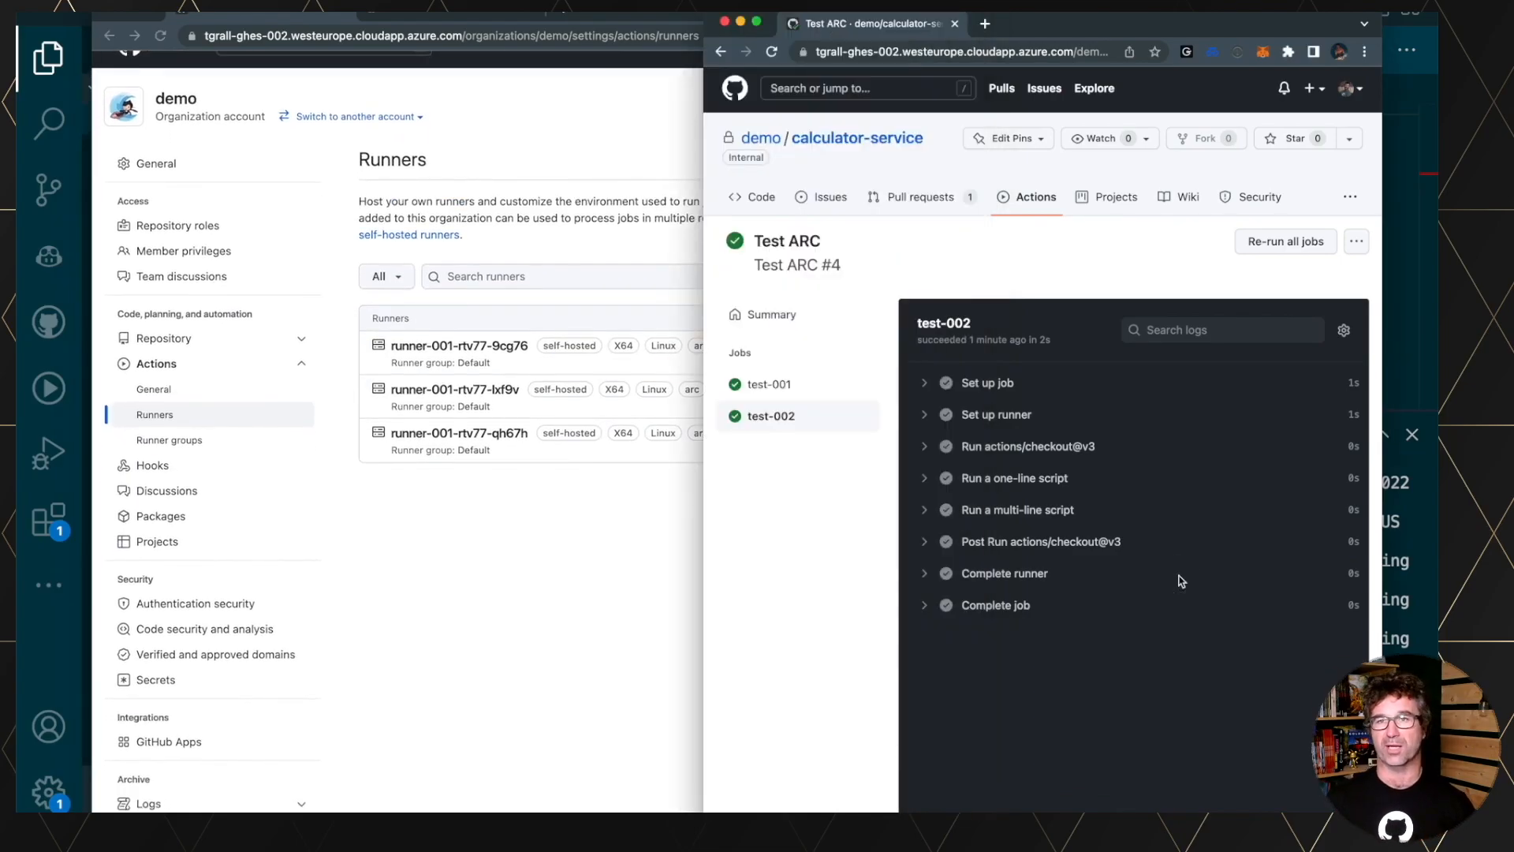
Re-run all Test ARC jobs, then go to the calculator-service repository settings.
{"action": "left_click", "coordinate": [1285, 242]}
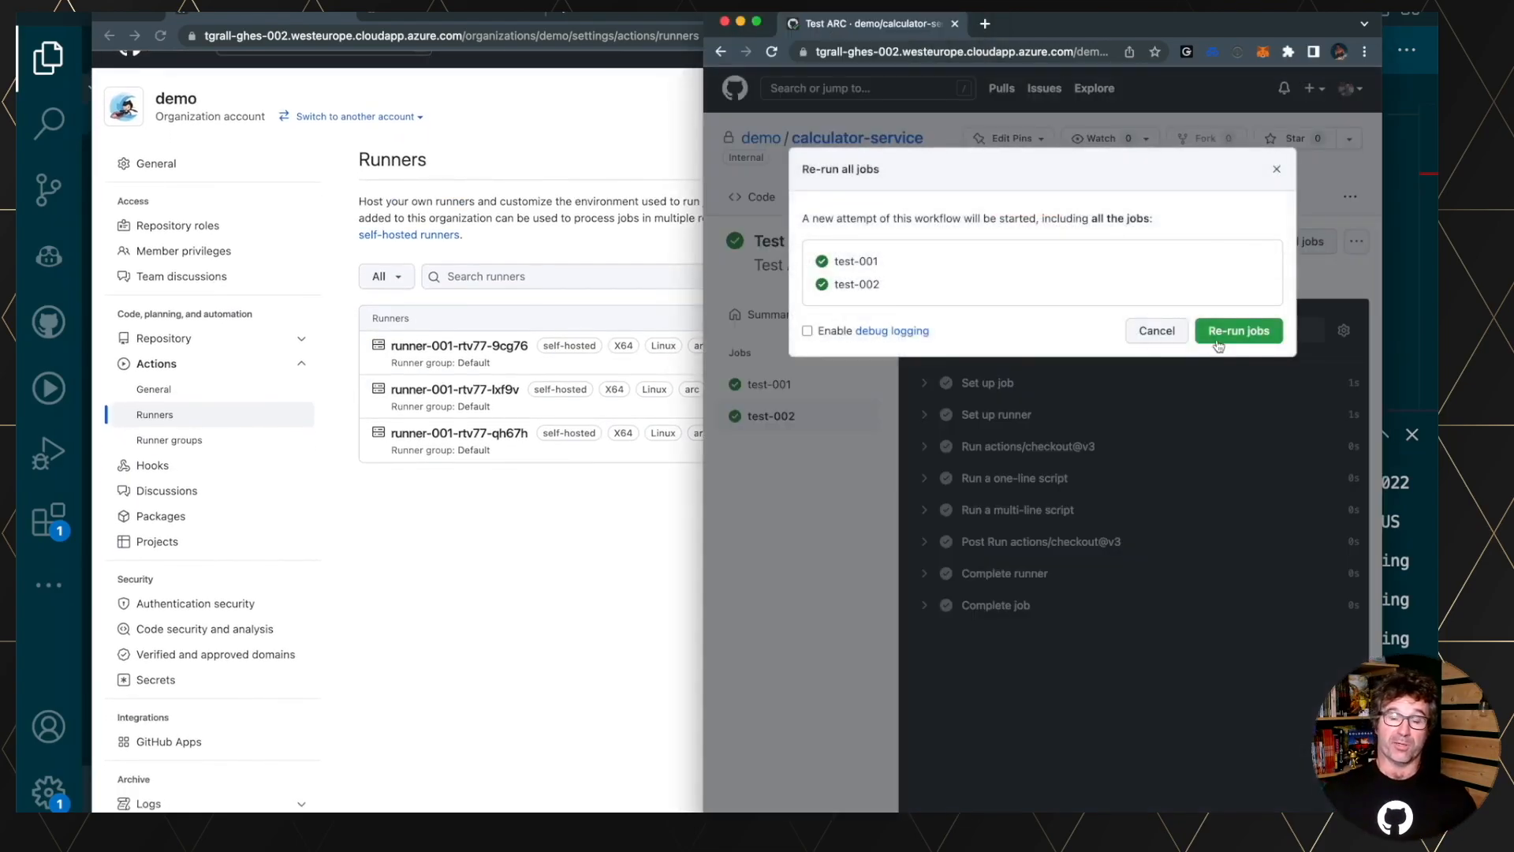
{"action": "left_click", "coordinate": [1239, 331]}
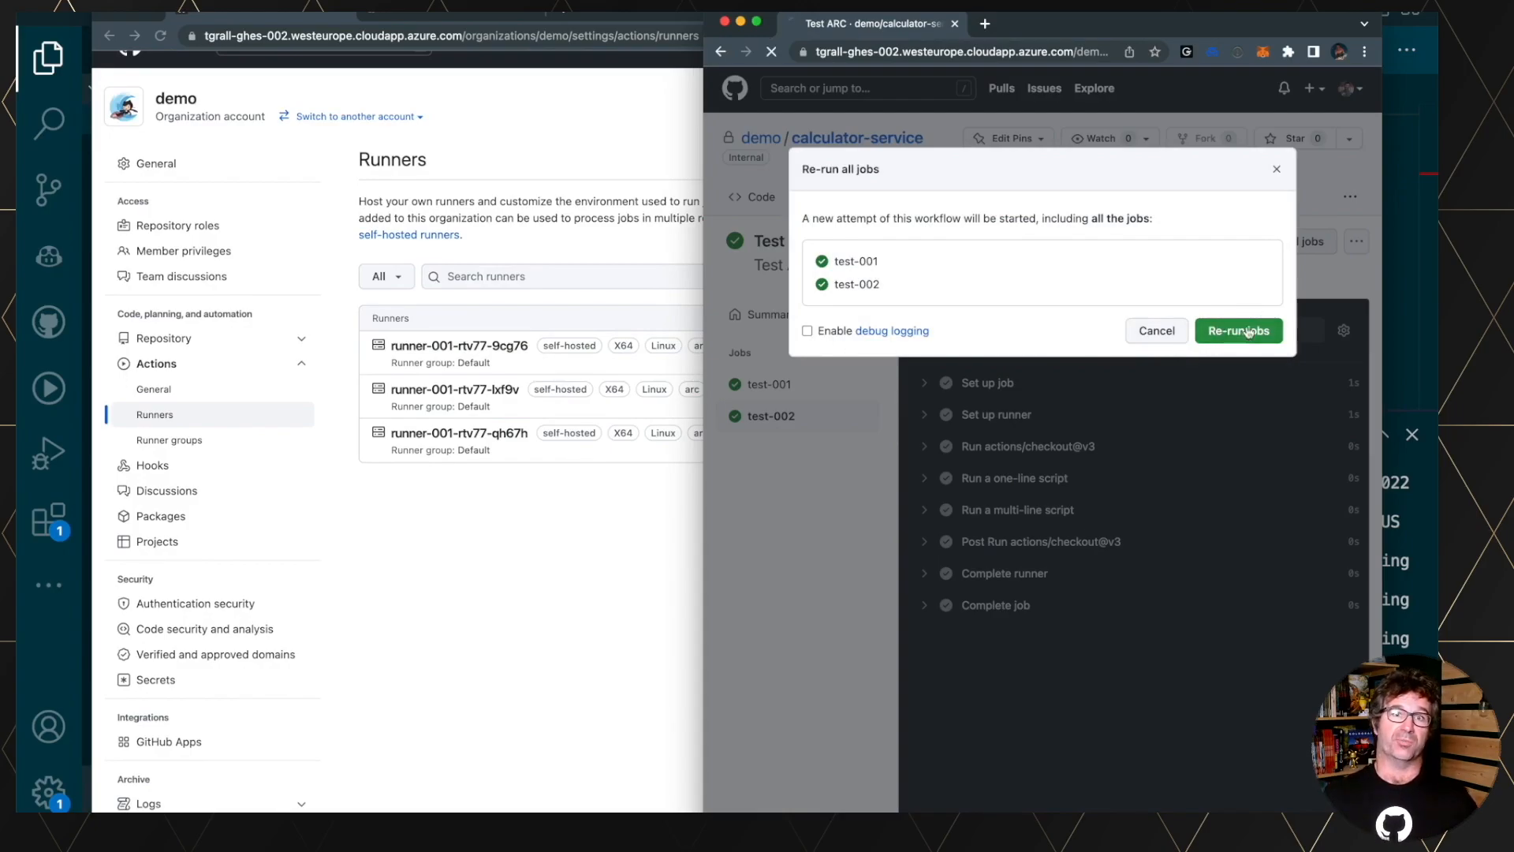
{"action": "left_click", "coordinate": [1239, 330]}
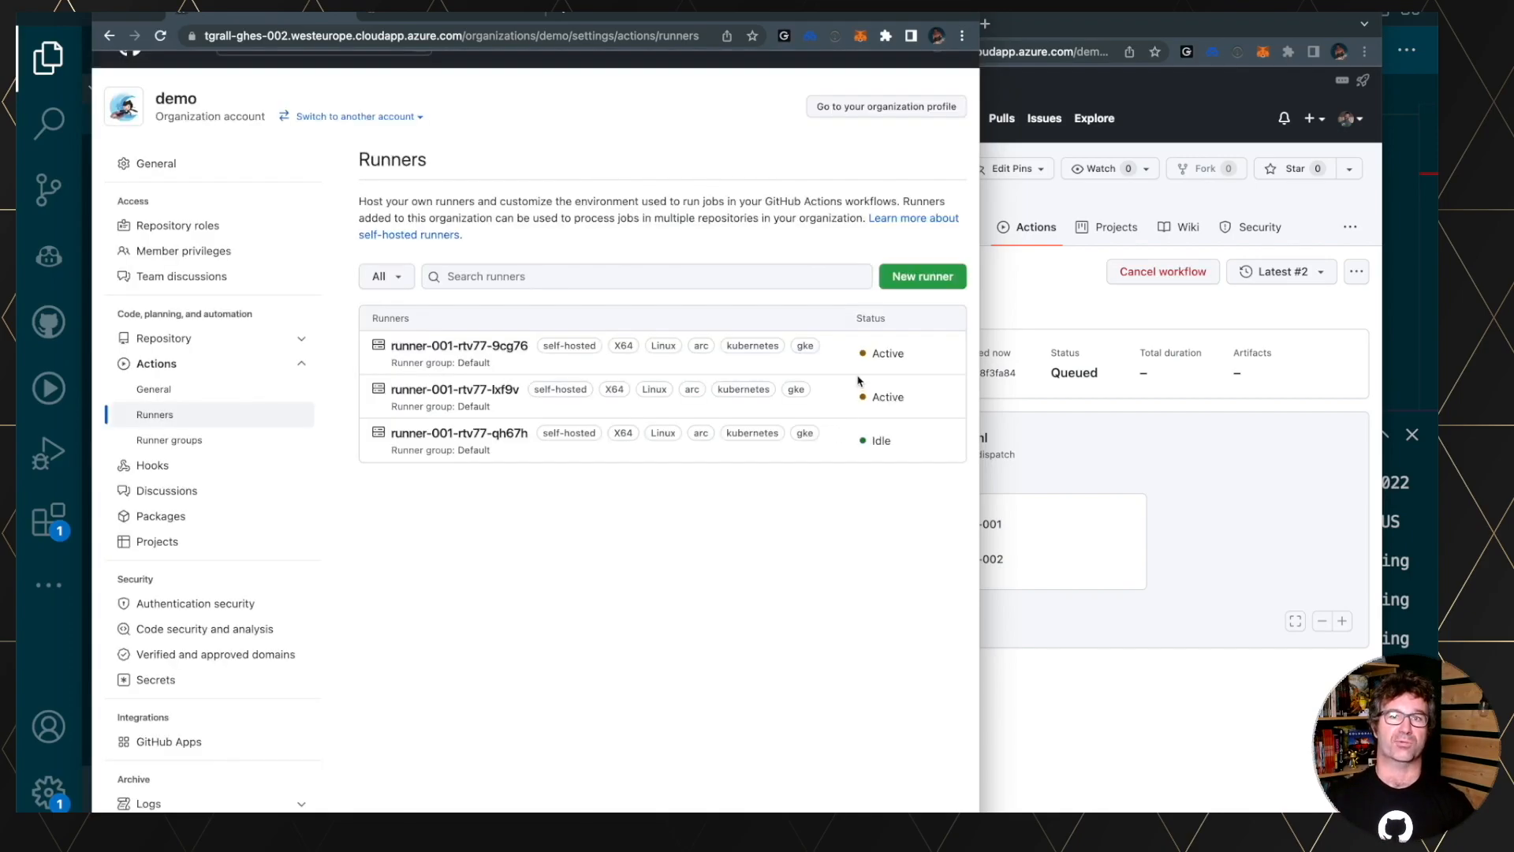
{"action": "mouse_move", "coordinate": [877, 416]}
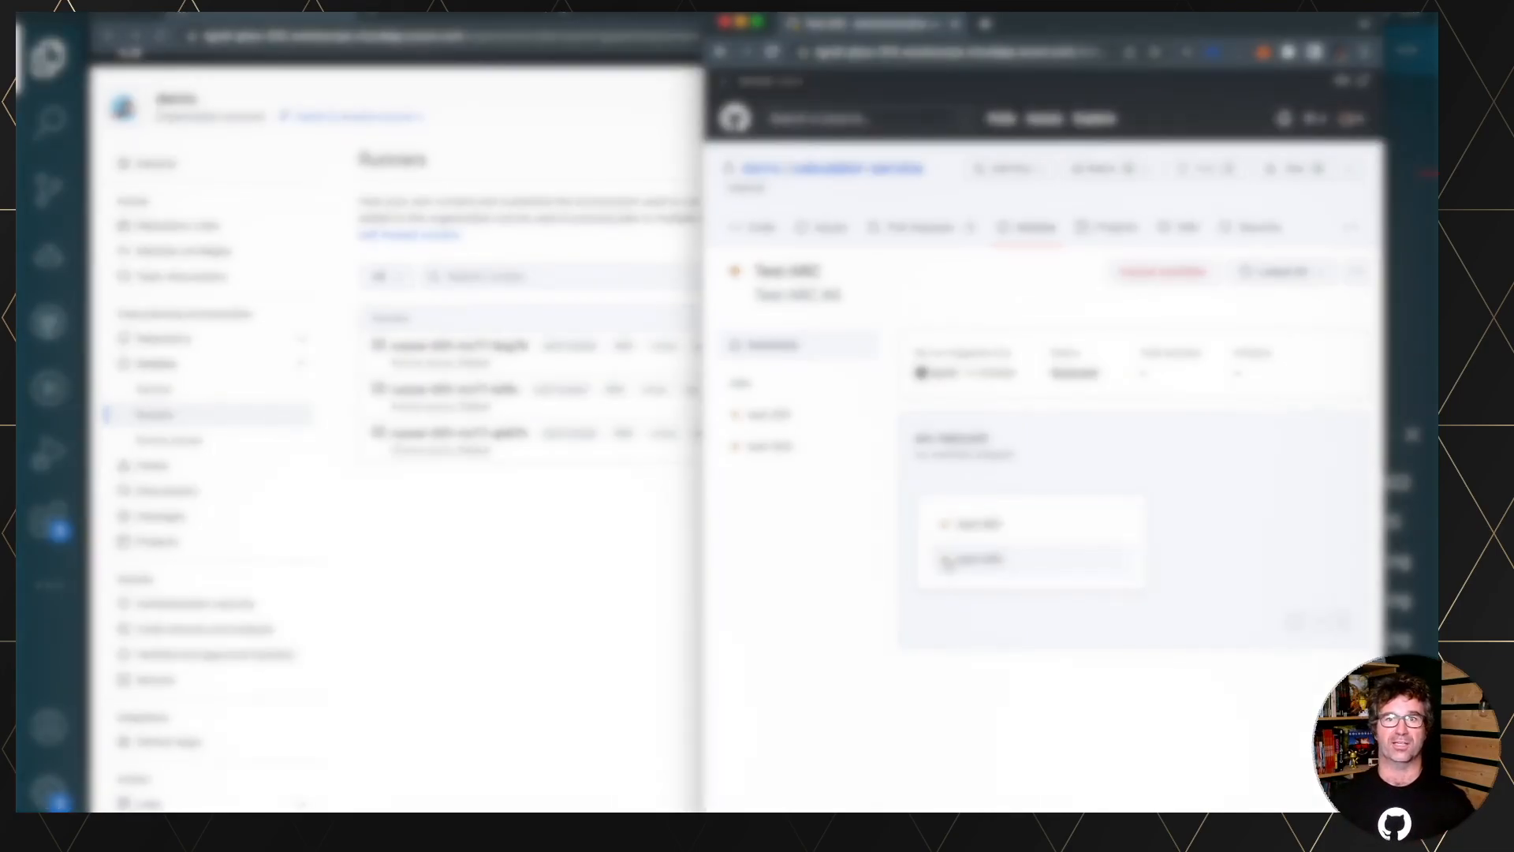
{"action": "left_click", "coordinate": [812, 197]}
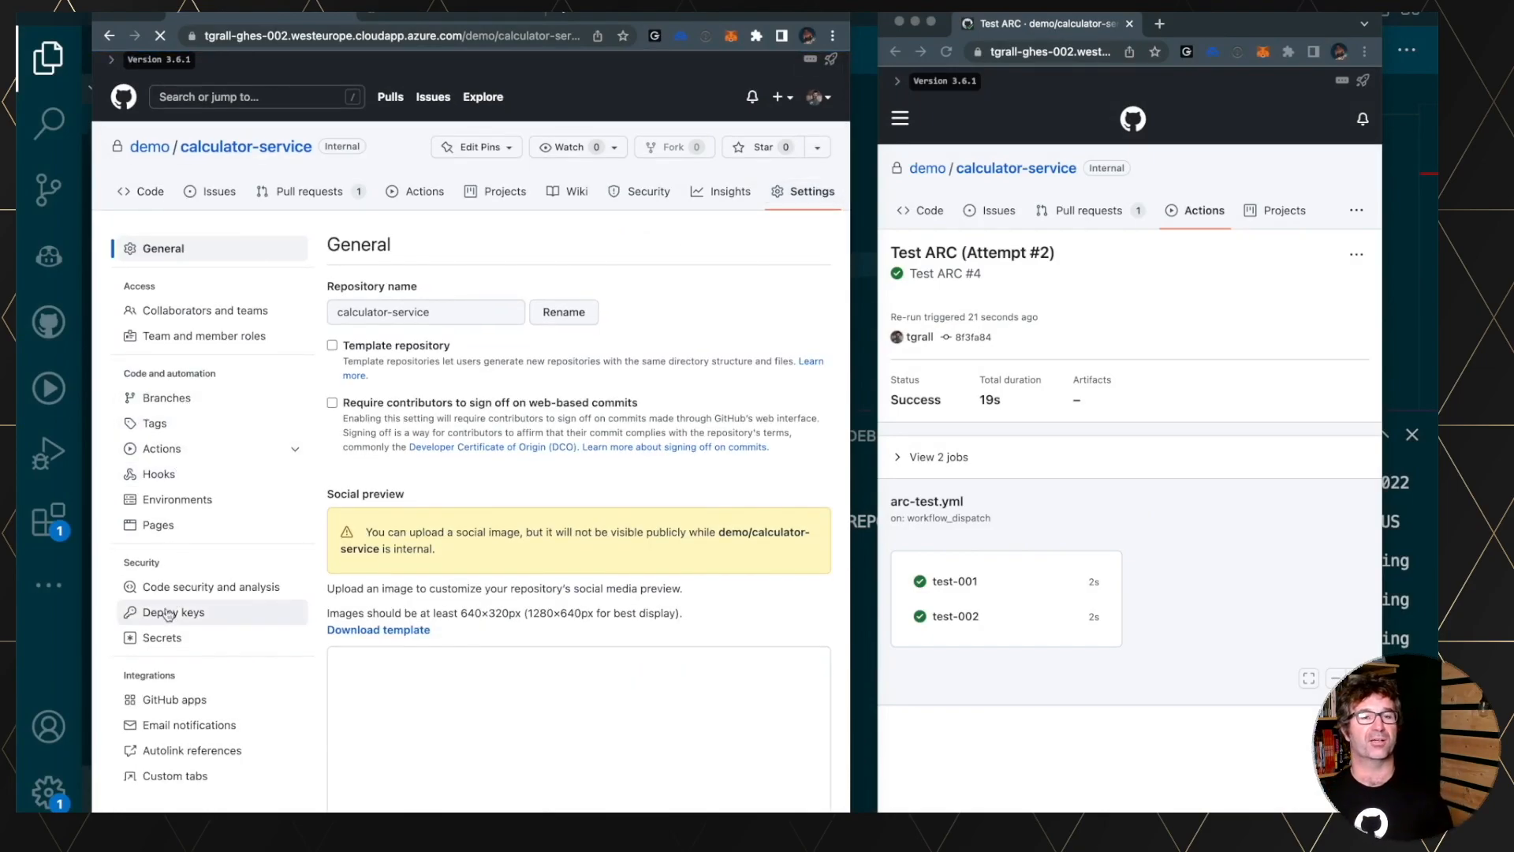
Show calculator-service's runners under Actions settings: three shared organization runners, none repository-level.
{"action": "left_click", "coordinate": [161, 448]}
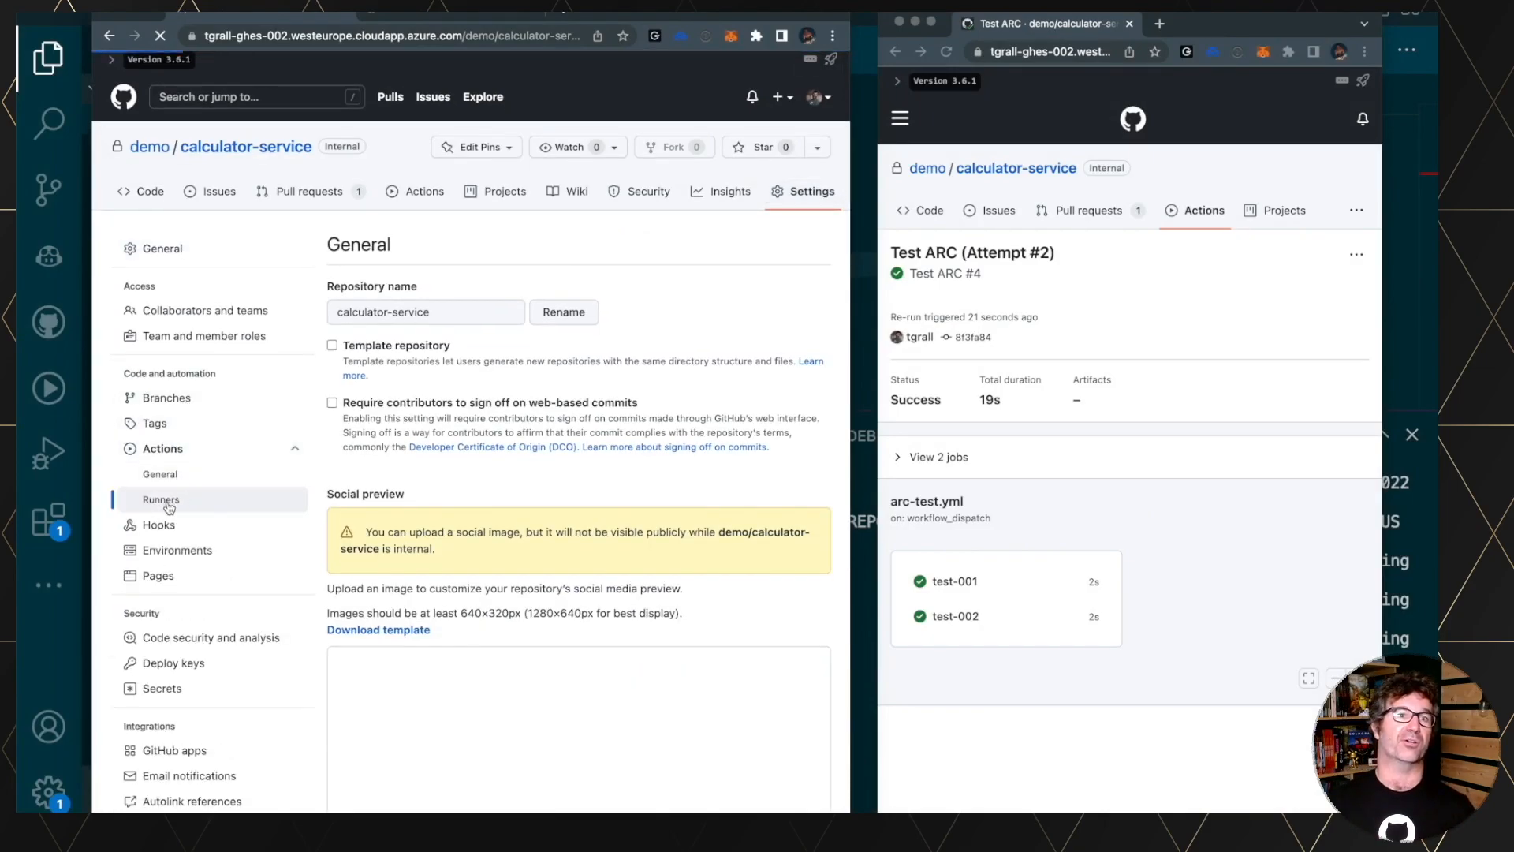
{"action": "left_click", "coordinate": [161, 499]}
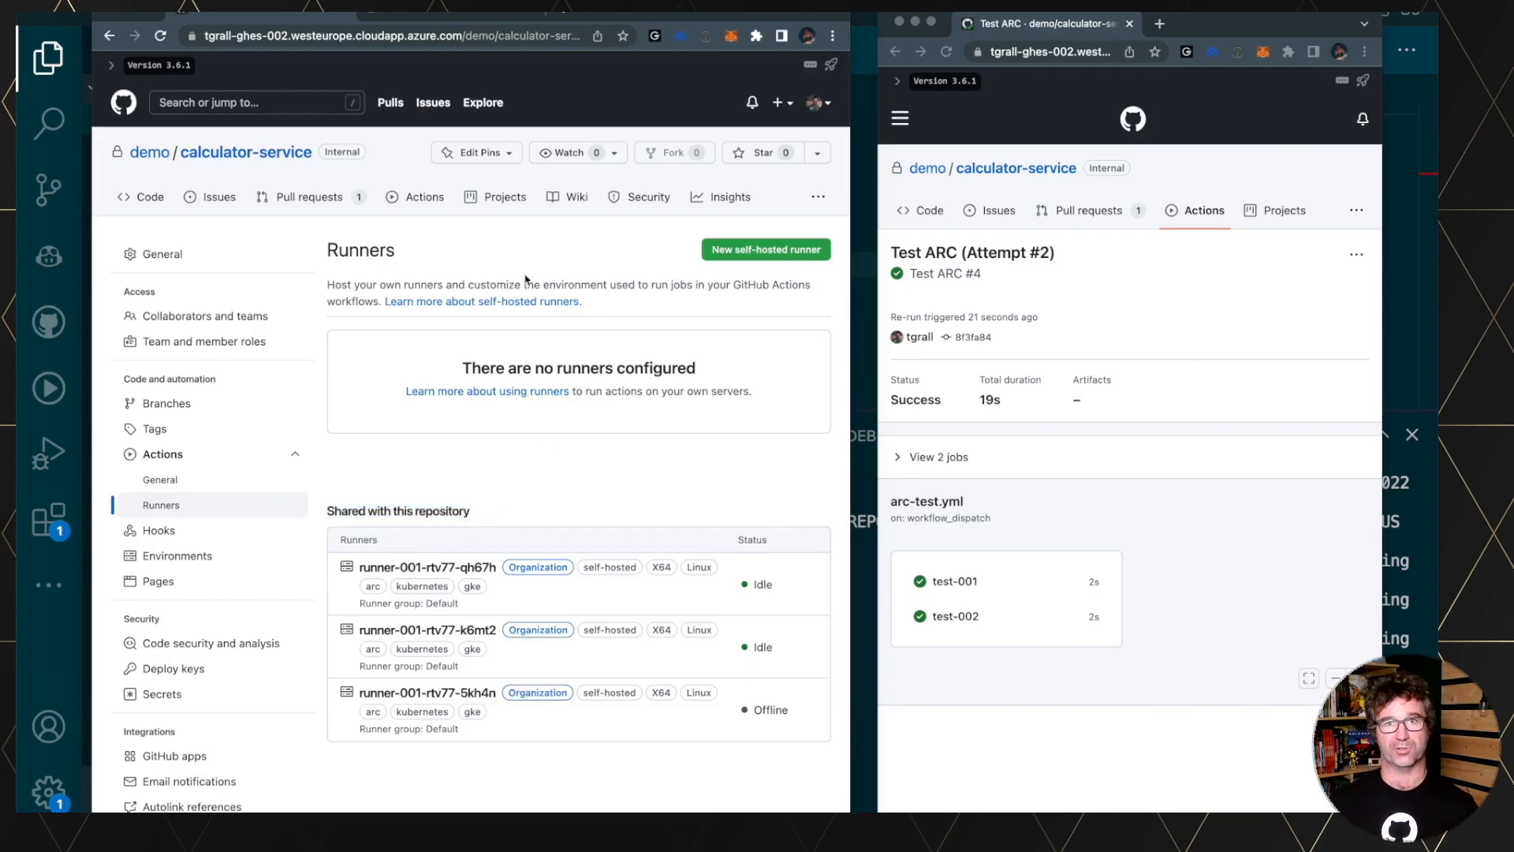
{"action": "mouse_move", "coordinate": [499, 254]}
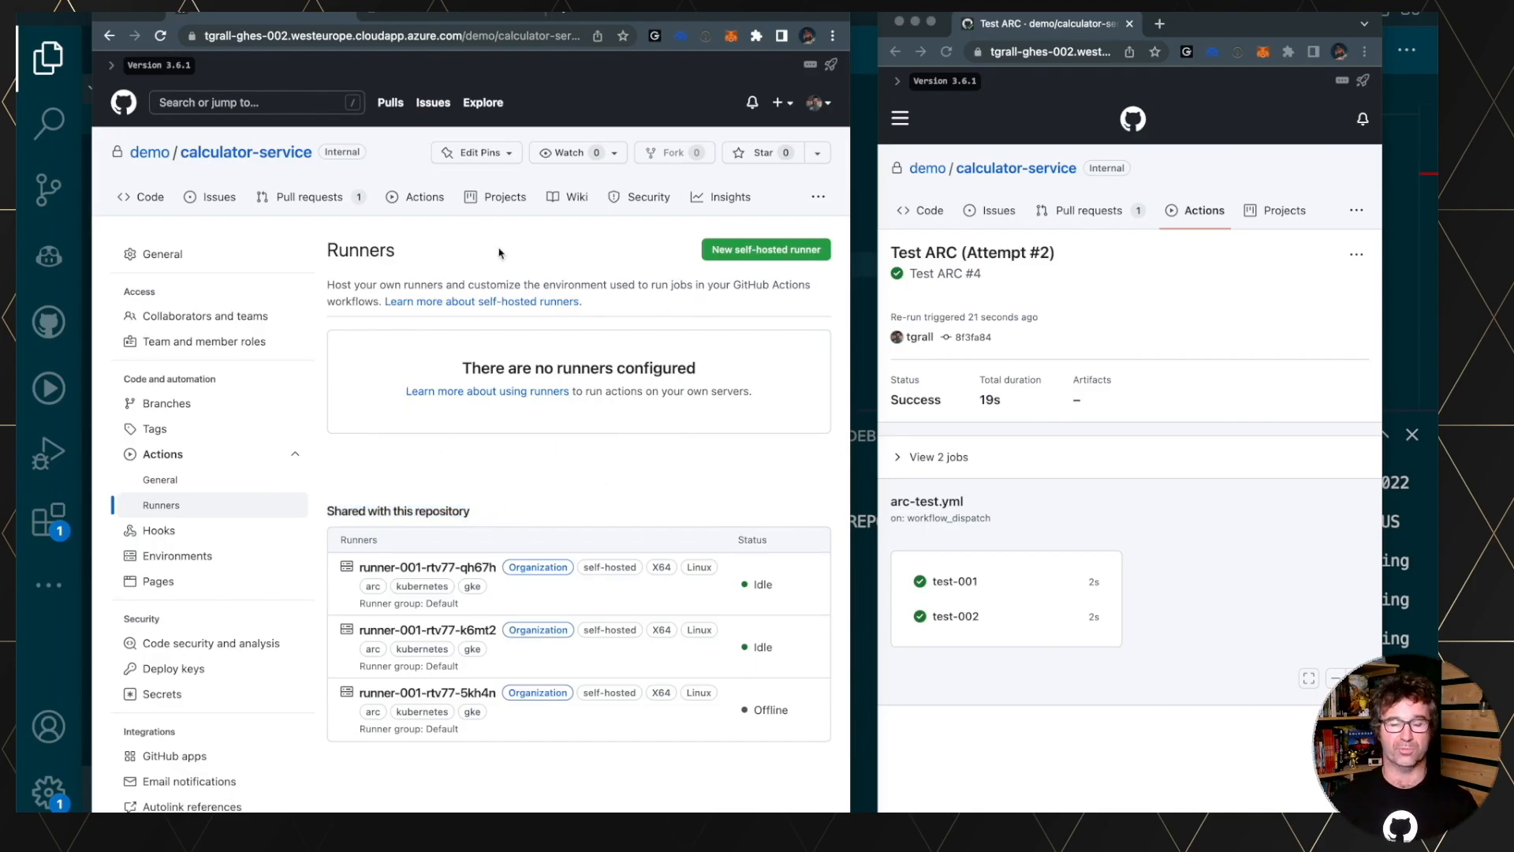
{"action": "mouse_move", "coordinate": [650, 344]}
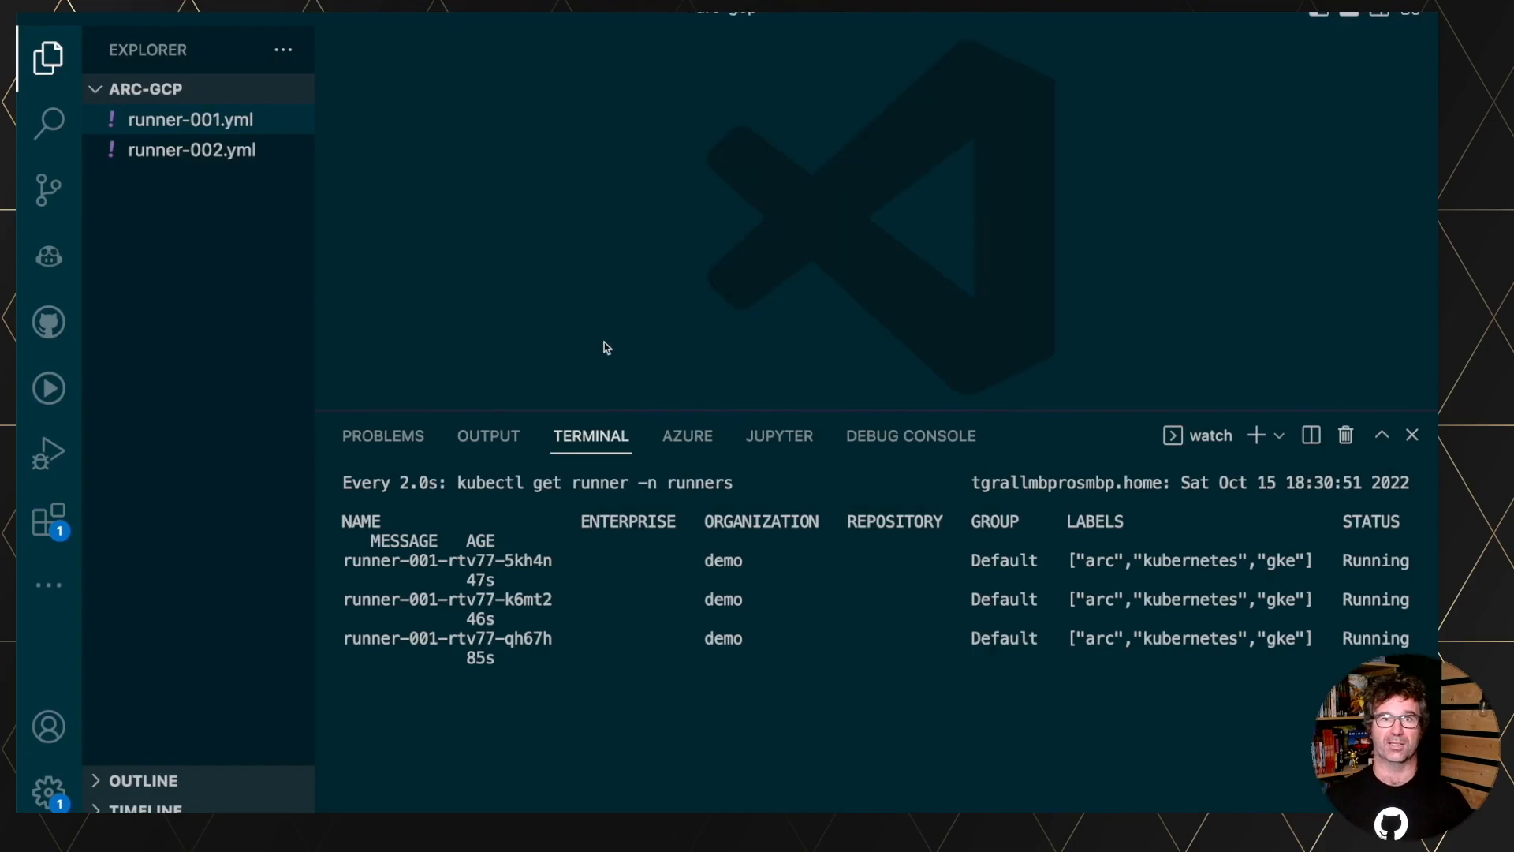
In runner-002.yml, change the replica count from 1 to 2.
{"action": "left_click", "coordinate": [191, 150]}
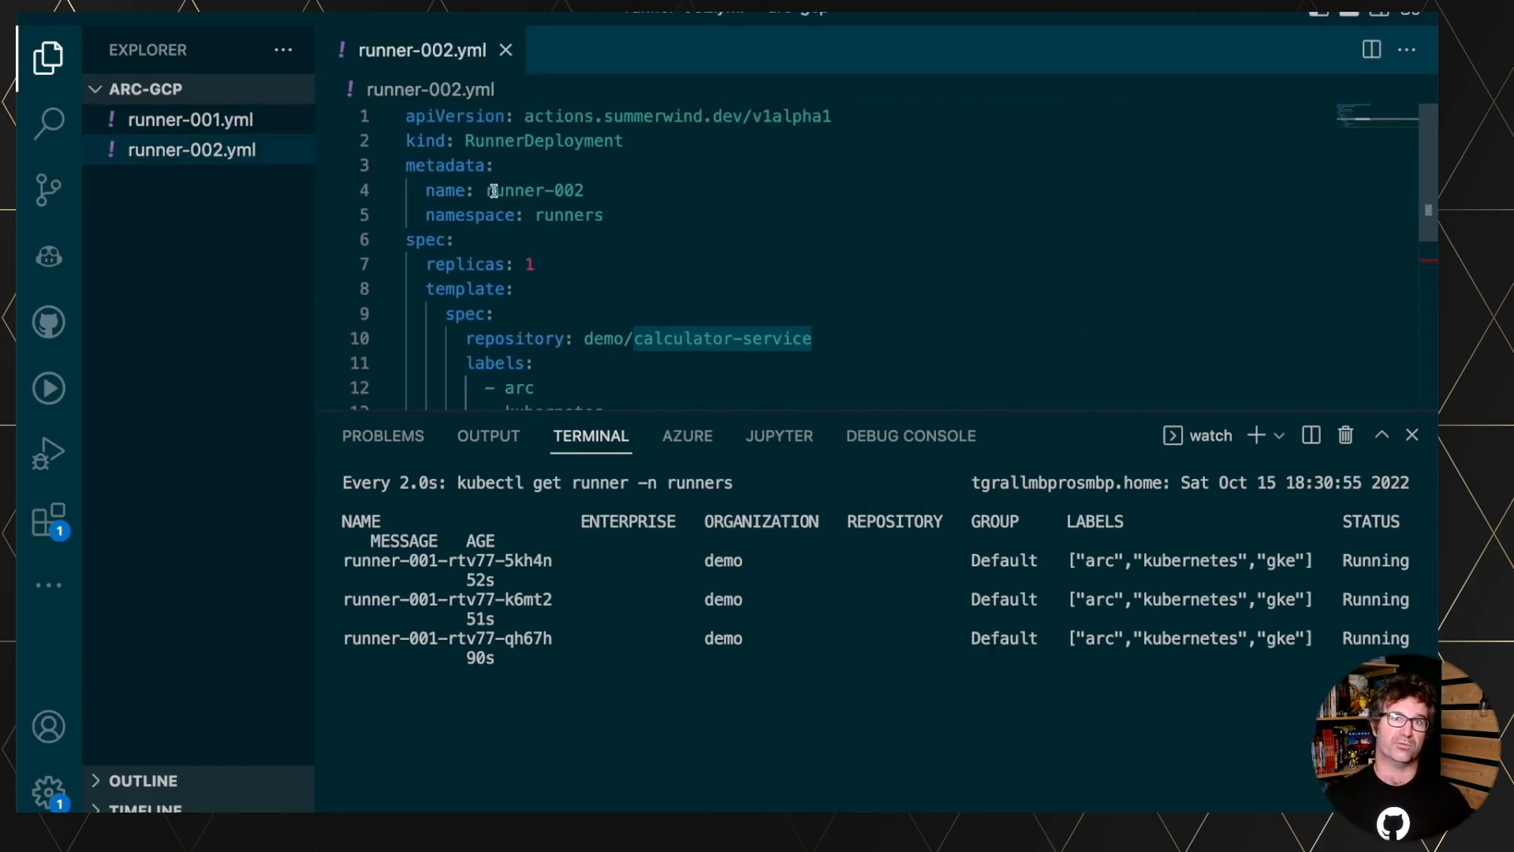
{"action": "scroll", "scroll_direction": "down", "scroll_amount": 3}
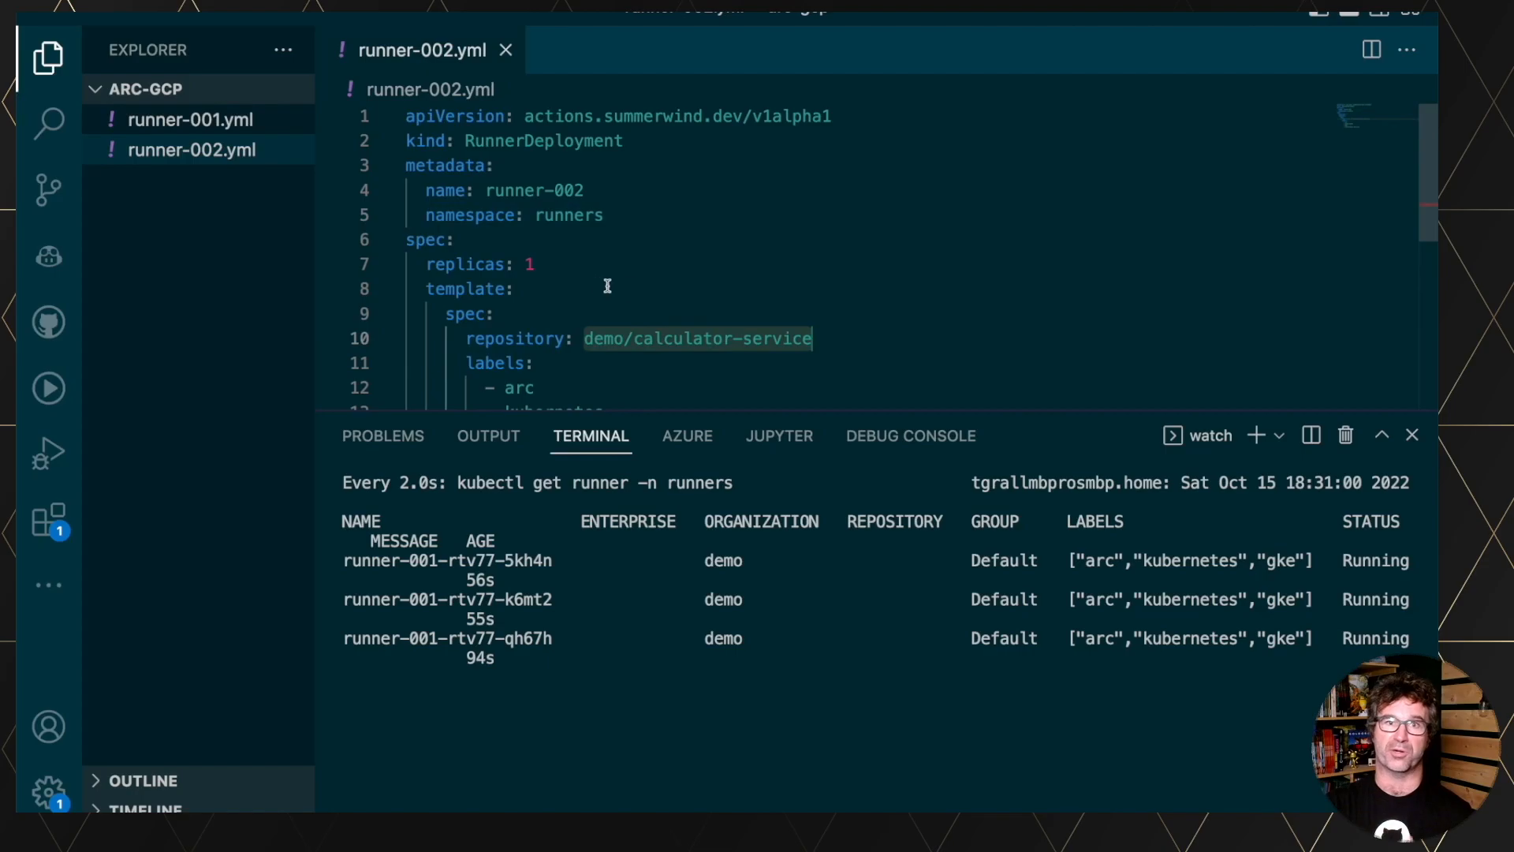
{"action": "type", "text": "2"}
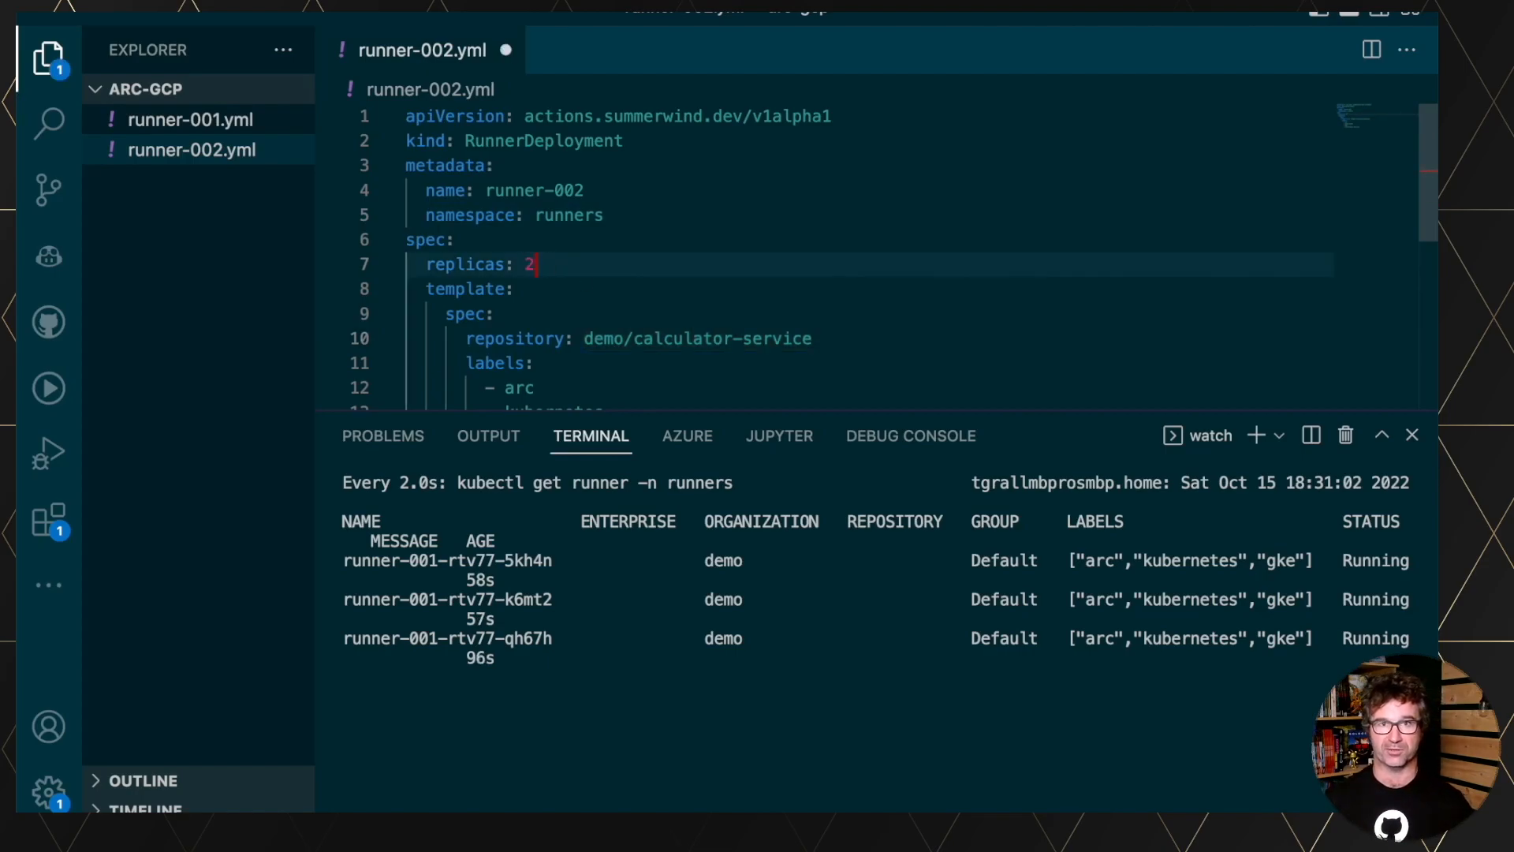
{"action": "scroll", "scroll_direction": "down", "scroll_amount": 3}
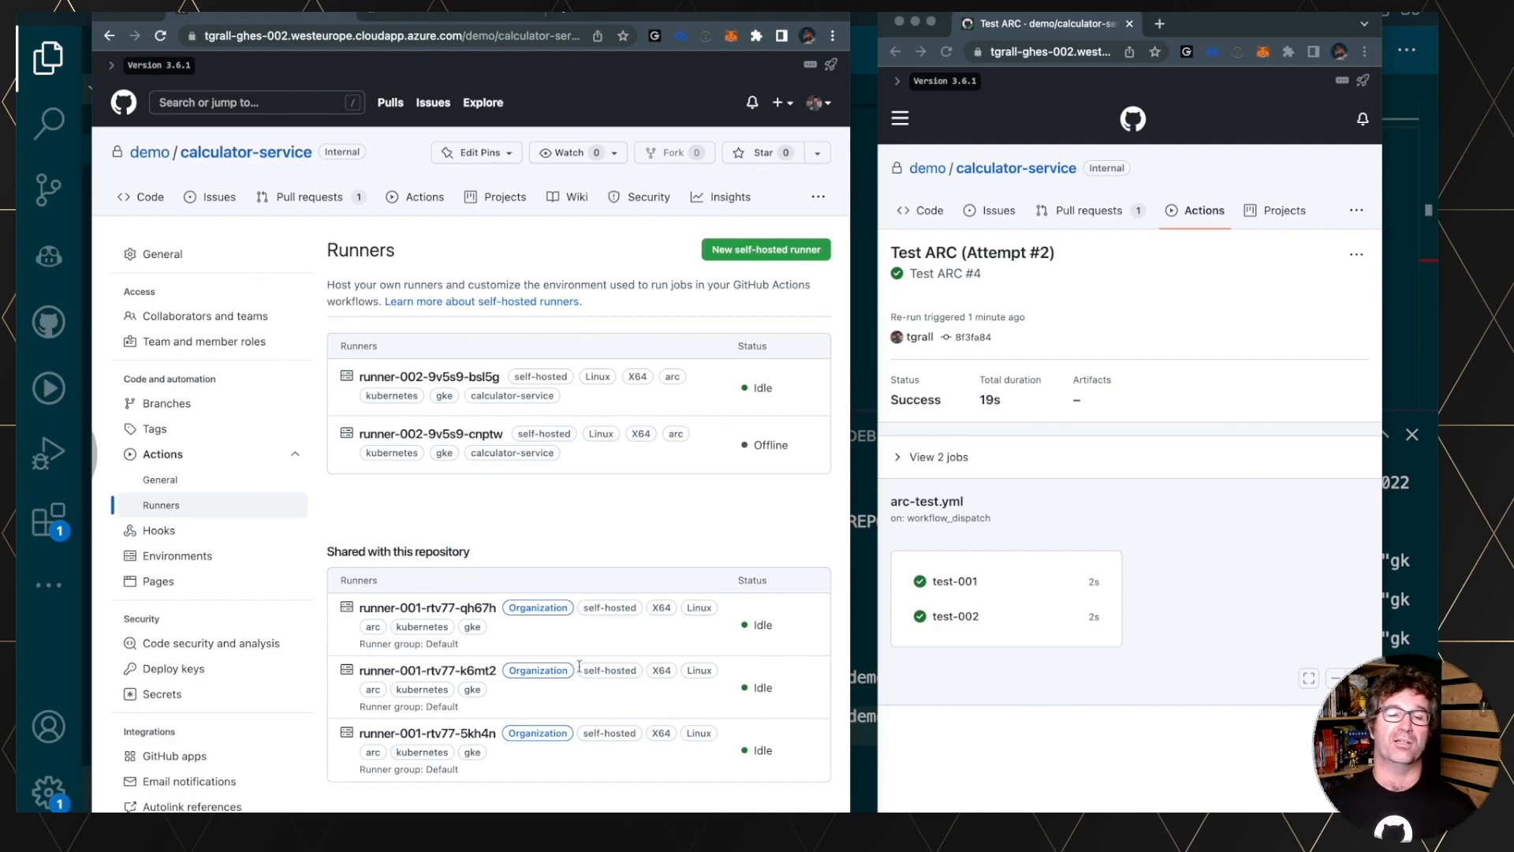
{"action": "mouse_move", "coordinate": [670, 339]}
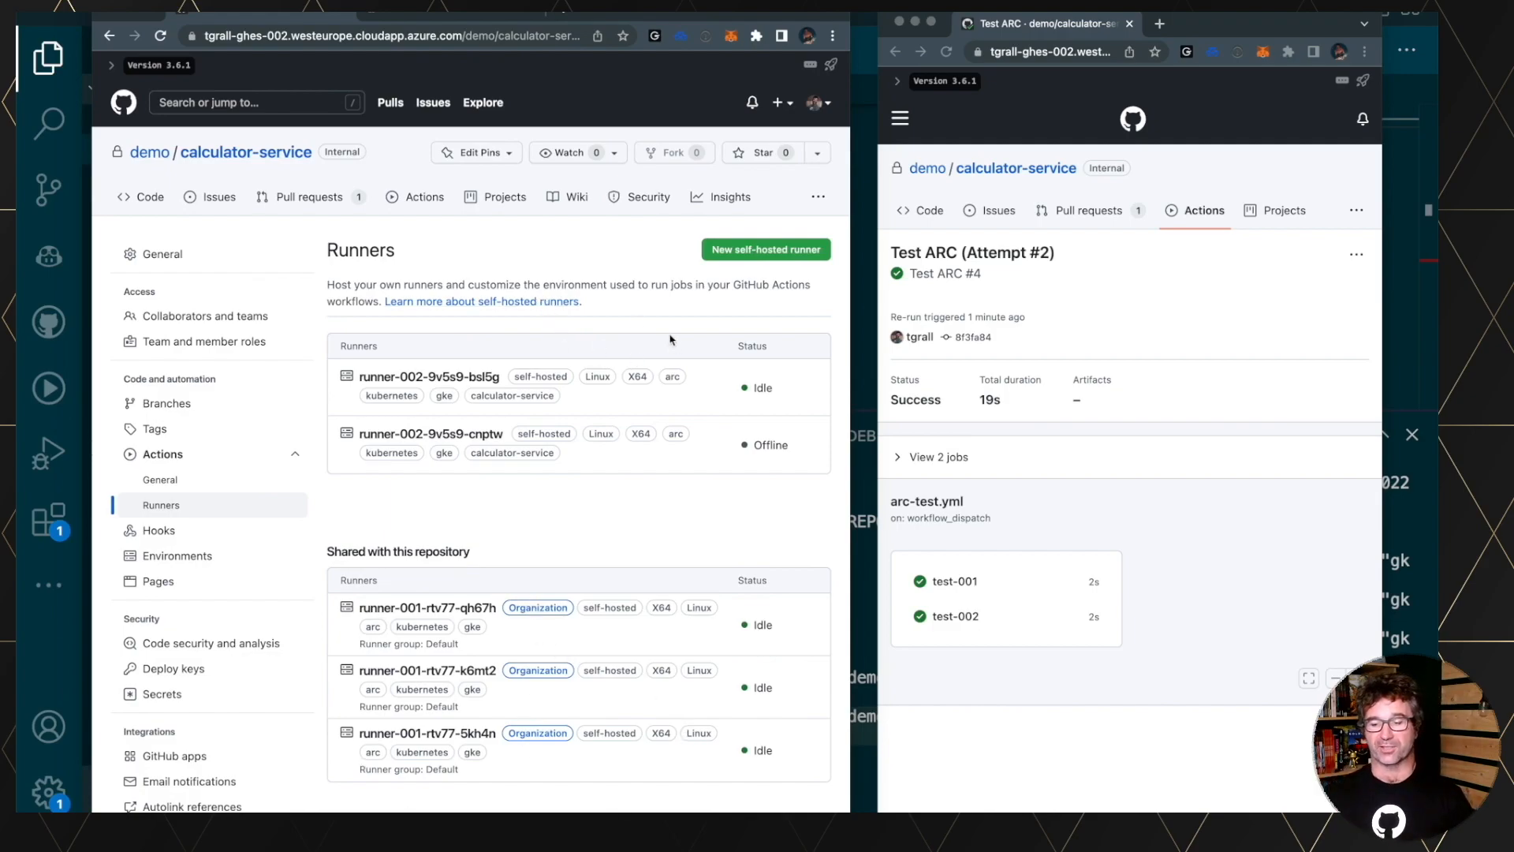